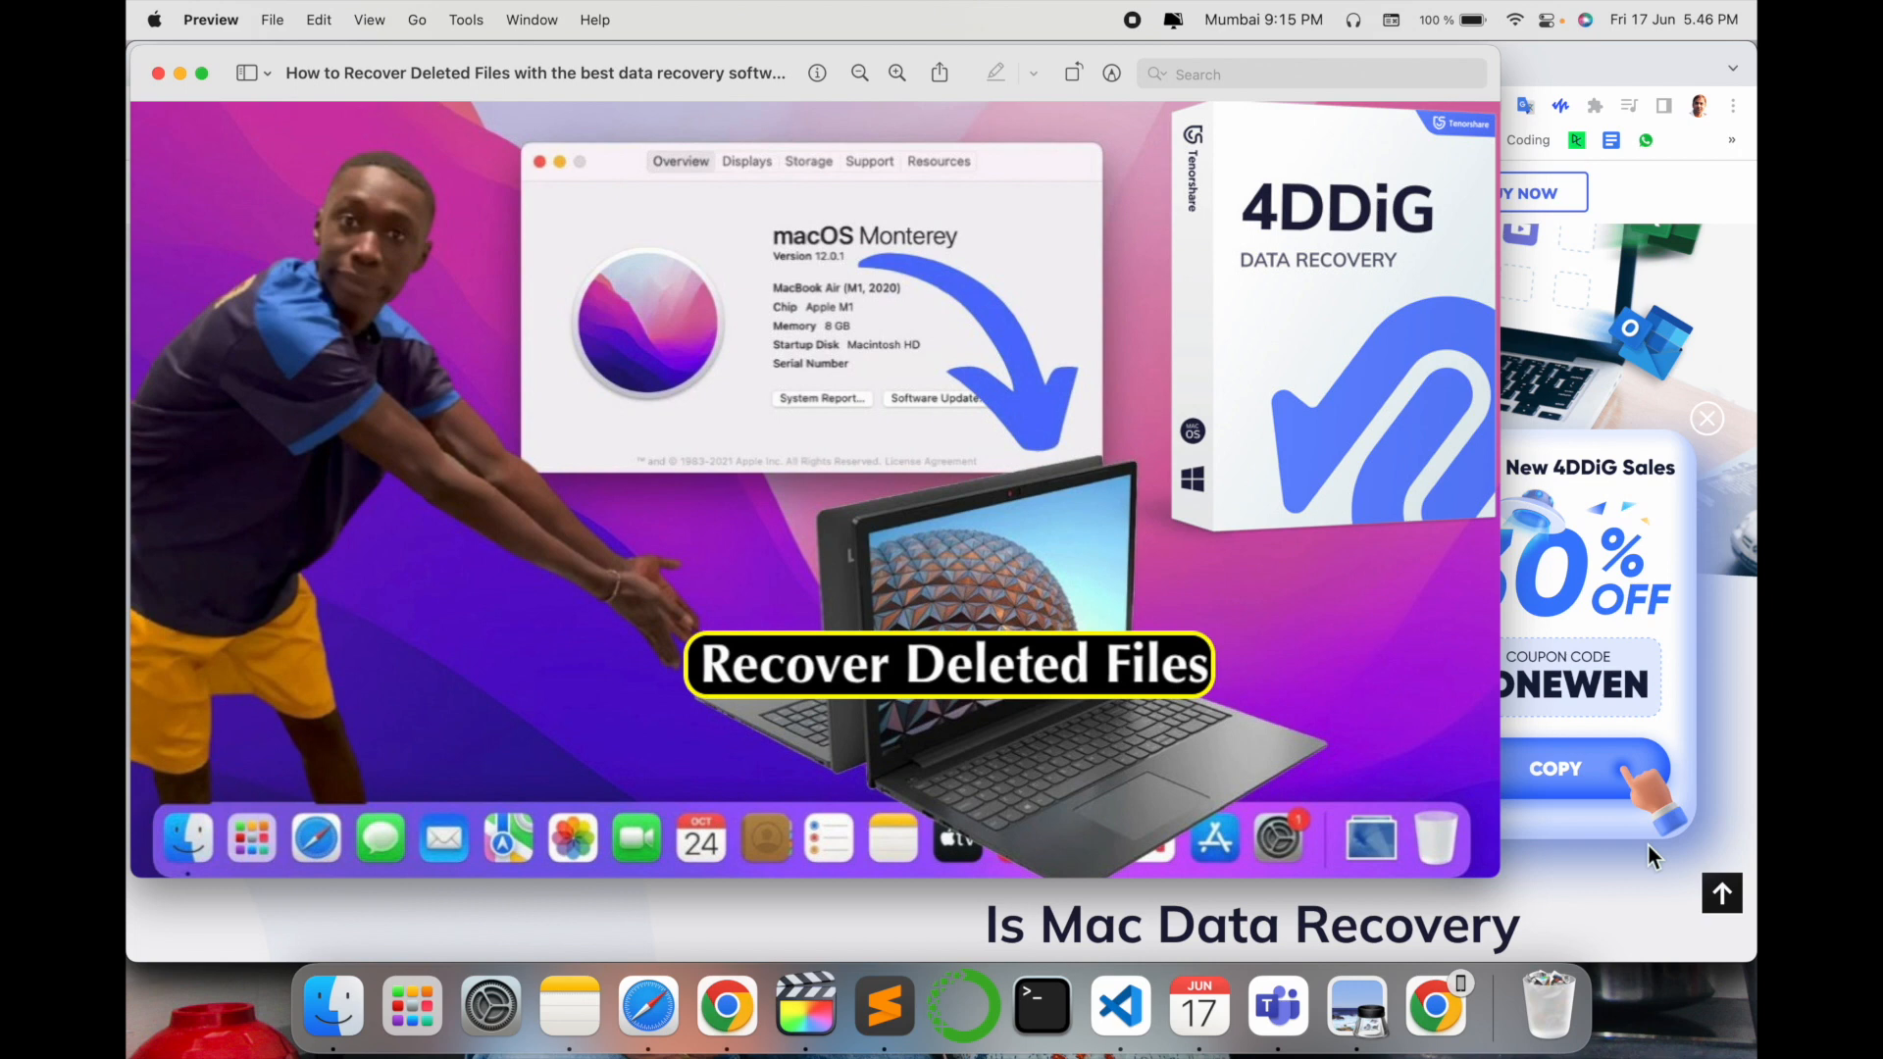
{"action": "mouse_move", "coordinate": [1618, 730]}
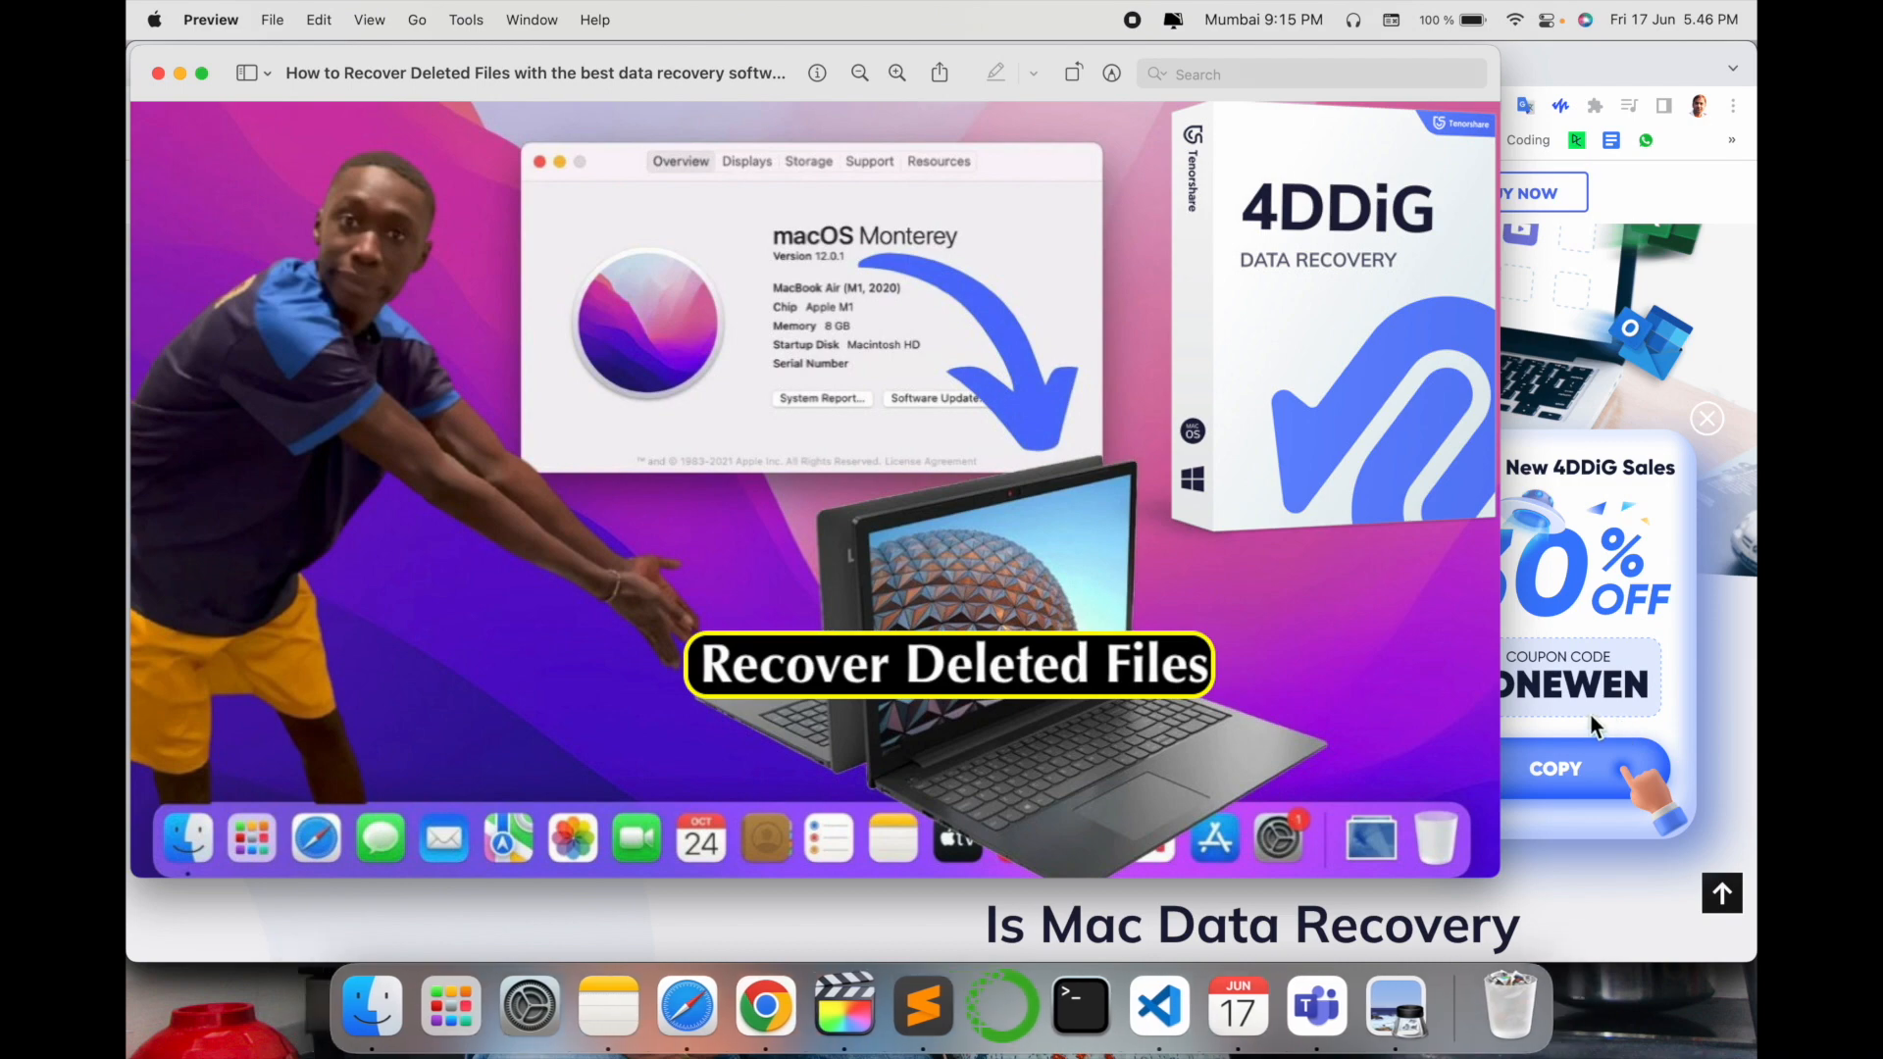
{"action": "mouse_move", "coordinate": [1747, 639]}
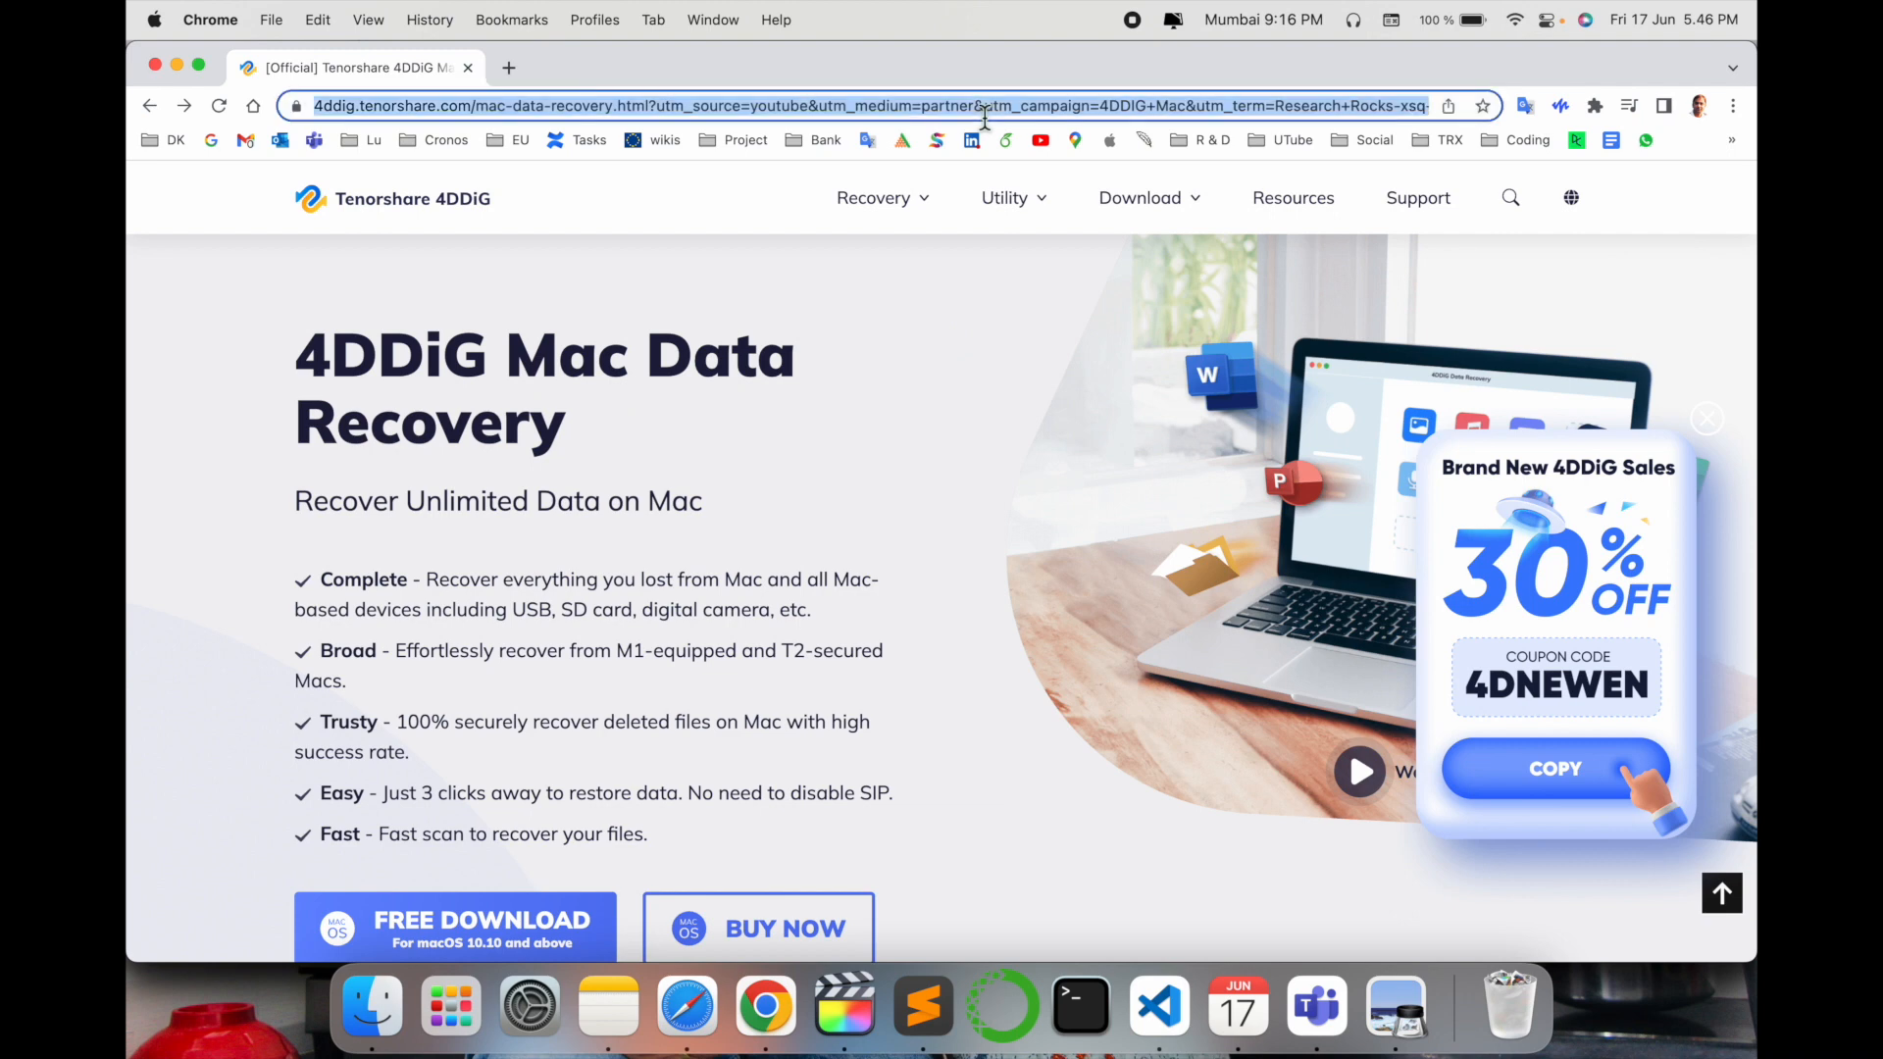
{"action": "mouse_move", "coordinate": [792, 463]}
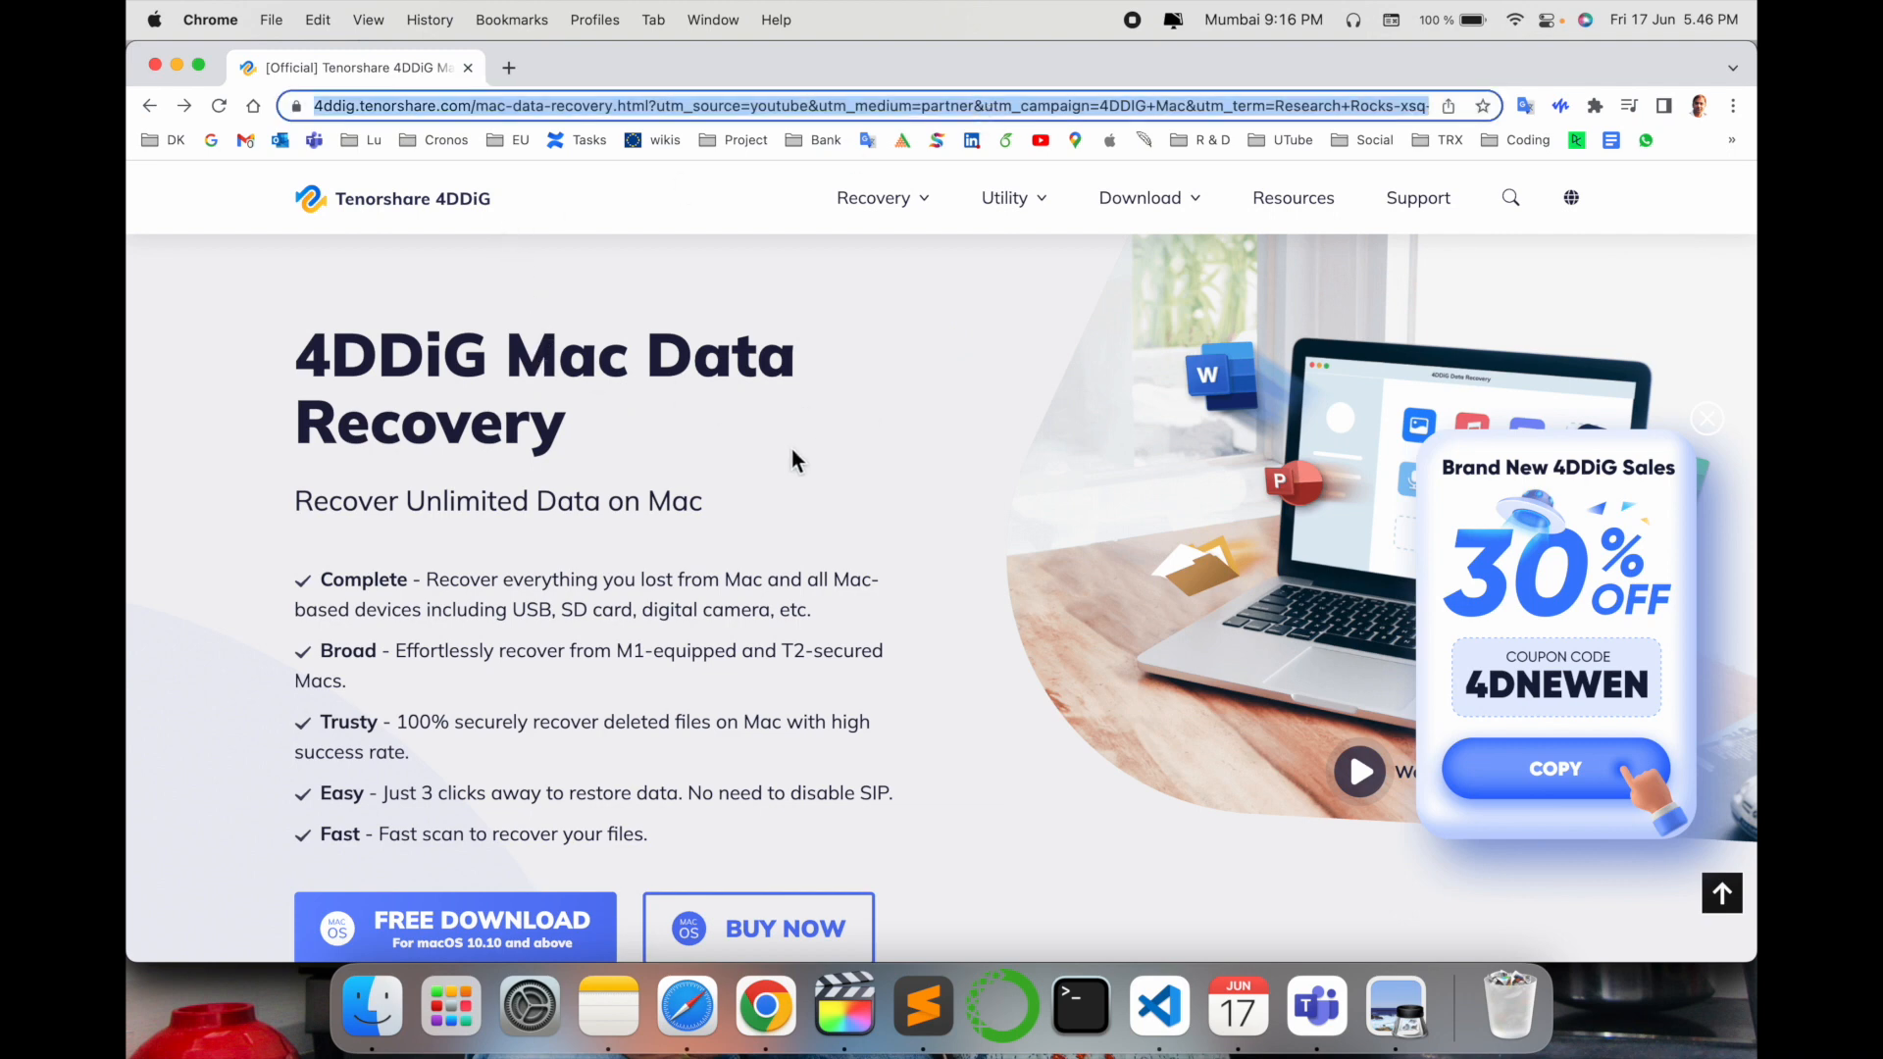
{"action": "mouse_move", "coordinate": [987, 610]}
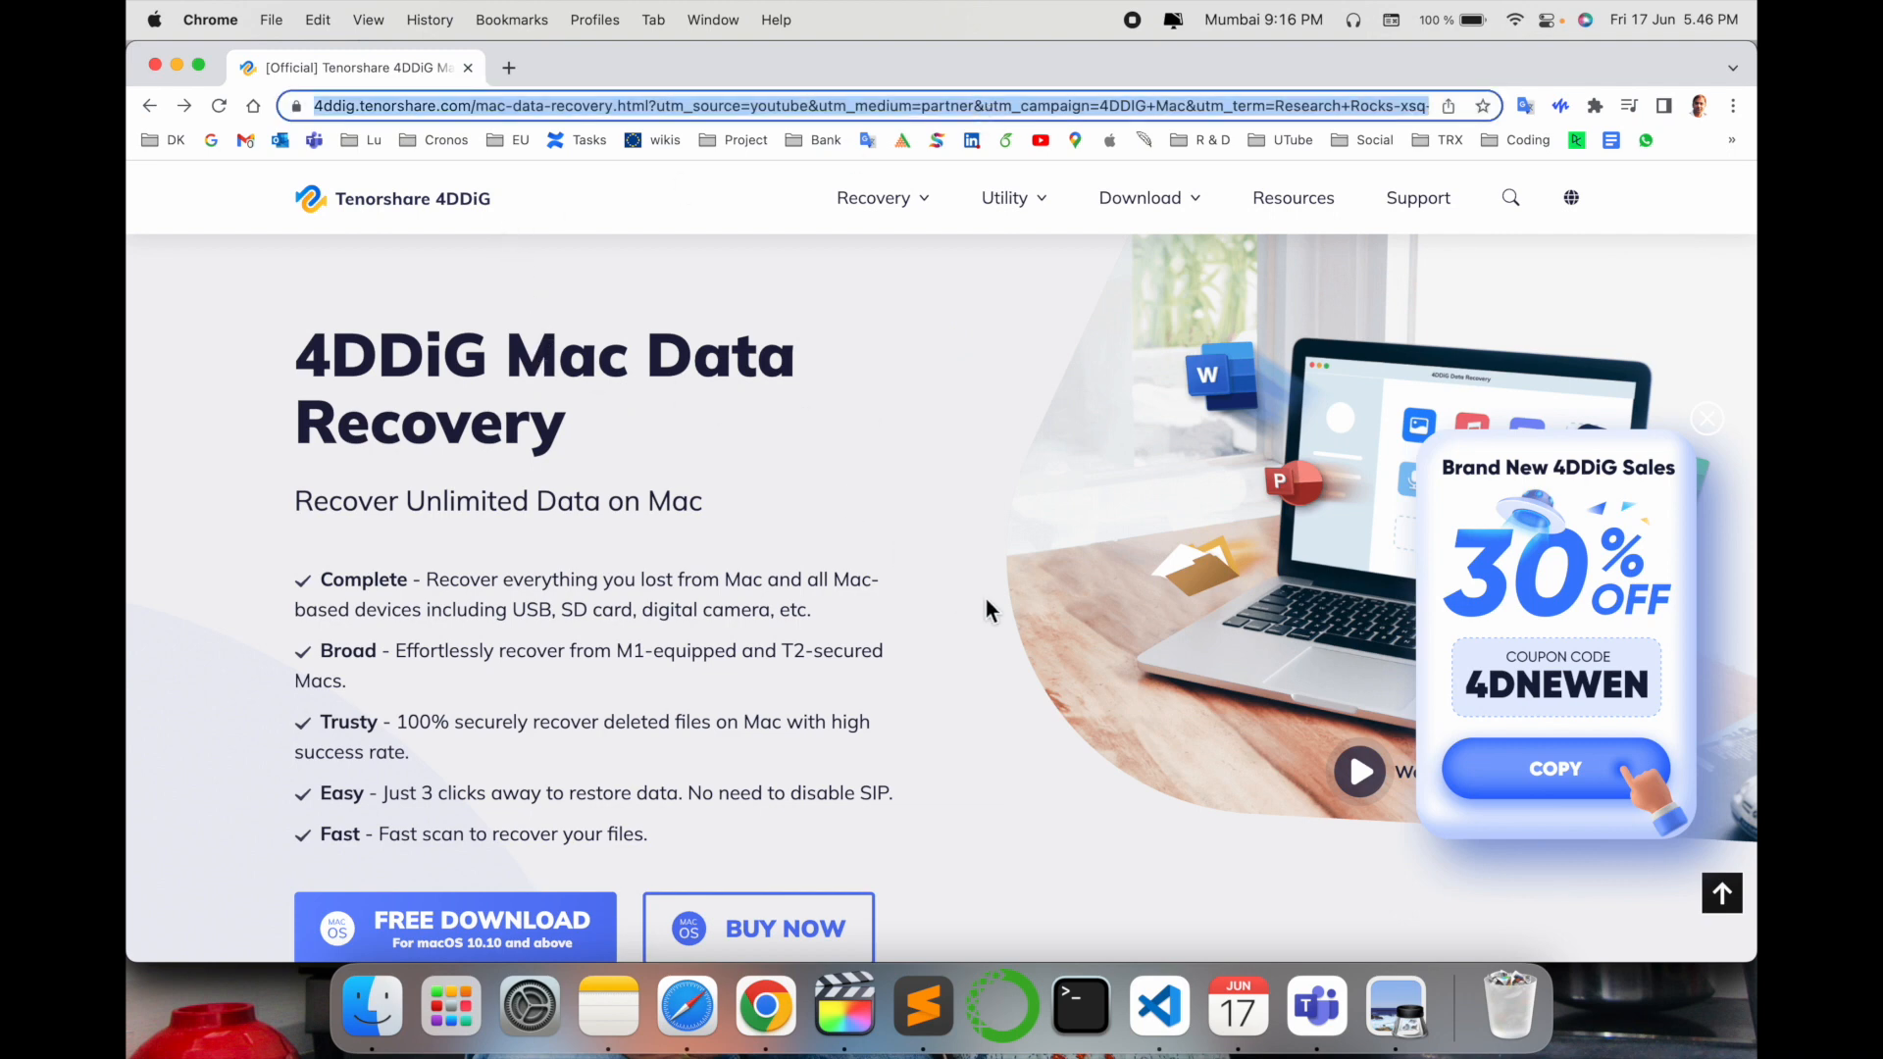
{"action": "mouse_move", "coordinate": [967, 614]}
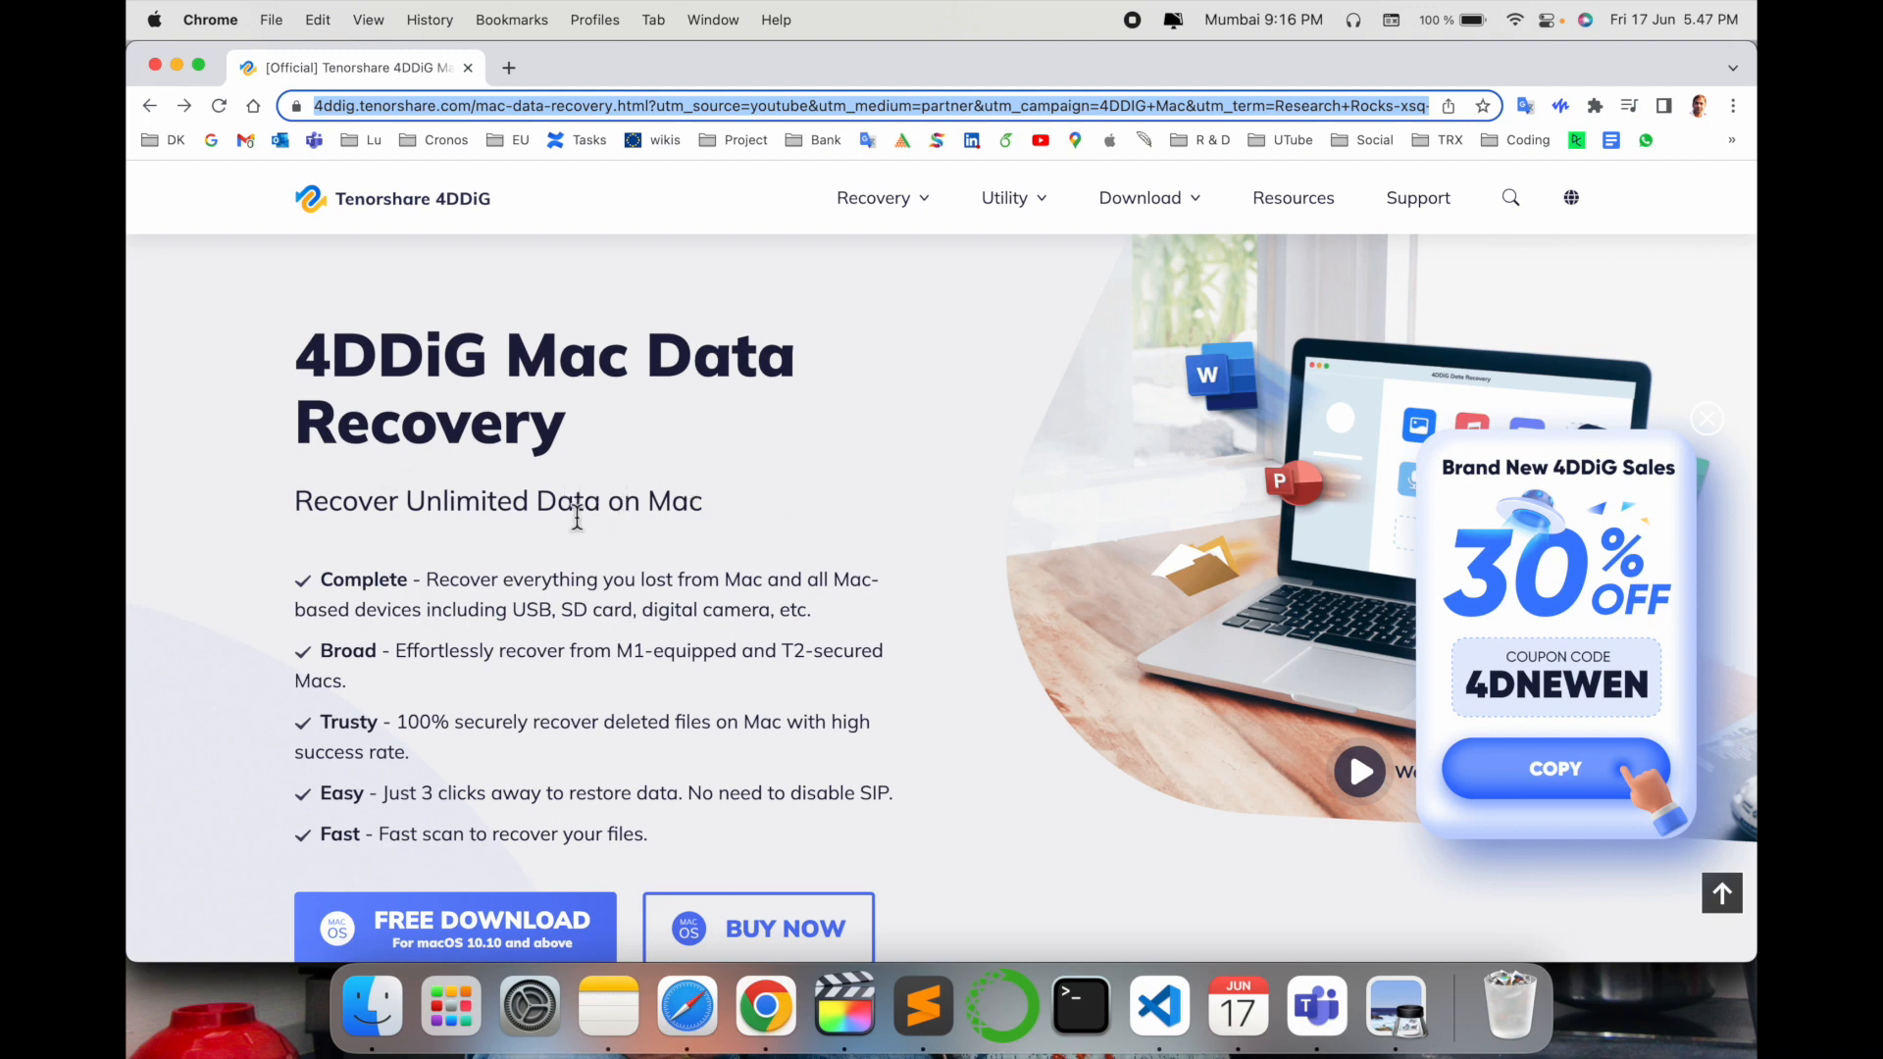
{"action": "mouse_move", "coordinate": [934, 647]}
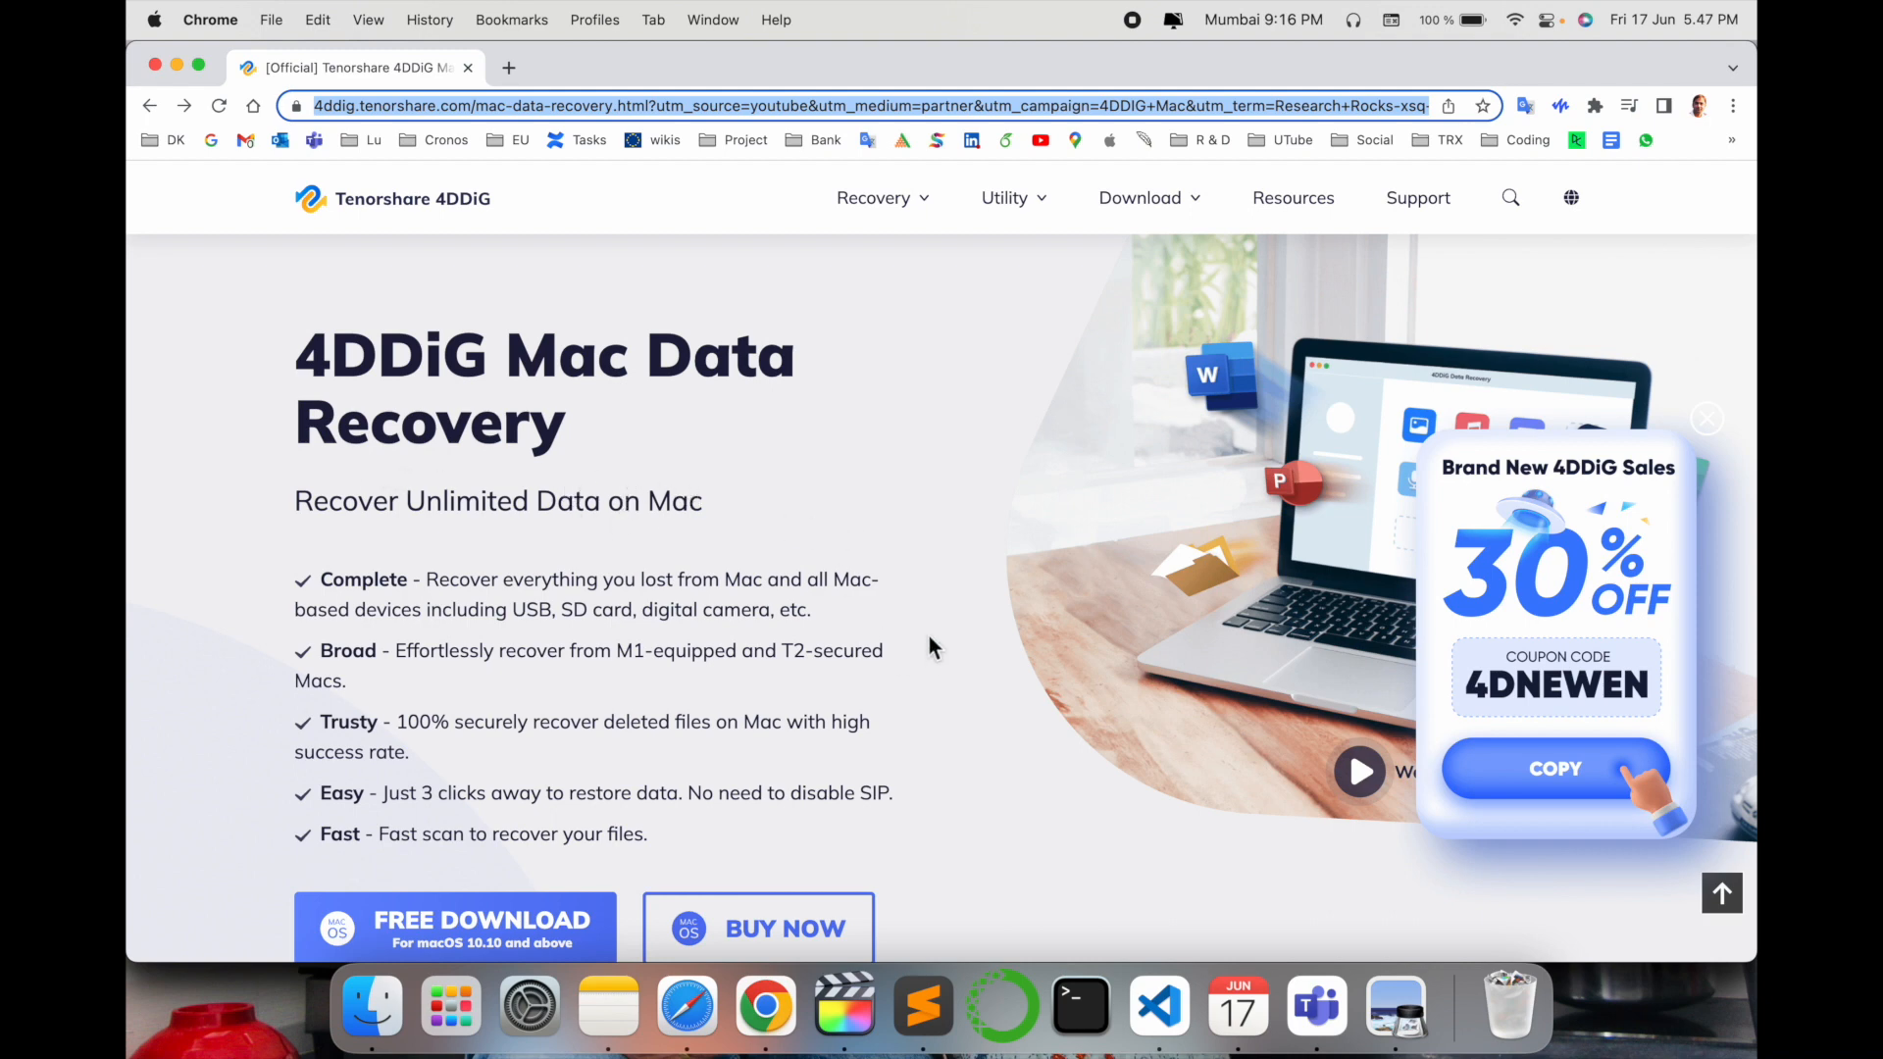
{"action": "mouse_move", "coordinate": [569, 608]}
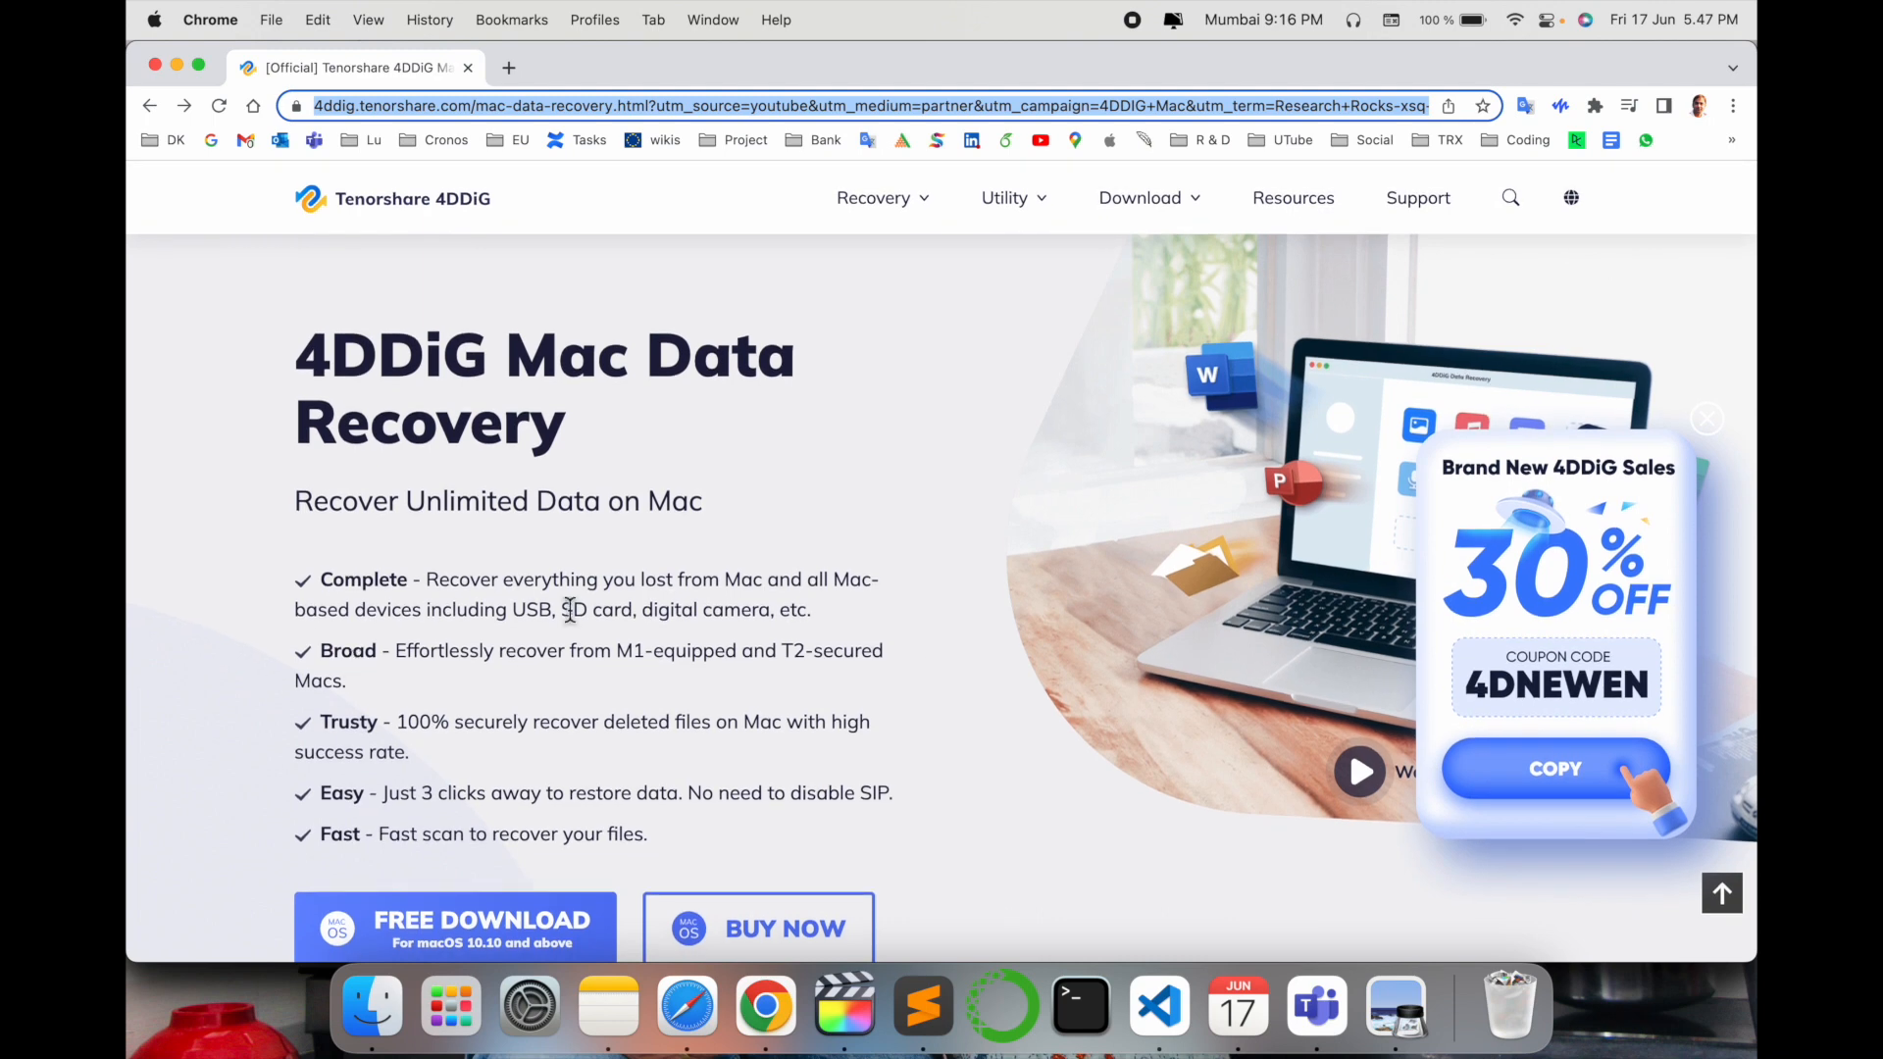
{"action": "mouse_move", "coordinate": [1008, 628]}
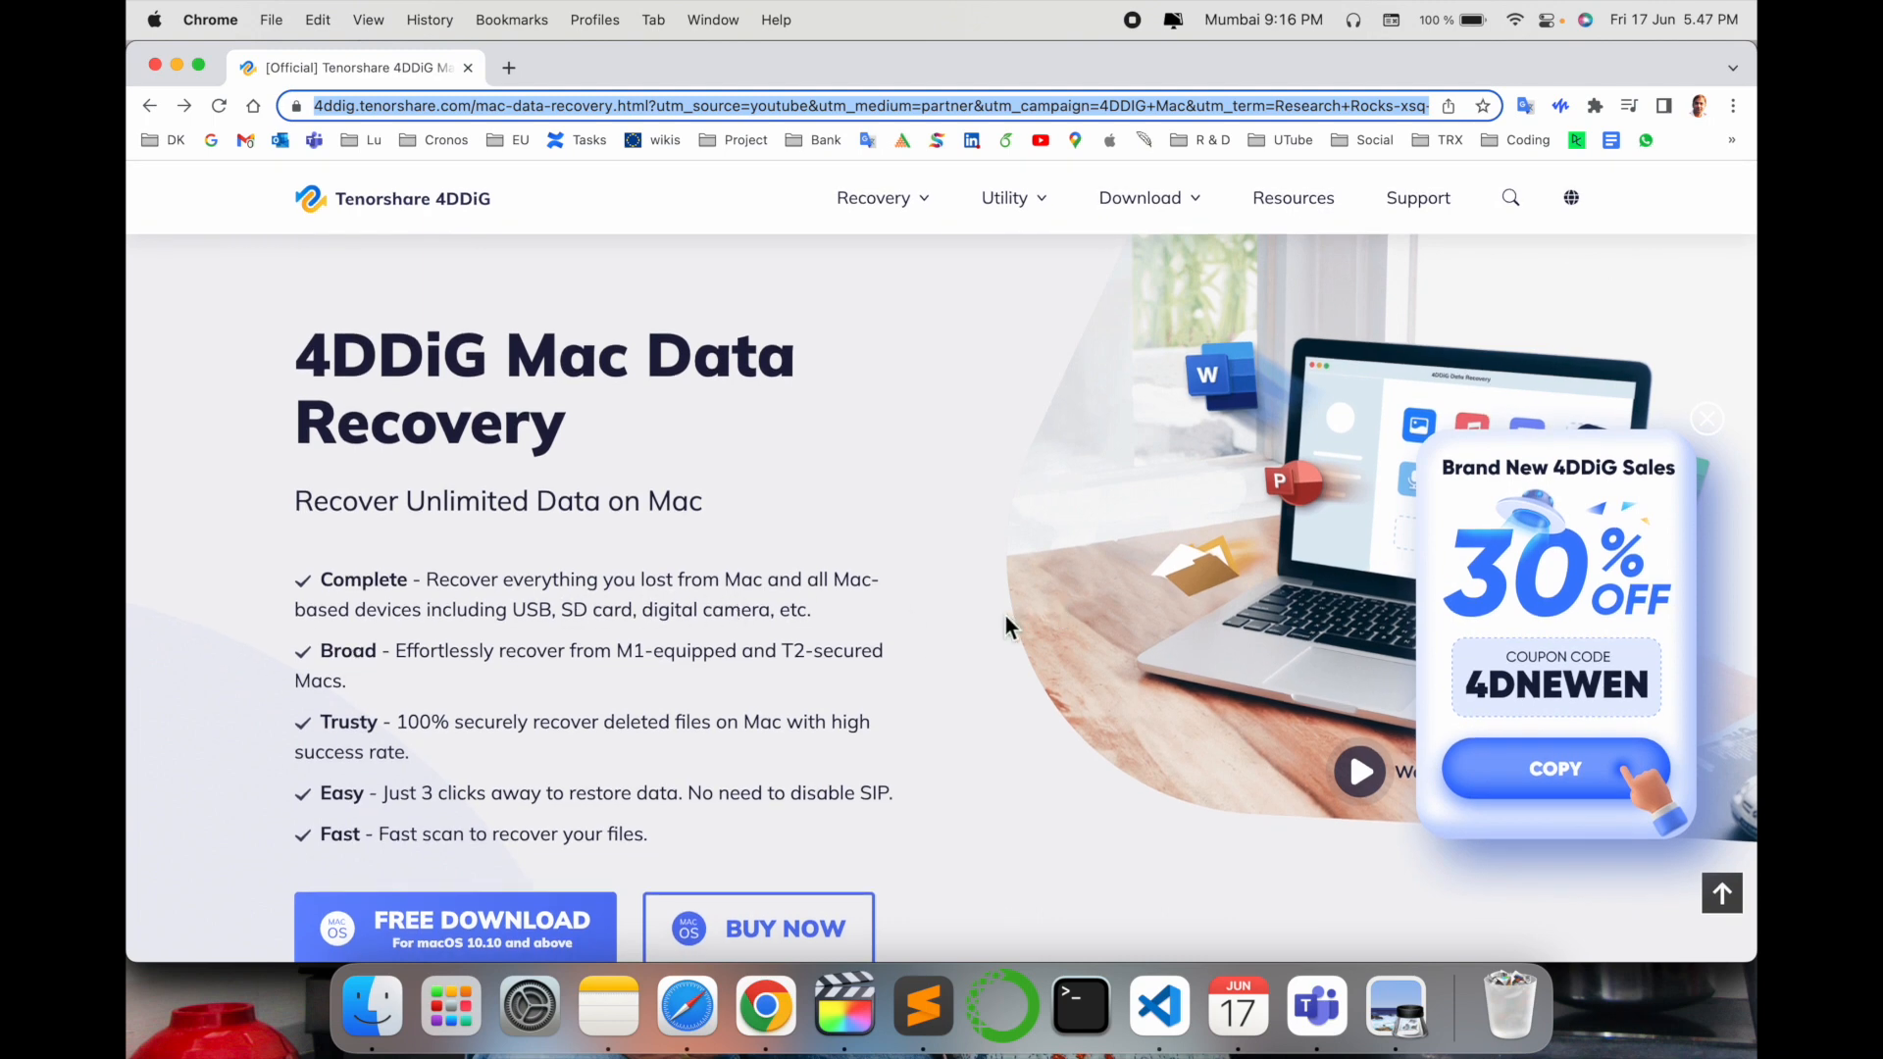
{"action": "mouse_move", "coordinate": [1002, 635]}
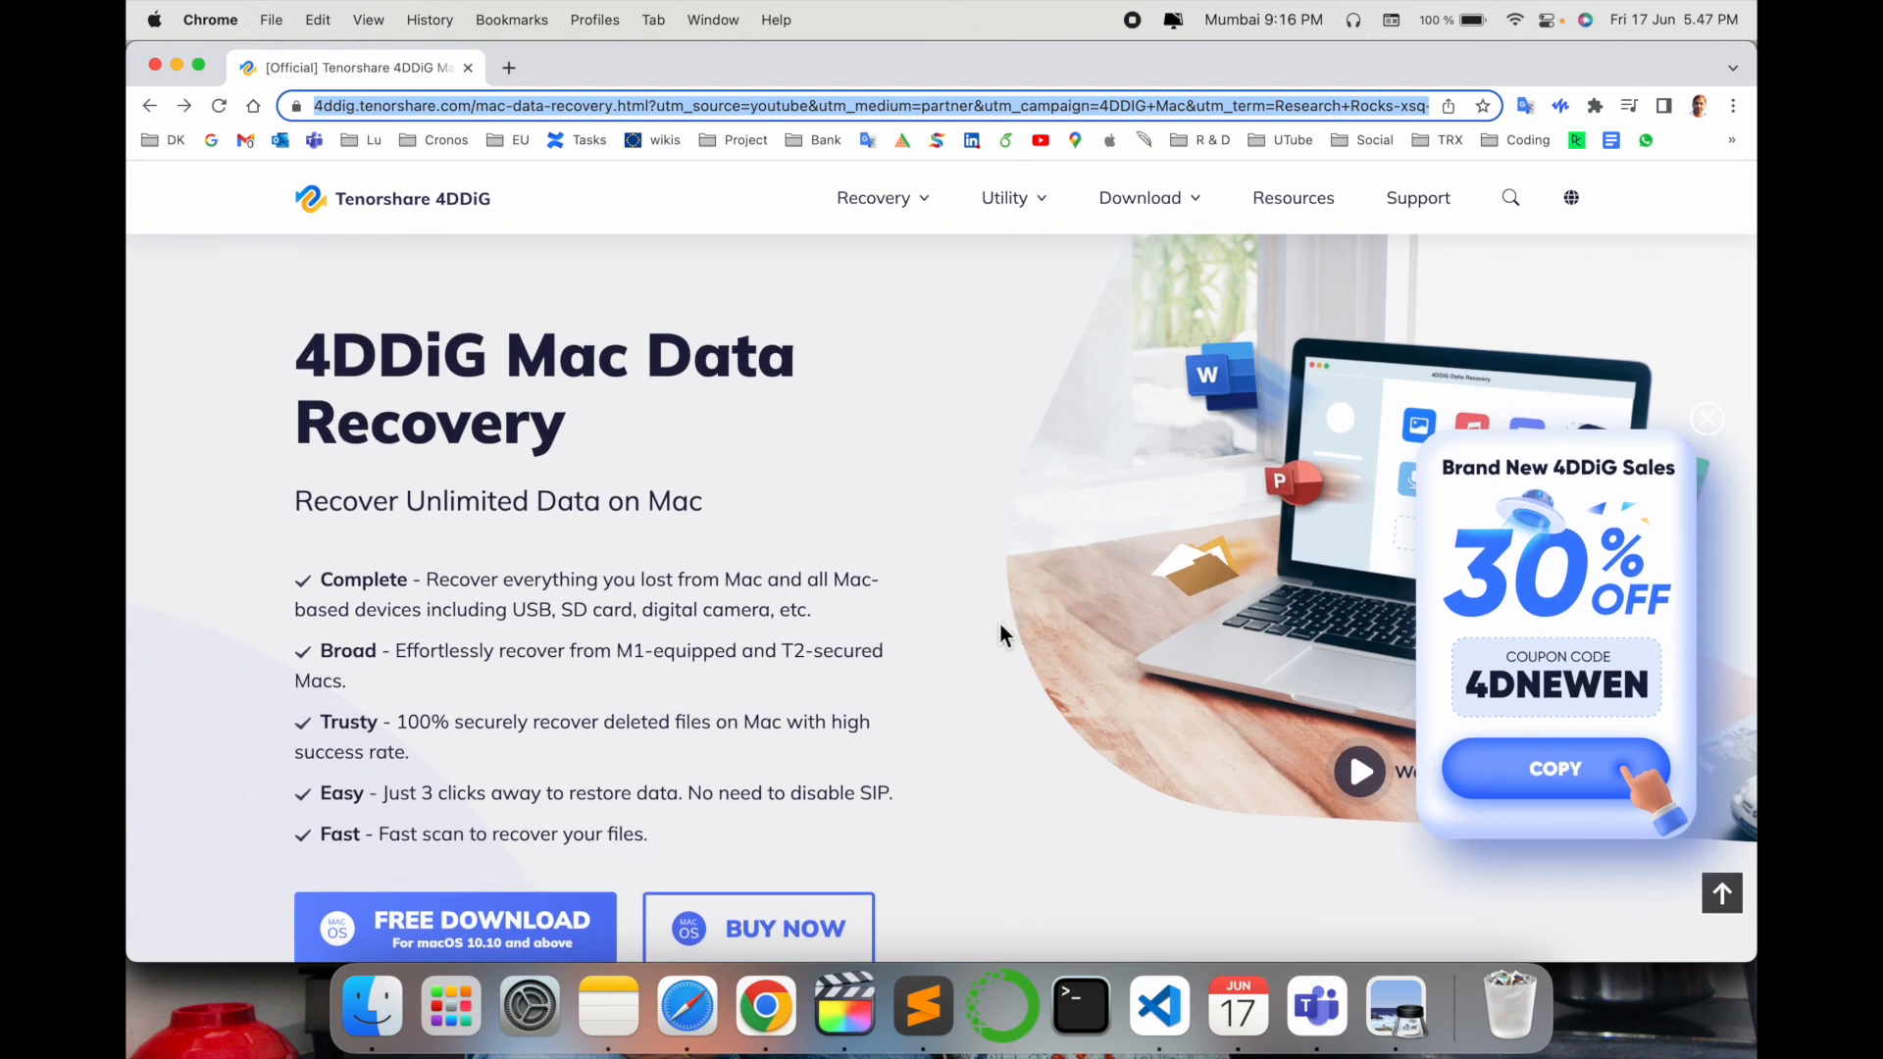
{"action": "mouse_move", "coordinate": [417, 826]}
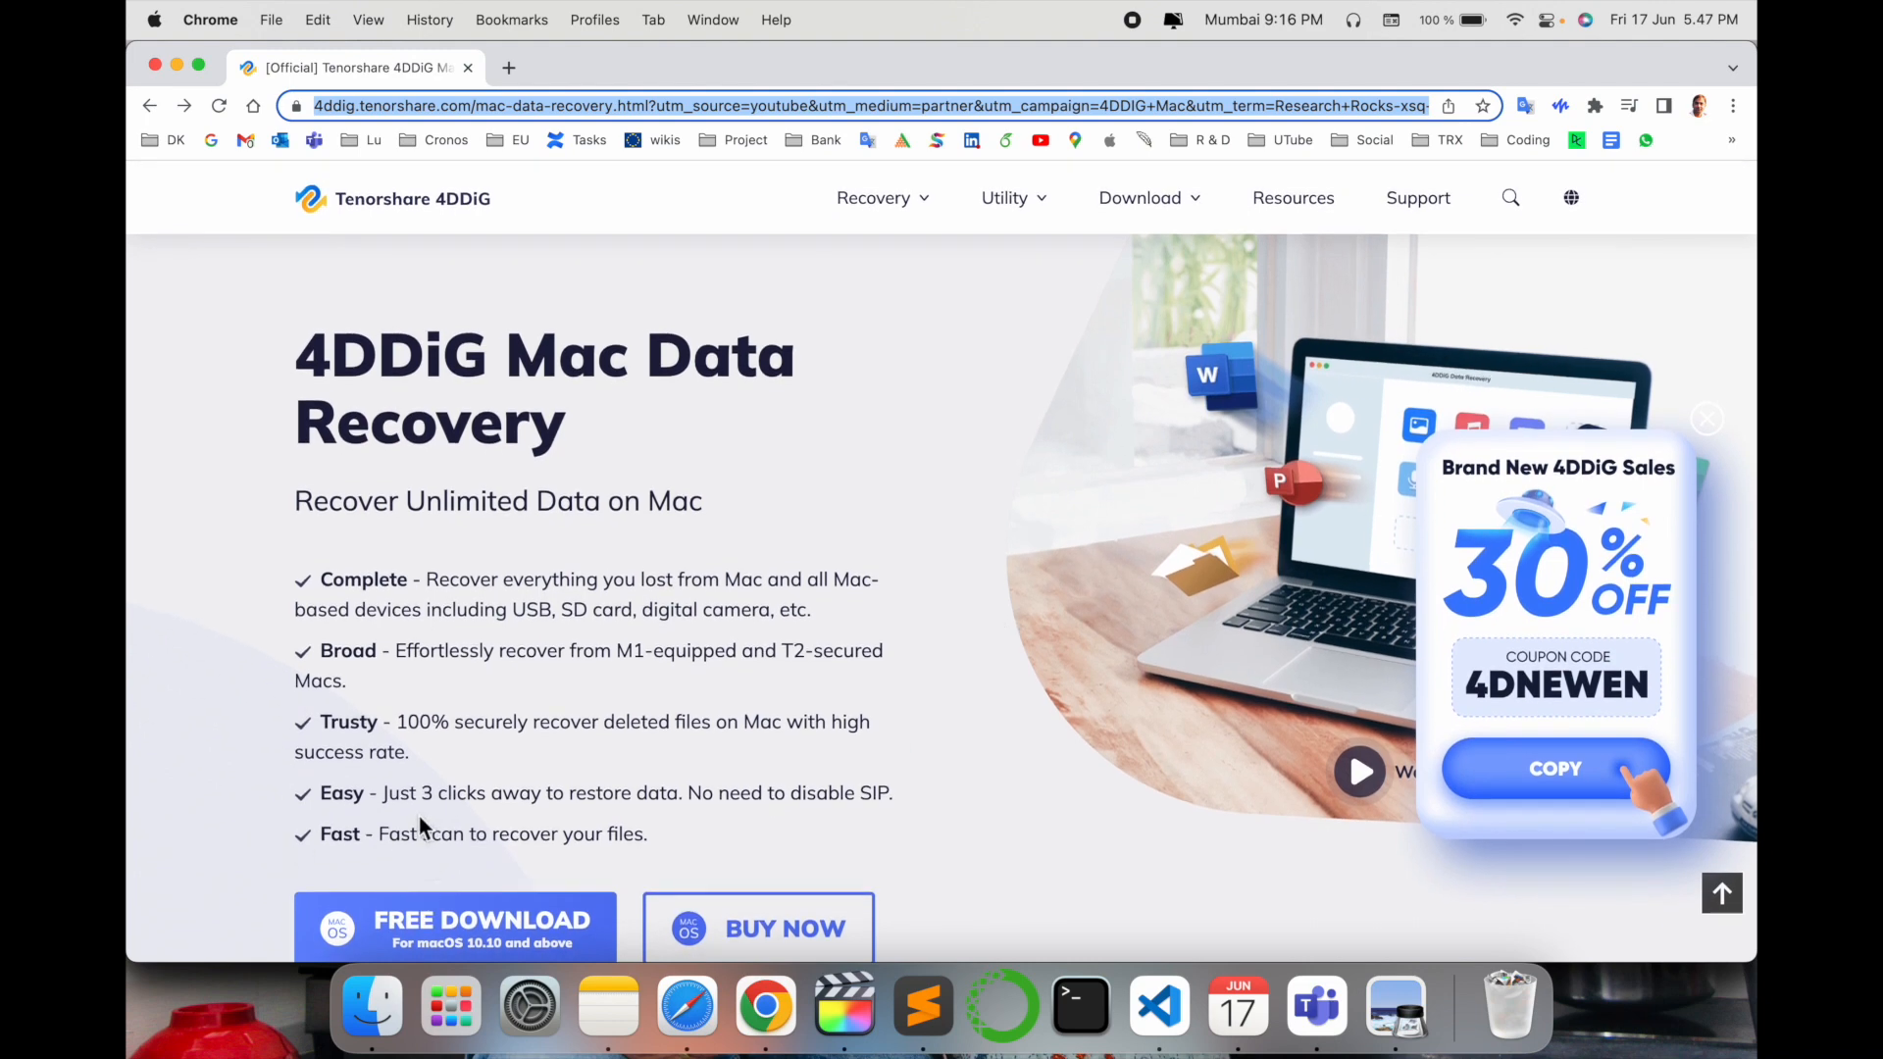
{"action": "mouse_move", "coordinate": [1181, 694]}
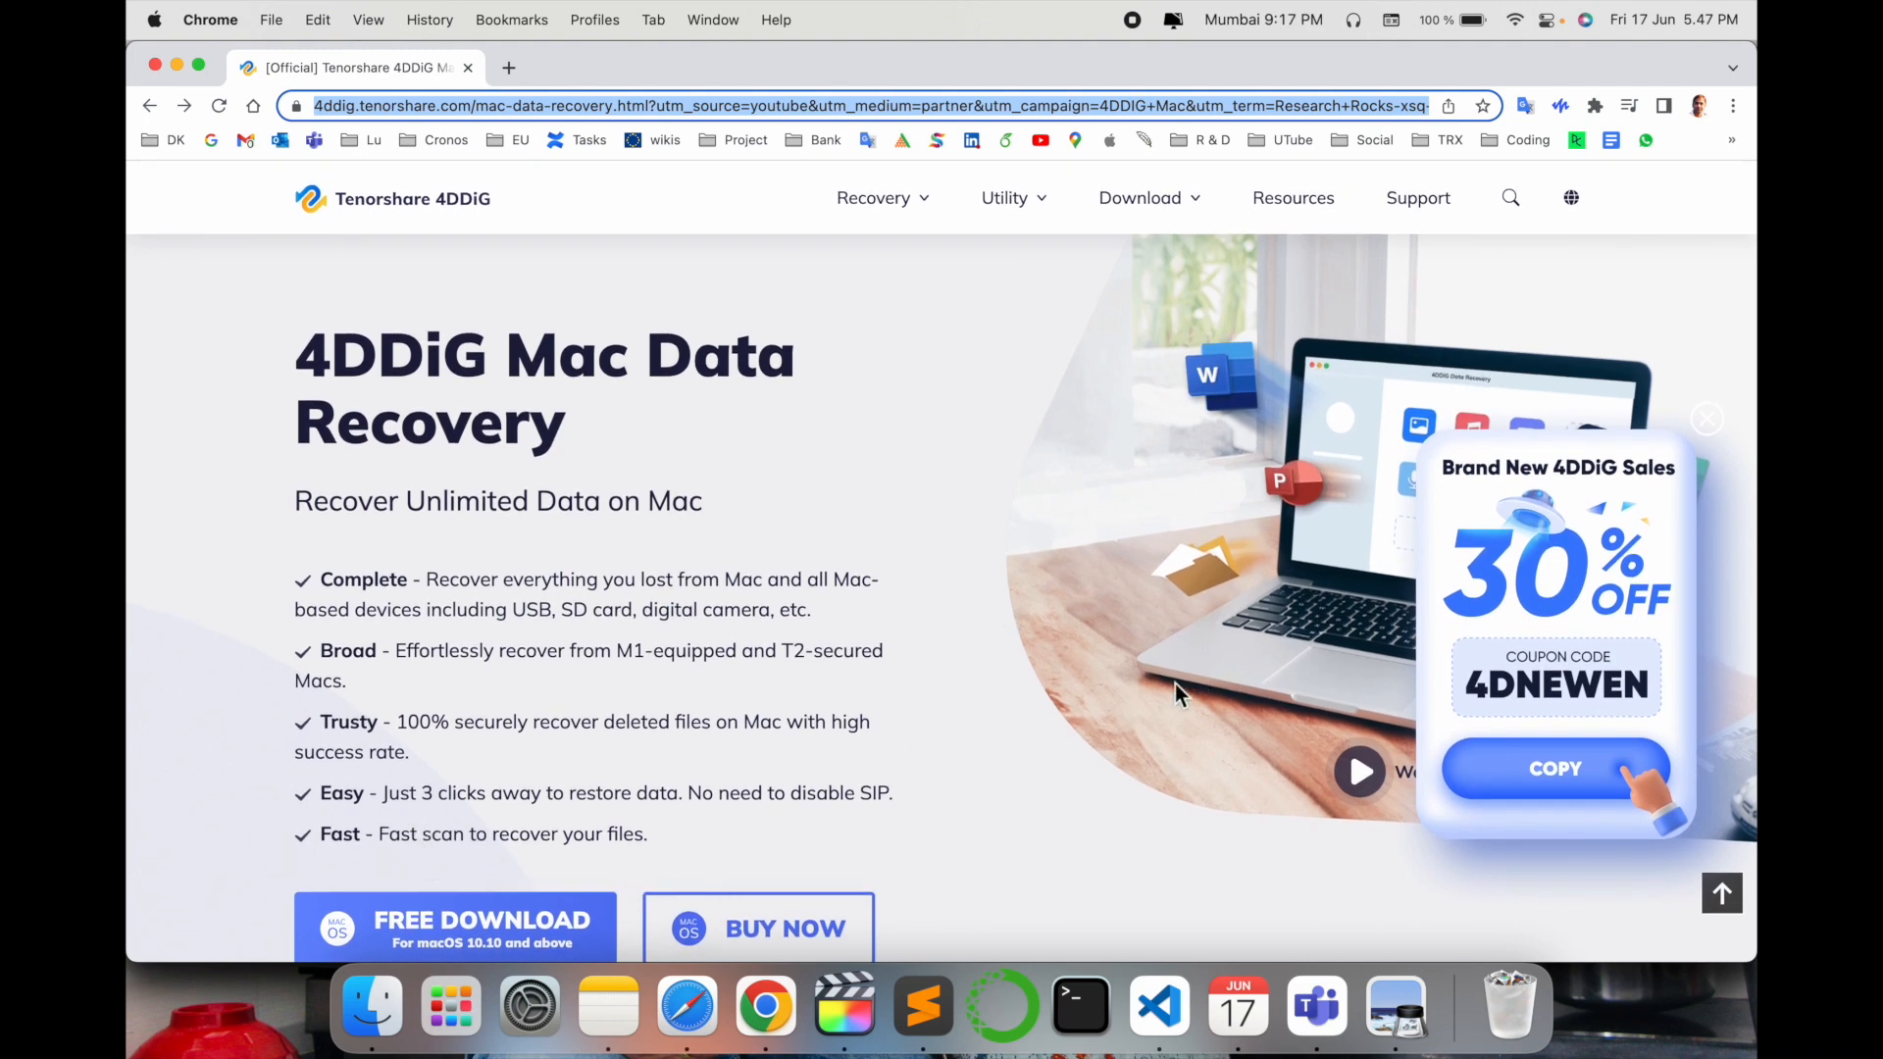
{"action": "mouse_move", "coordinate": [1061, 747]}
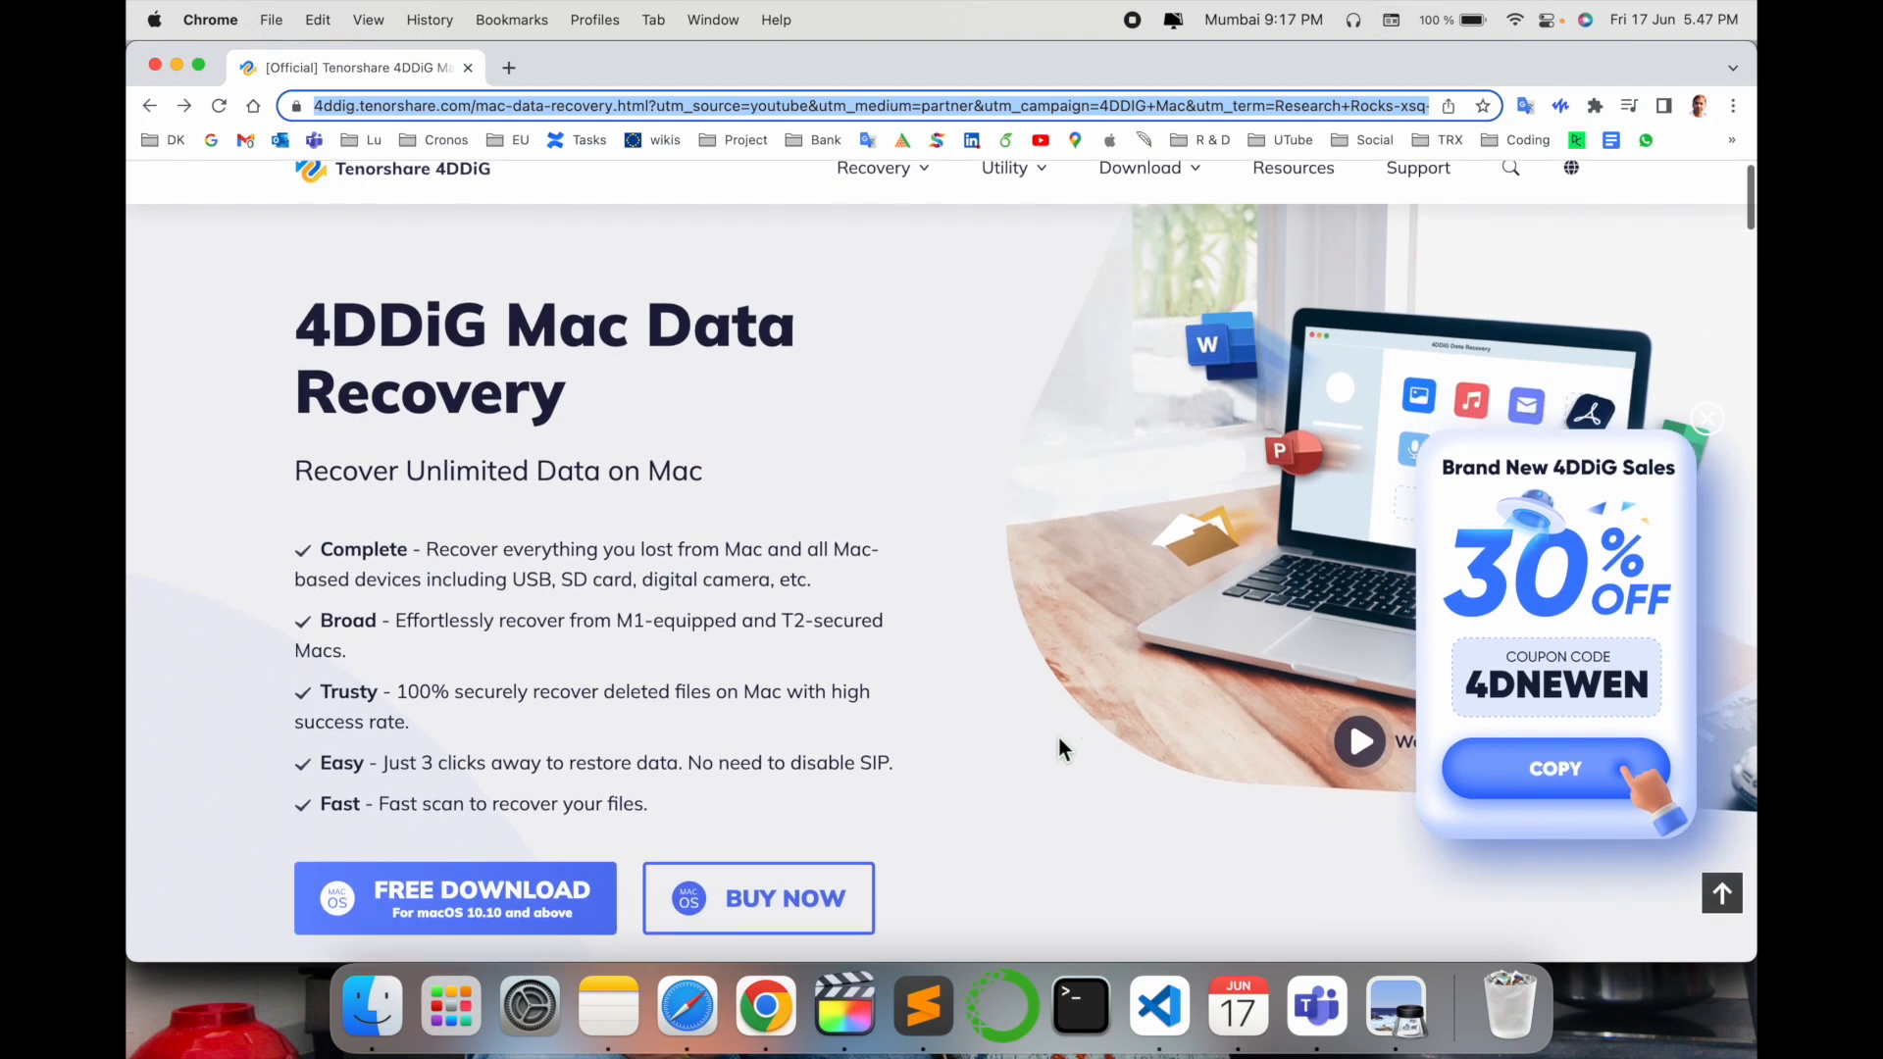
Step: Download the 4DDiG for Mac .dmg via FREE DOWNLOAD and open it from Chrome's download bar
{"action": "scroll", "scroll_direction": "down", "scroll_amount": 3}
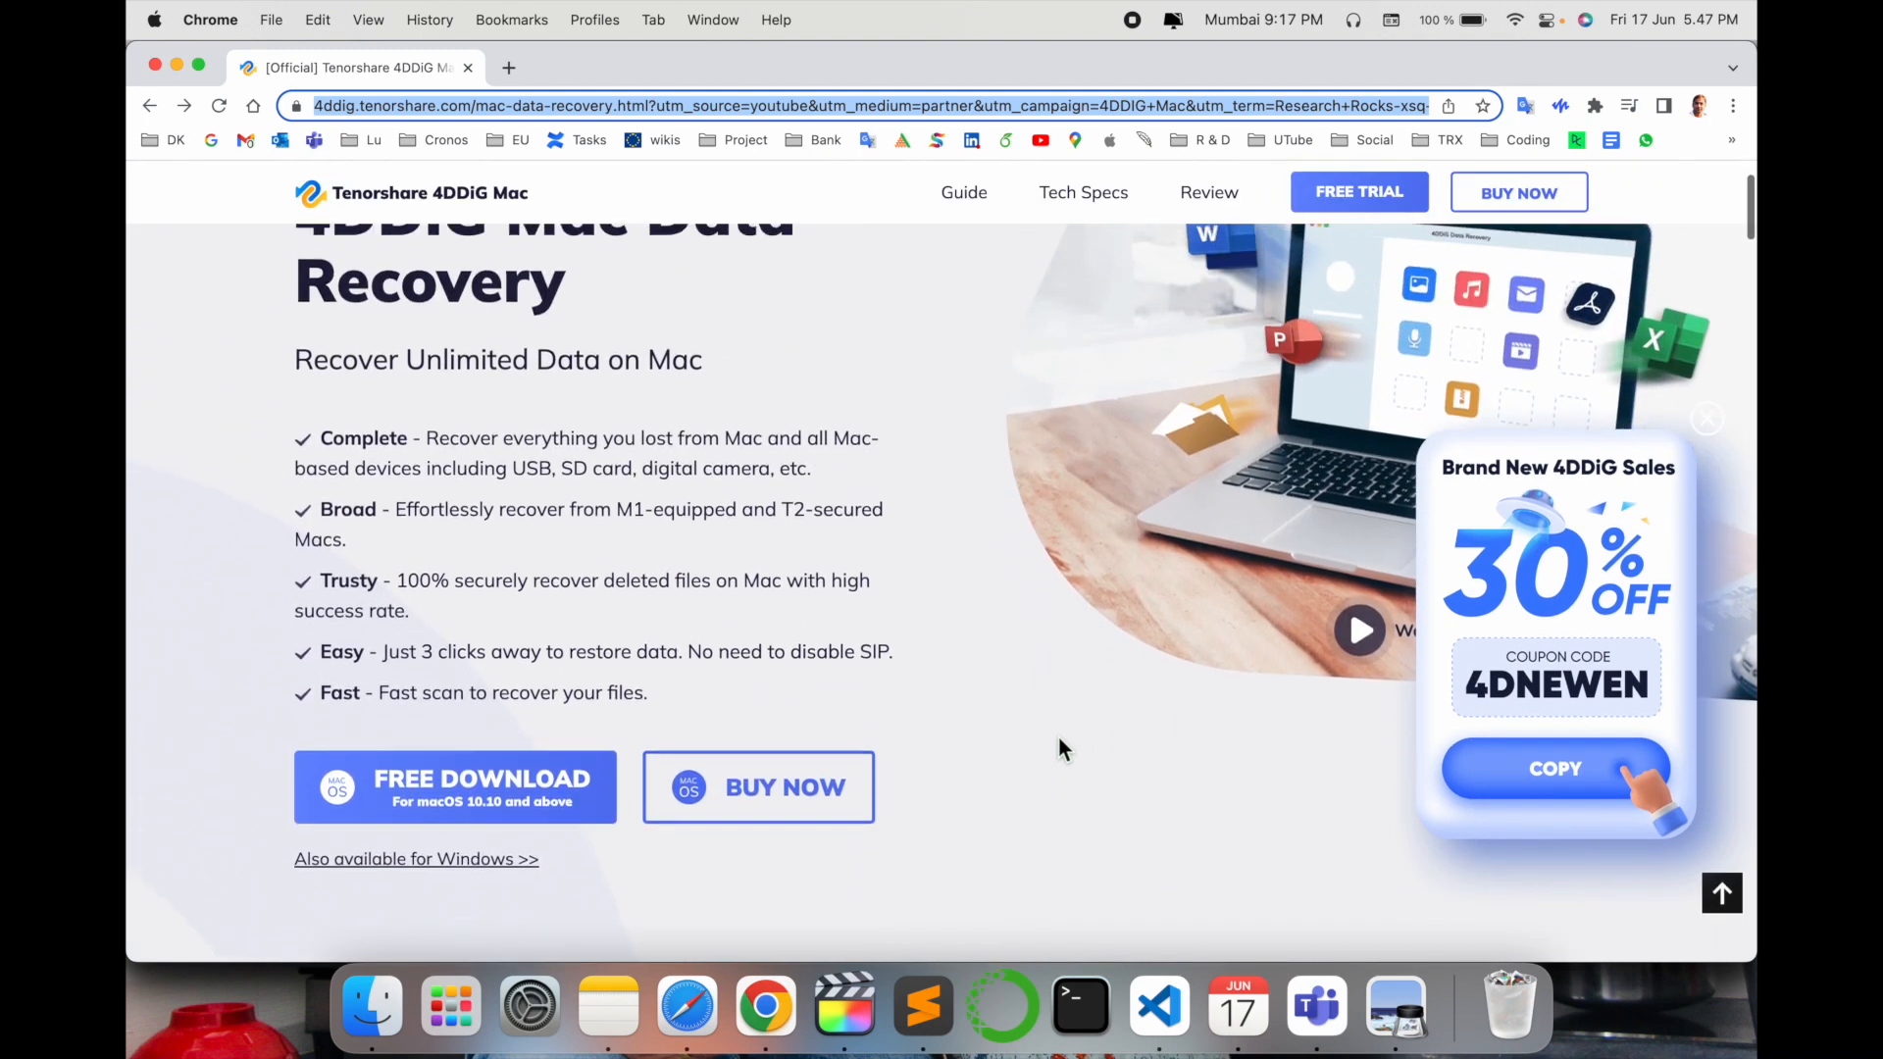
{"action": "scroll", "scroll_direction": "down", "scroll_amount": 3}
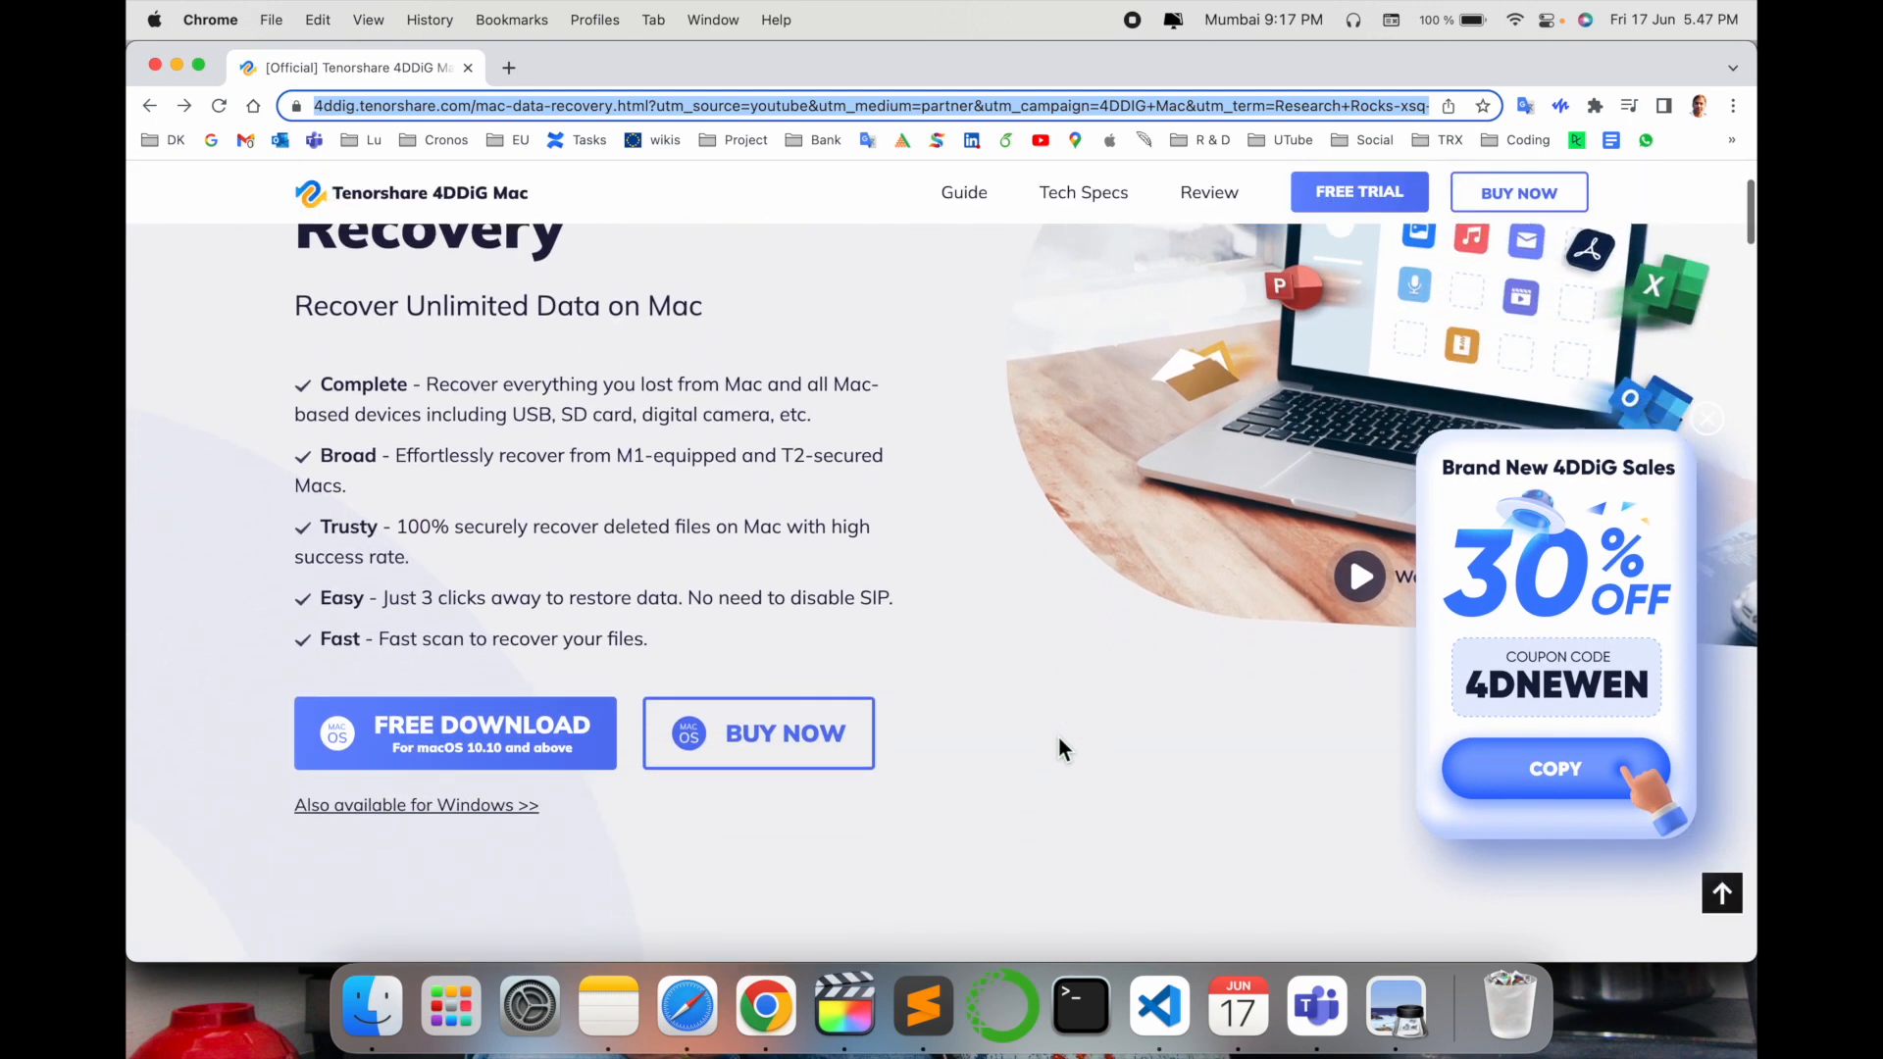
{"action": "scroll", "scroll_direction": "up", "scroll_amount": 3}
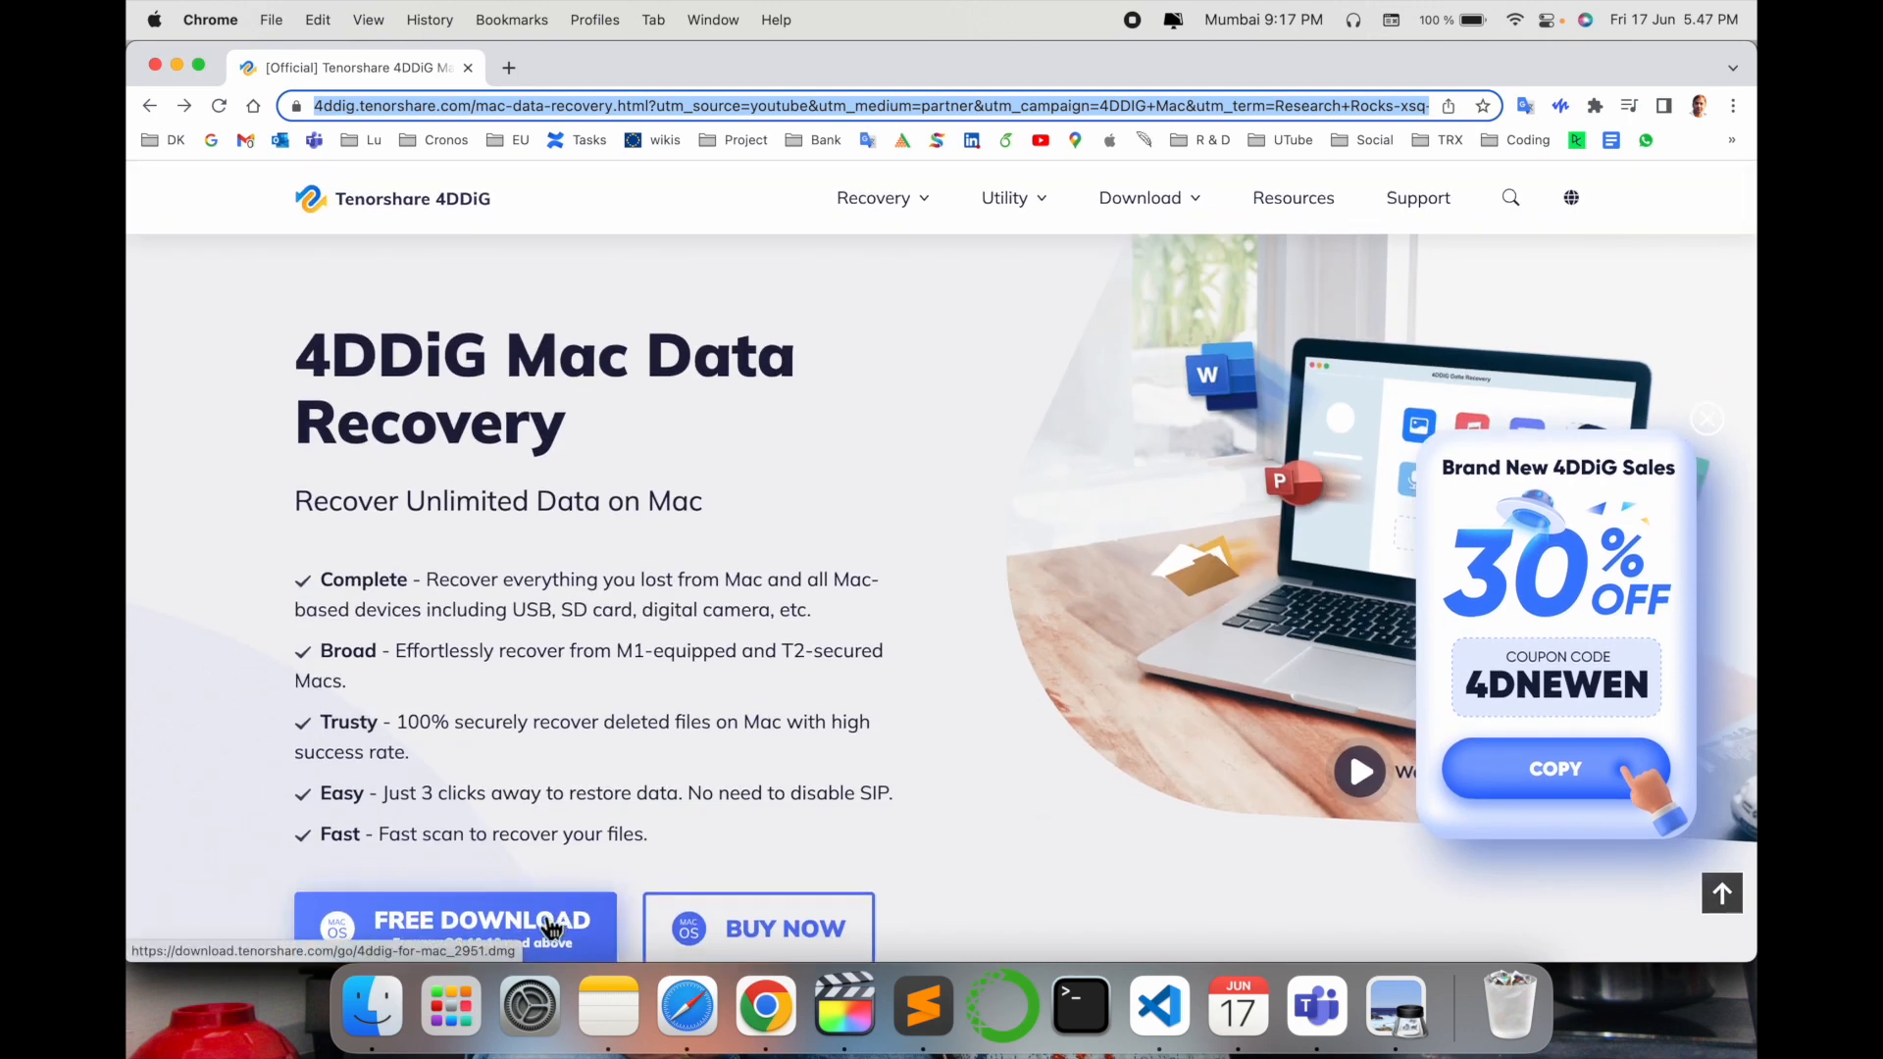
{"action": "mouse_move", "coordinate": [757, 927]}
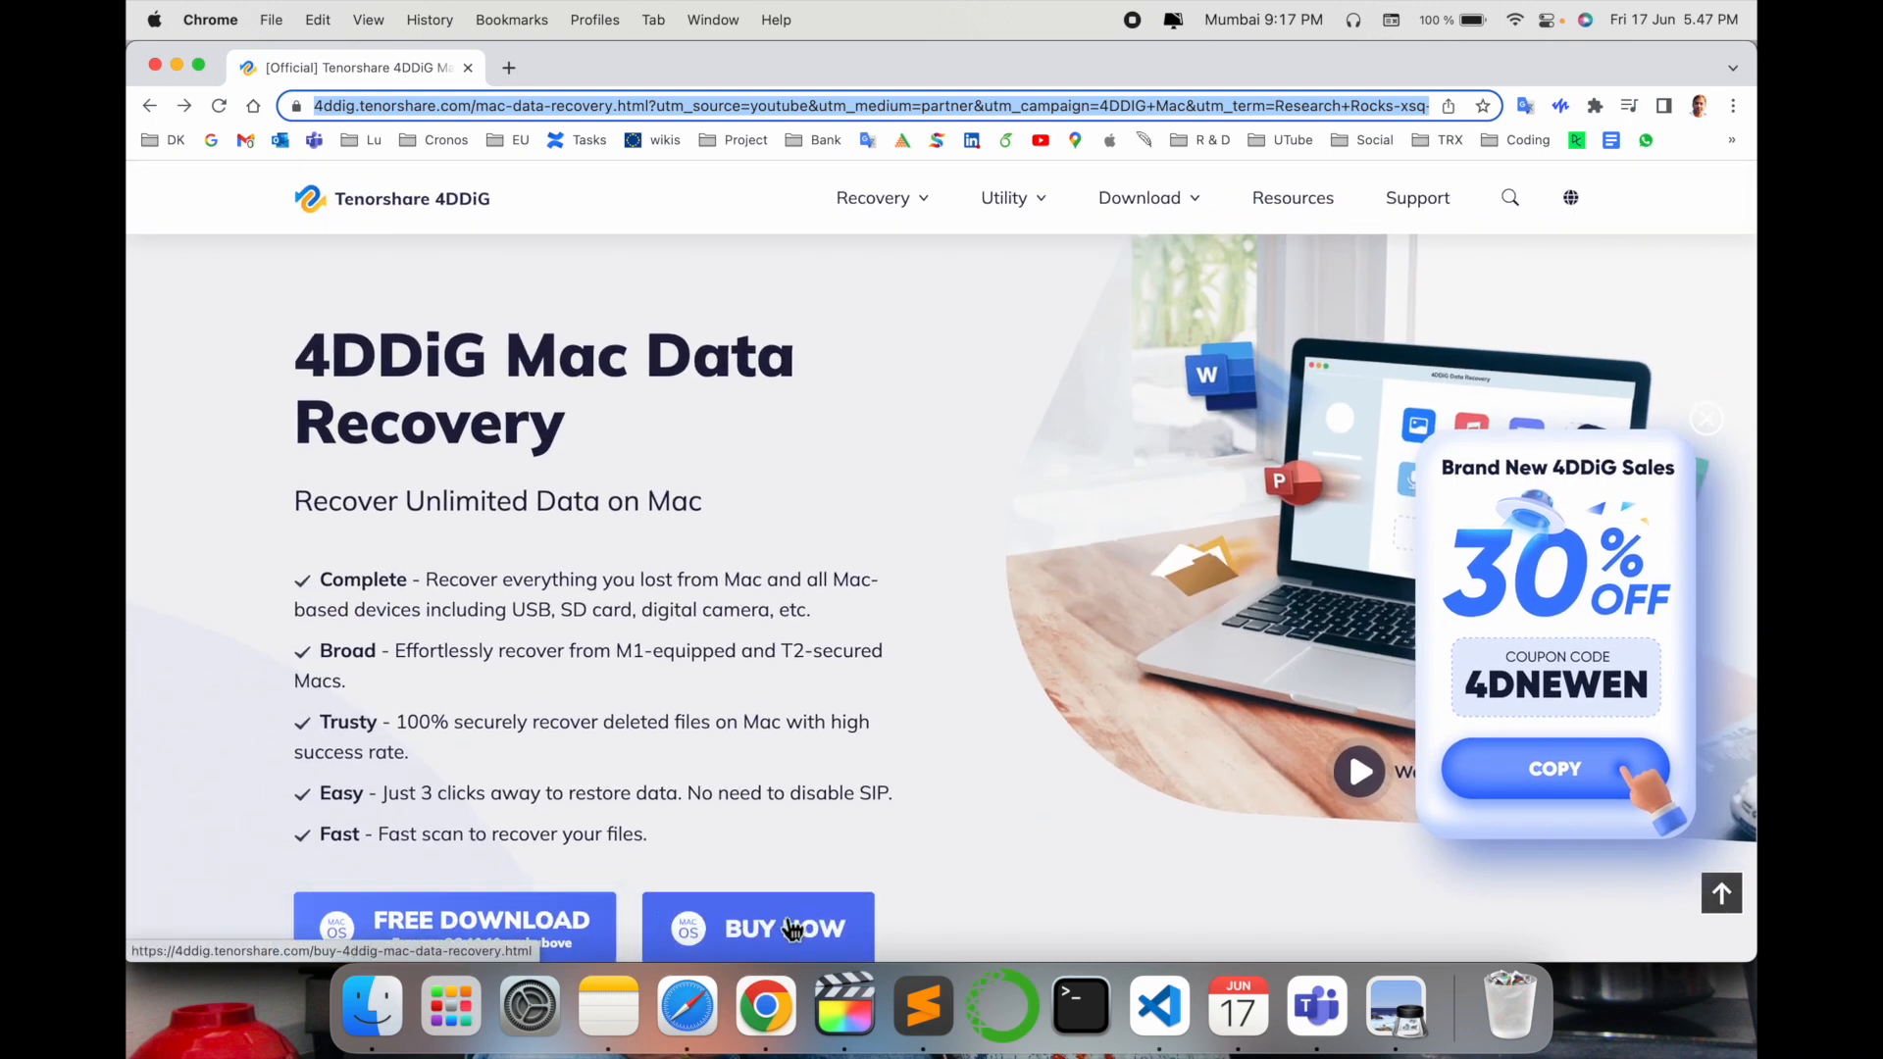
{"action": "mouse_move", "coordinate": [853, 928]}
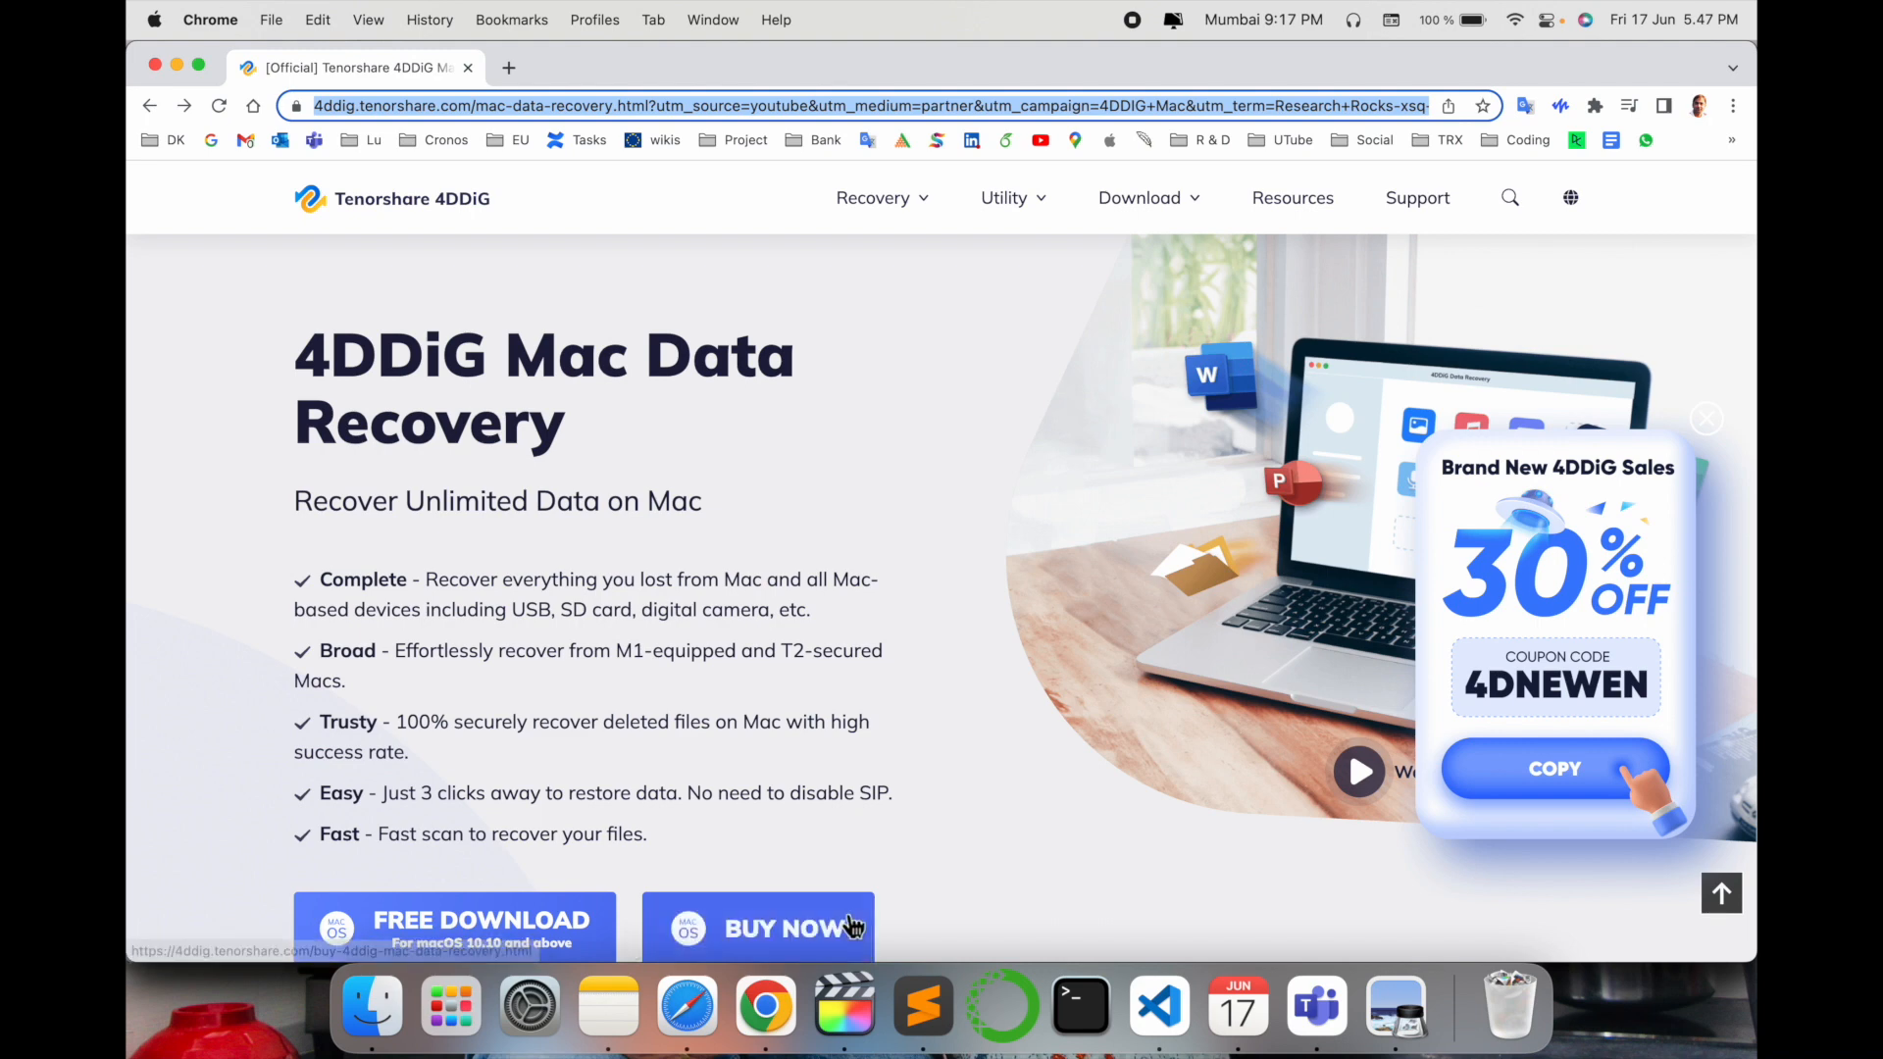
{"action": "mouse_move", "coordinate": [822, 927]}
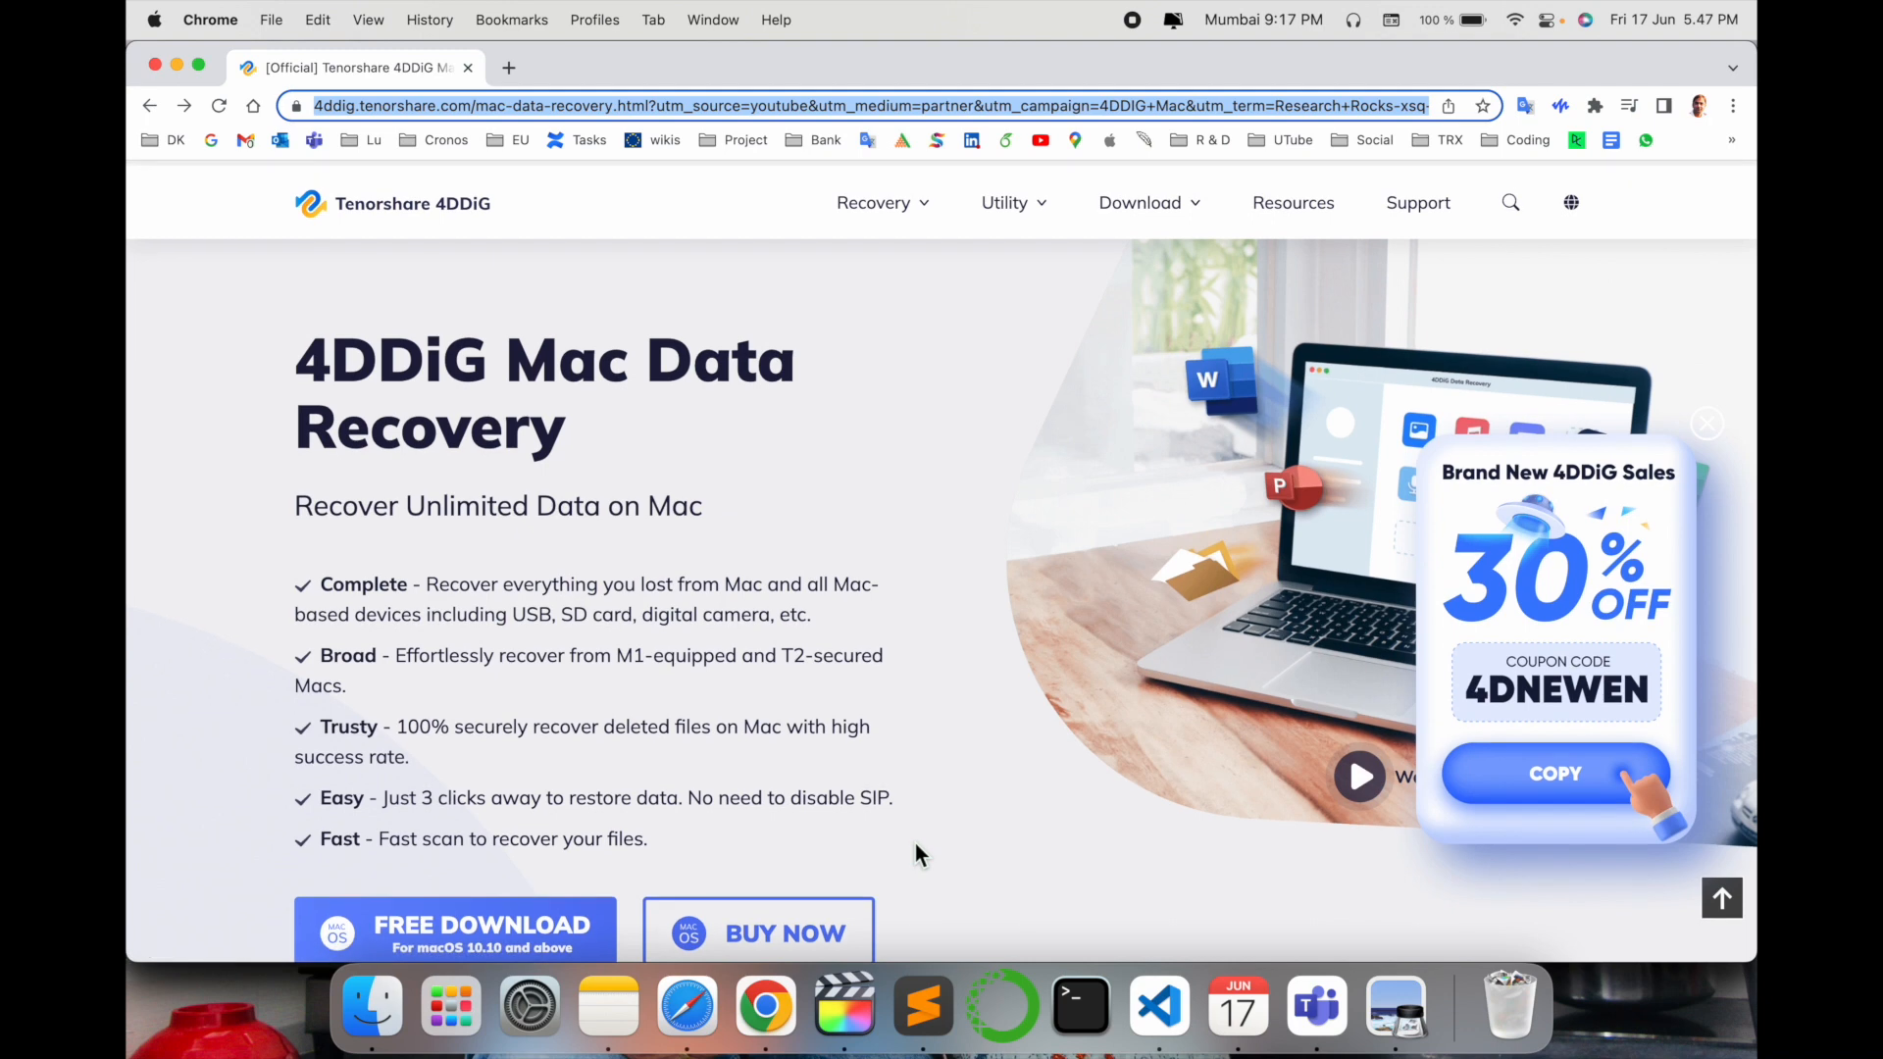
{"action": "left_click", "coordinate": [453, 923]}
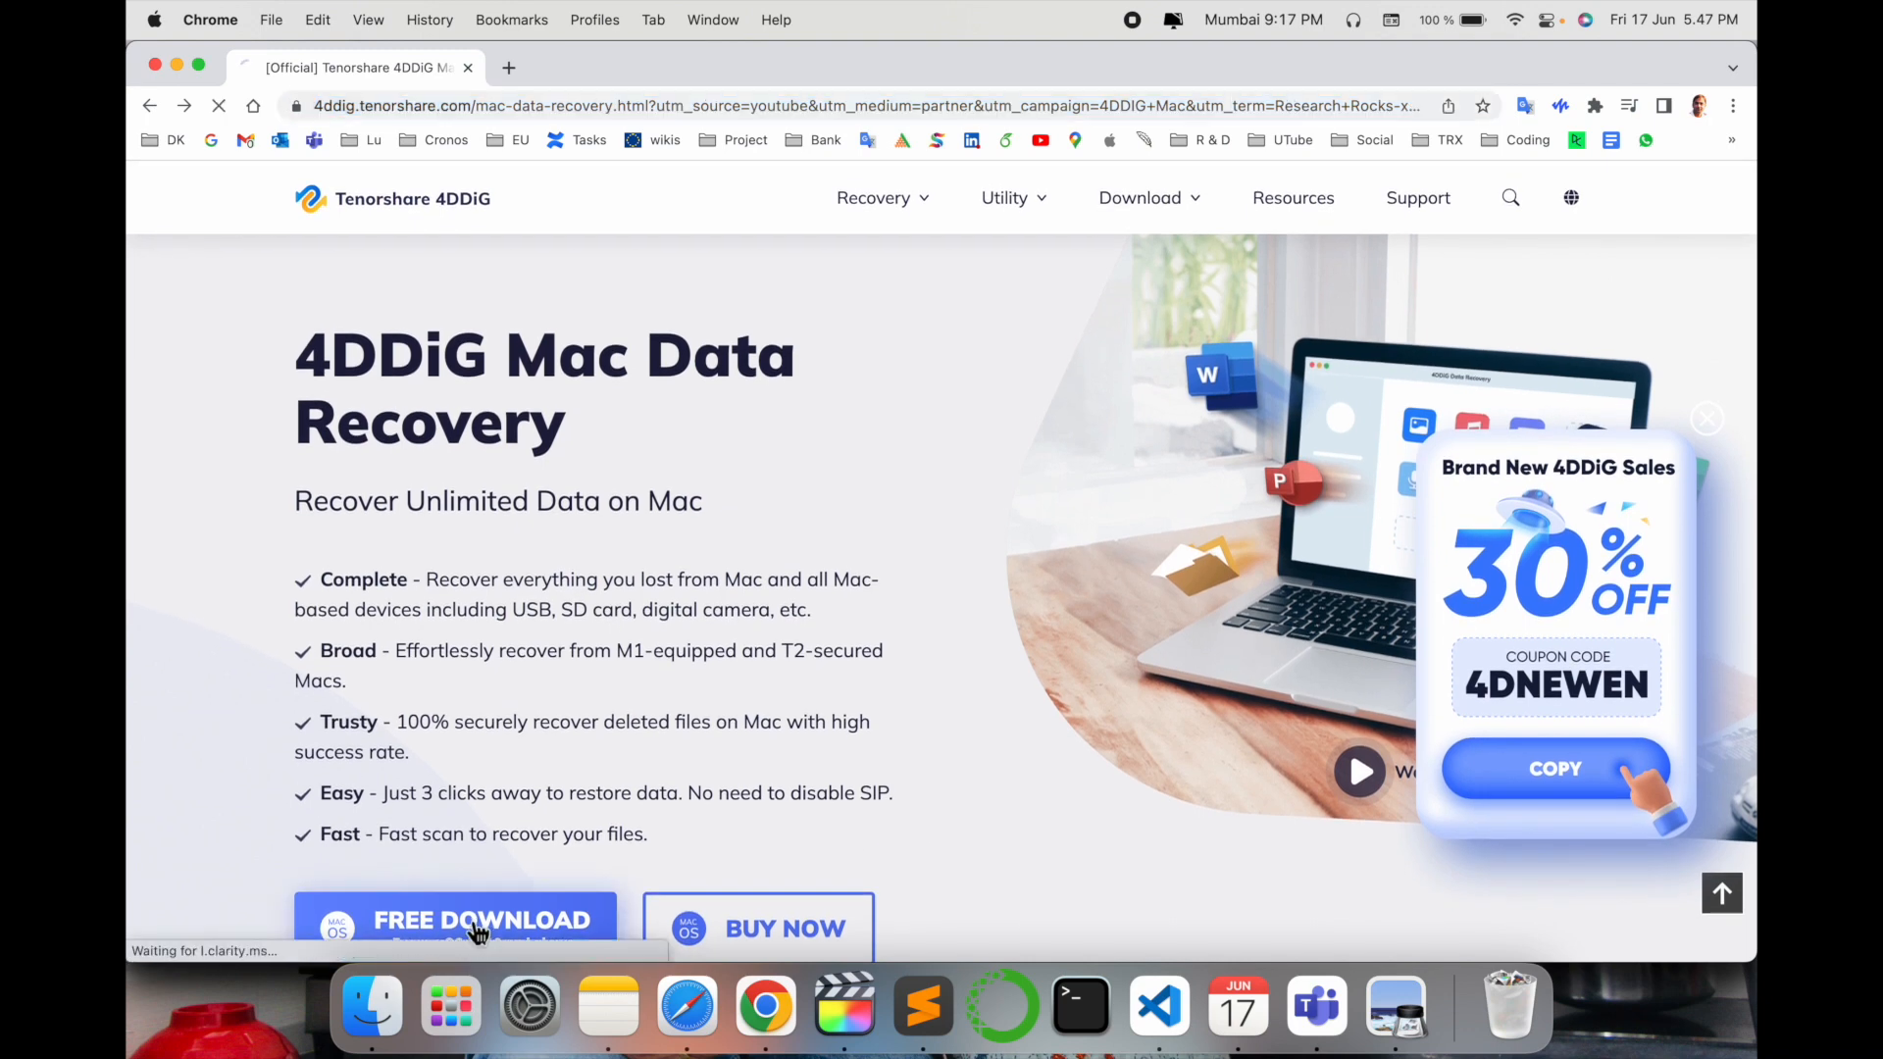
{"action": "left_click", "coordinate": [453, 918]}
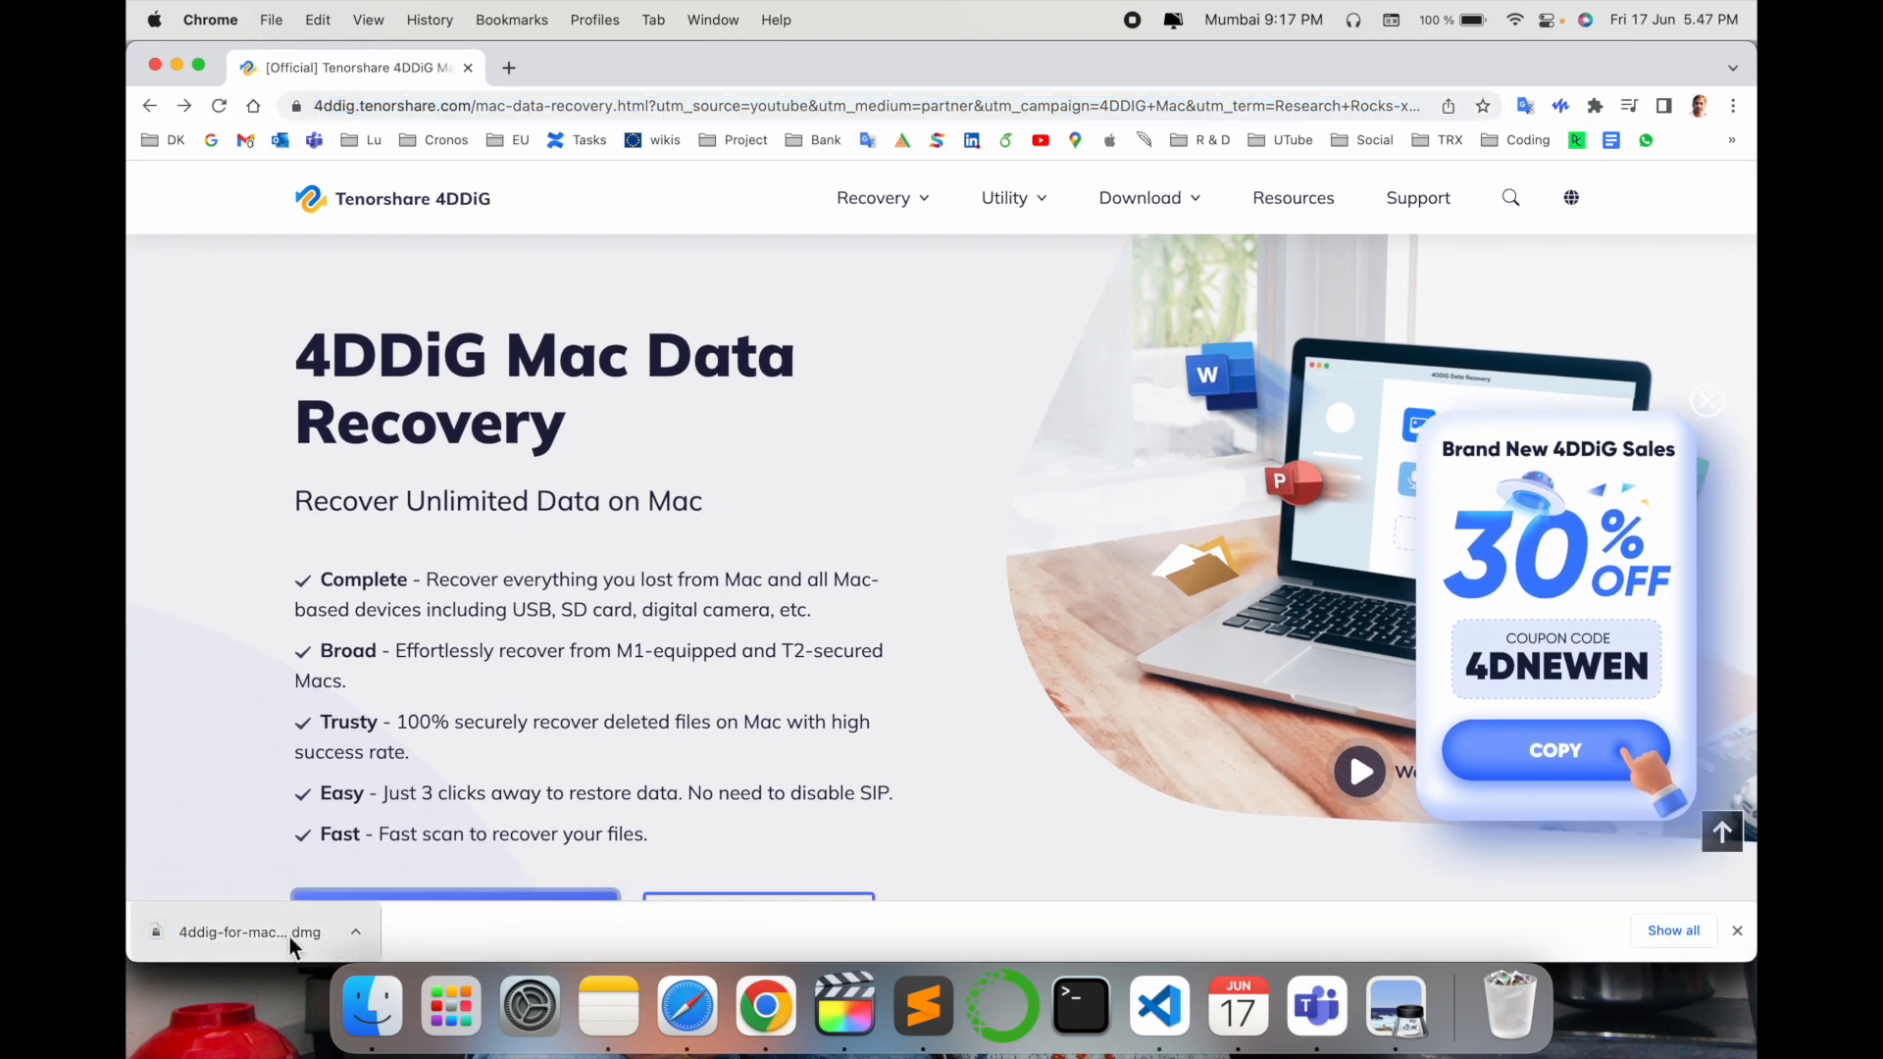
{"action": "left_click", "coordinate": [251, 932]}
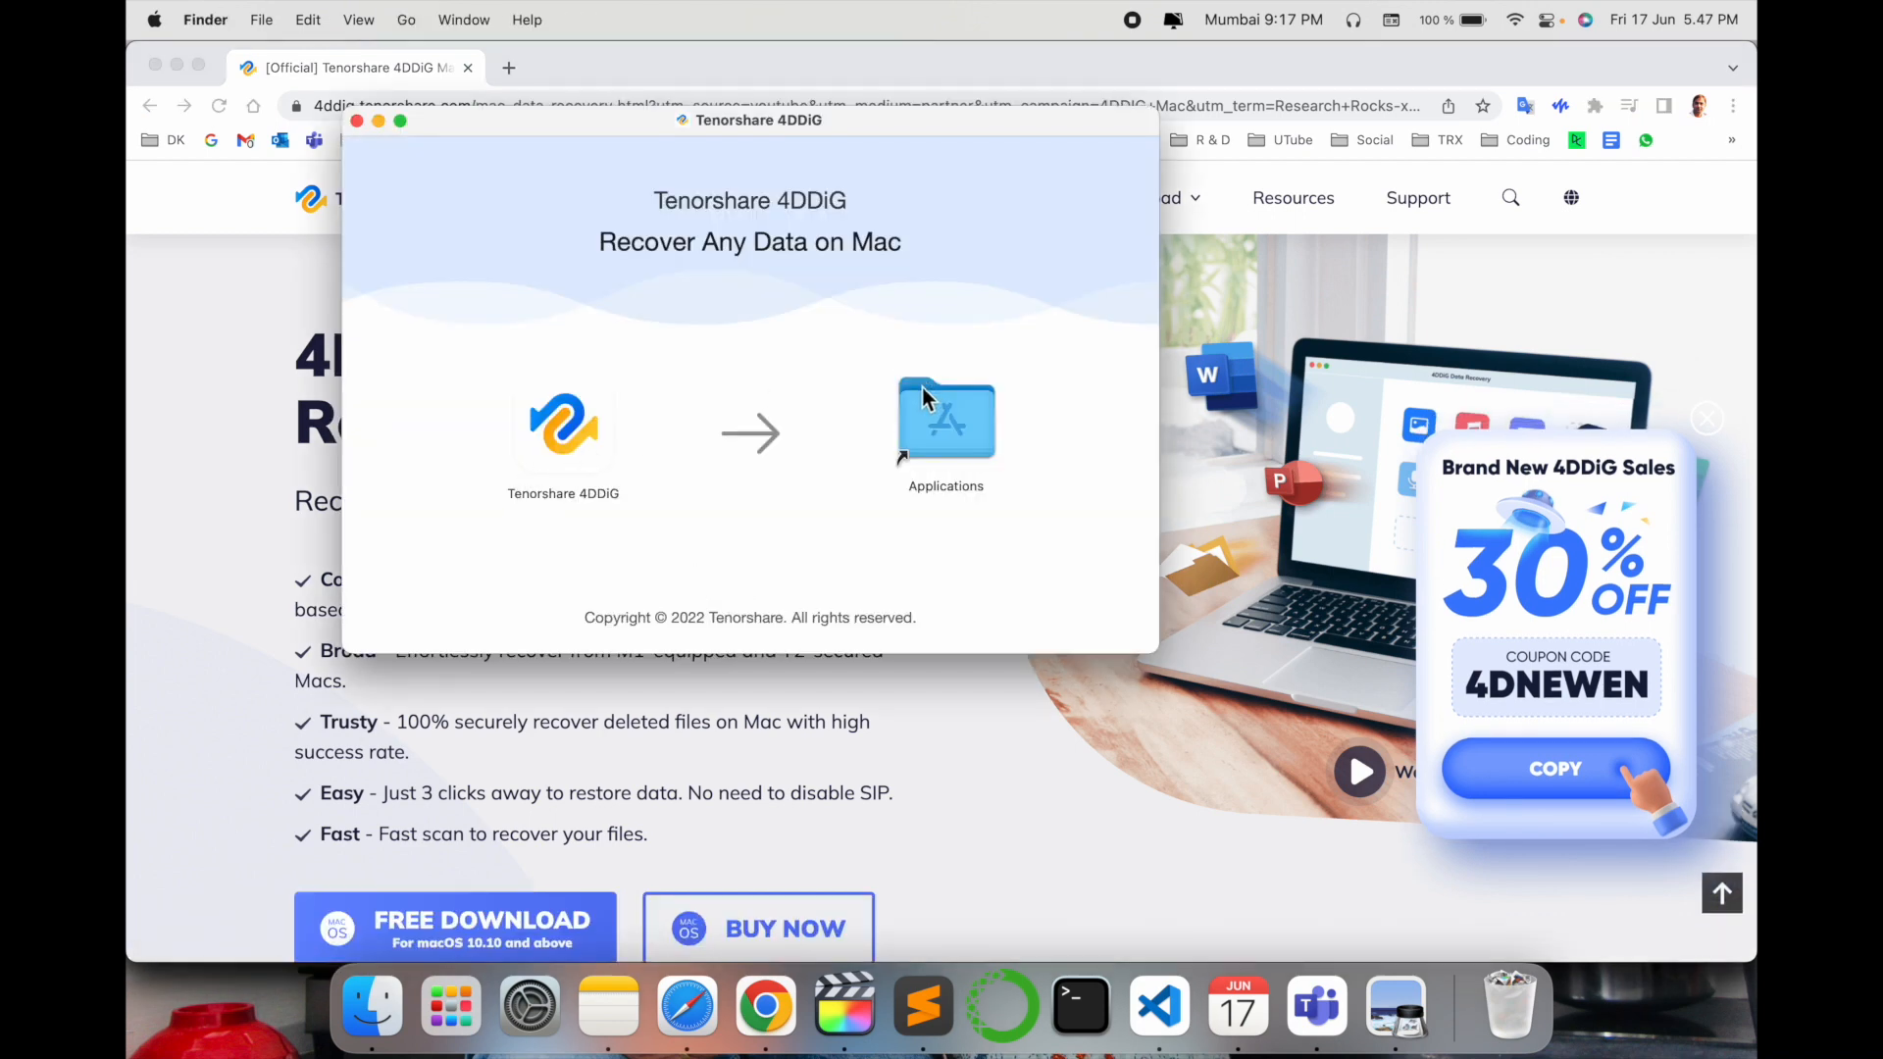
{"action": "mouse_move", "coordinate": [516, 398]}
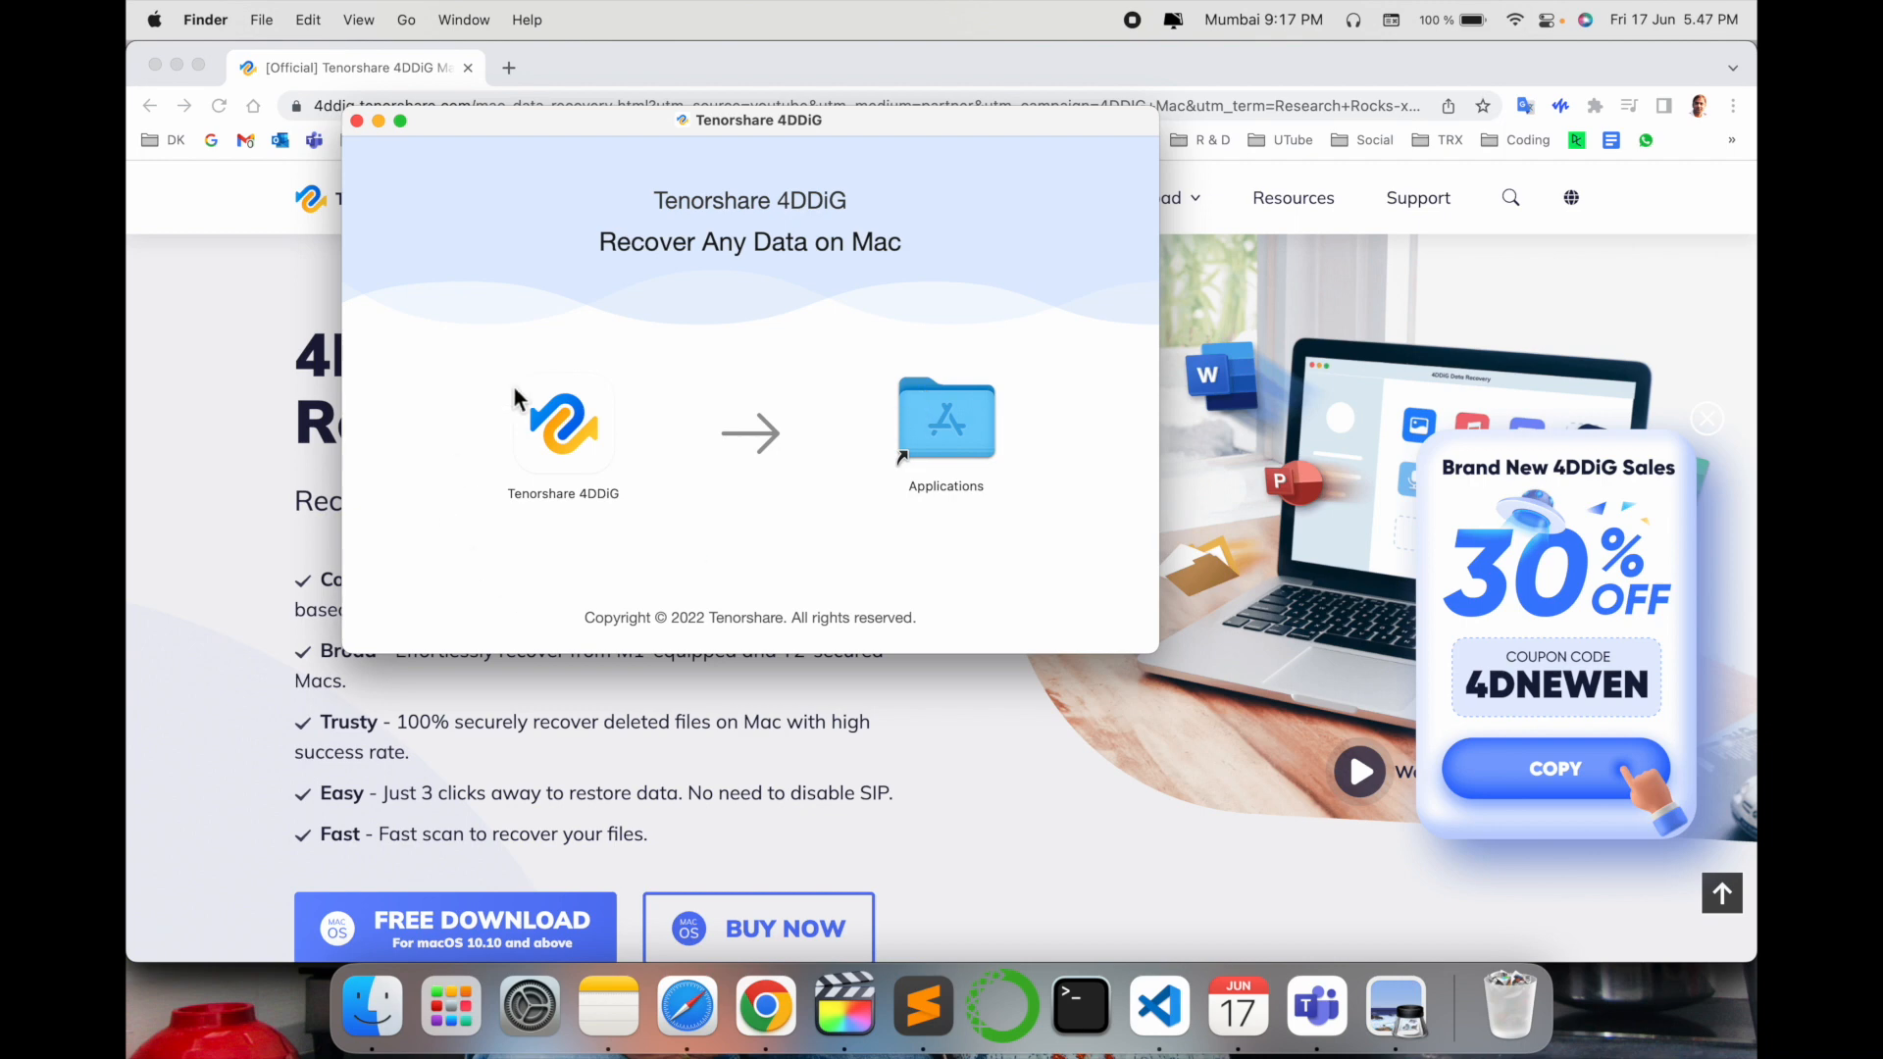
{"action": "mouse_move", "coordinate": [357, 159]}
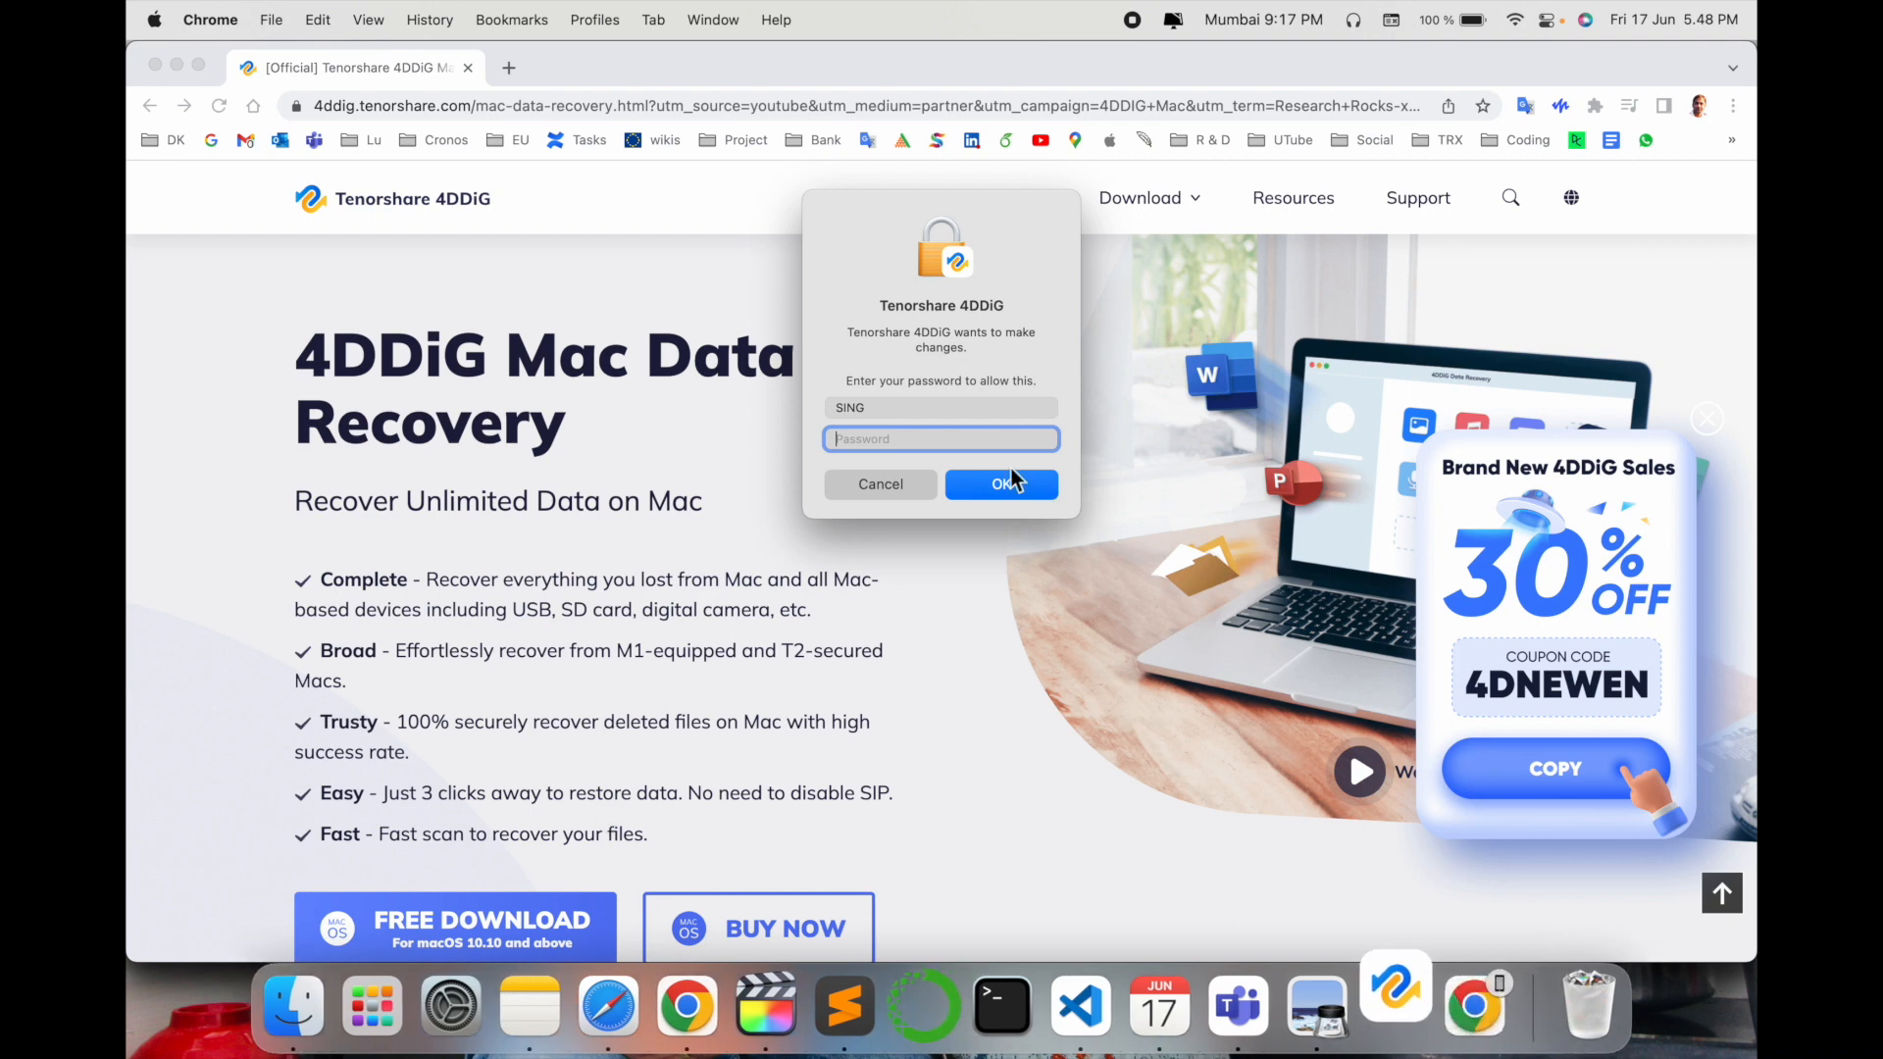
Step: Authorize 4DDiG, select the SING USB drive under External Drives and start its scan
{"action": "left_click", "coordinate": [1000, 484]}
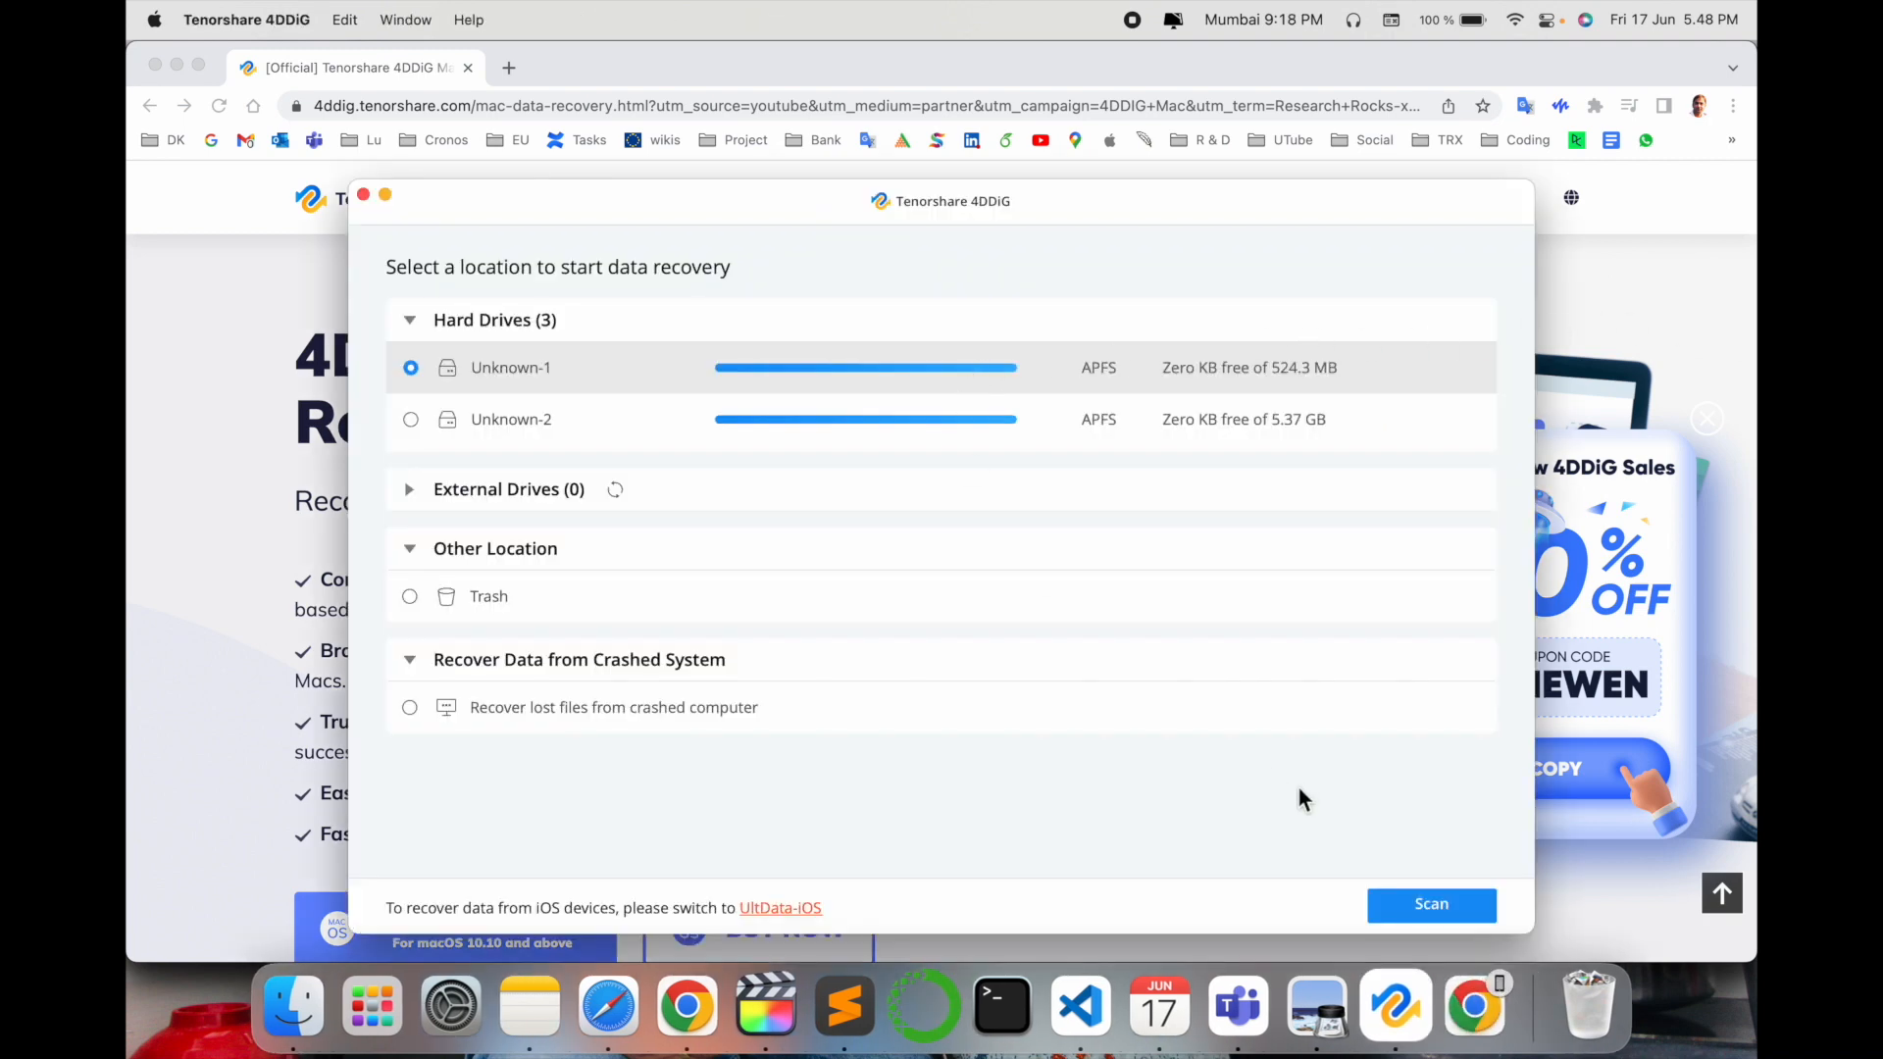
{"action": "mouse_move", "coordinate": [1414, 775]}
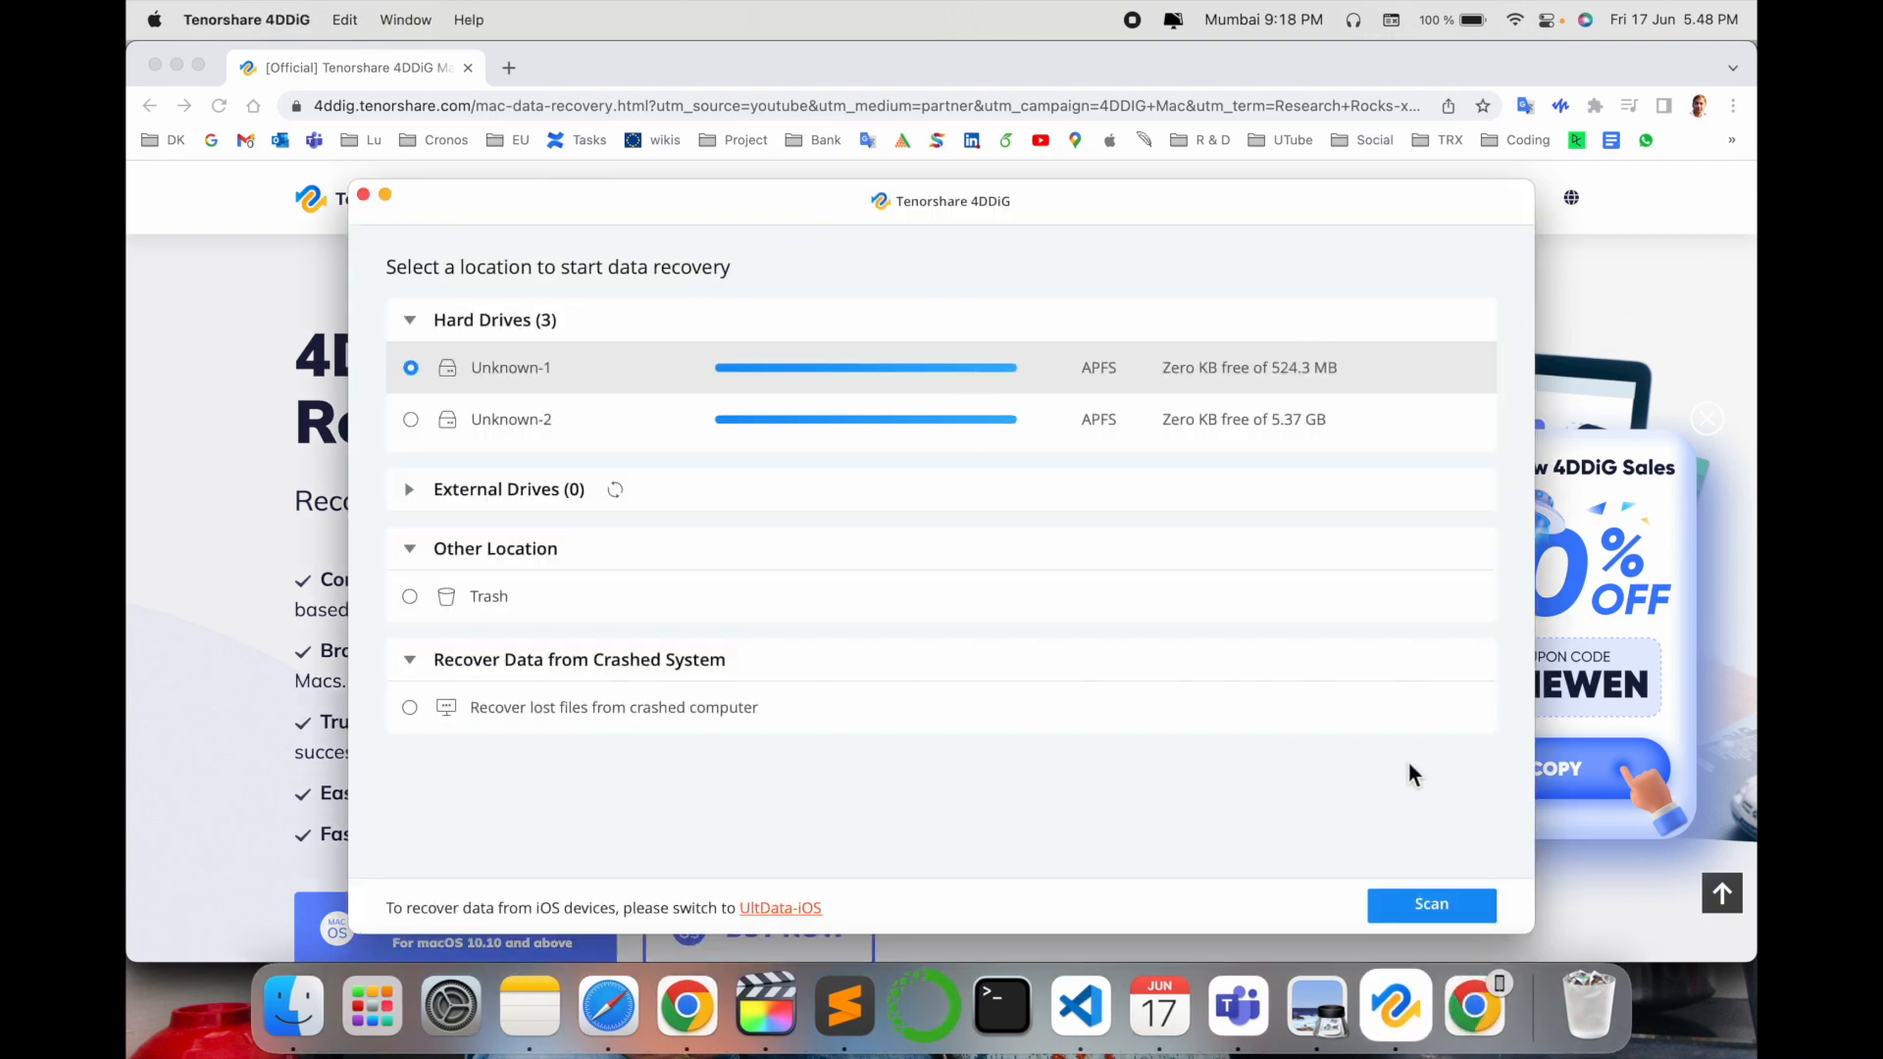
{"action": "mouse_move", "coordinate": [447, 504]}
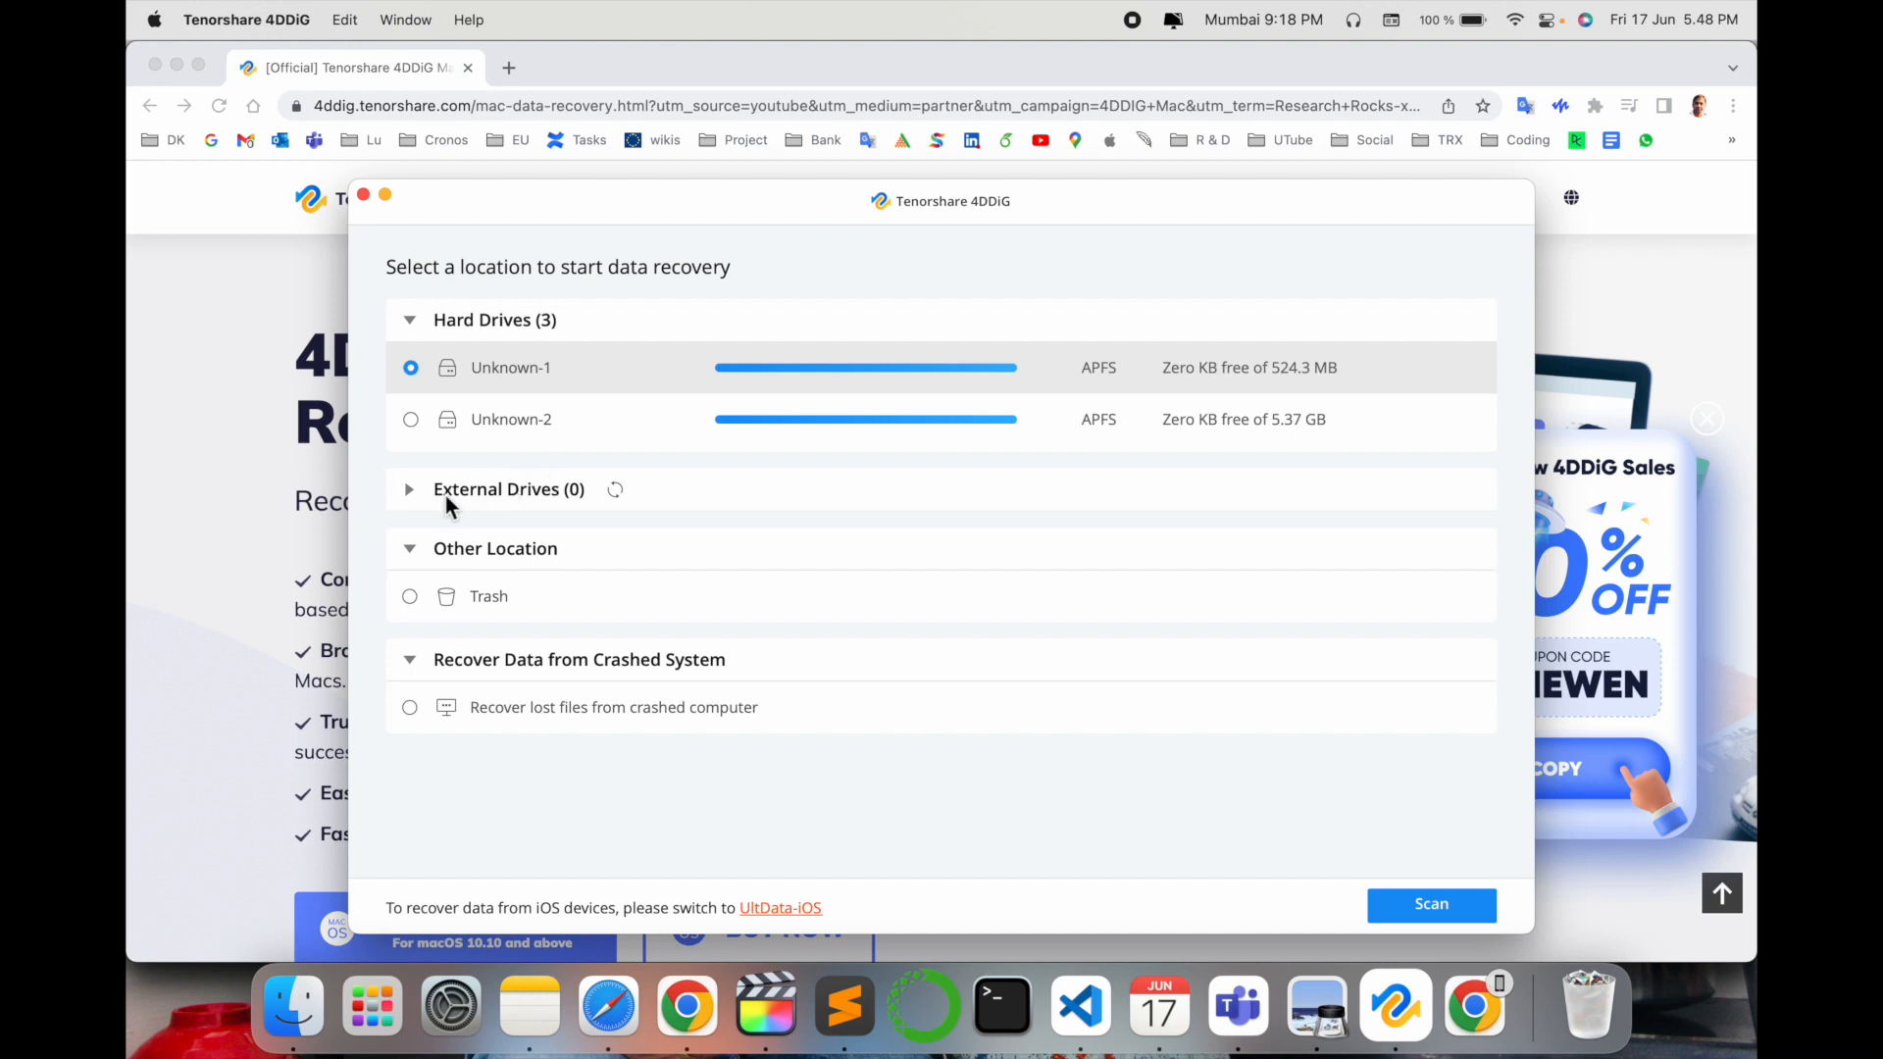
{"action": "mouse_move", "coordinate": [420, 504]}
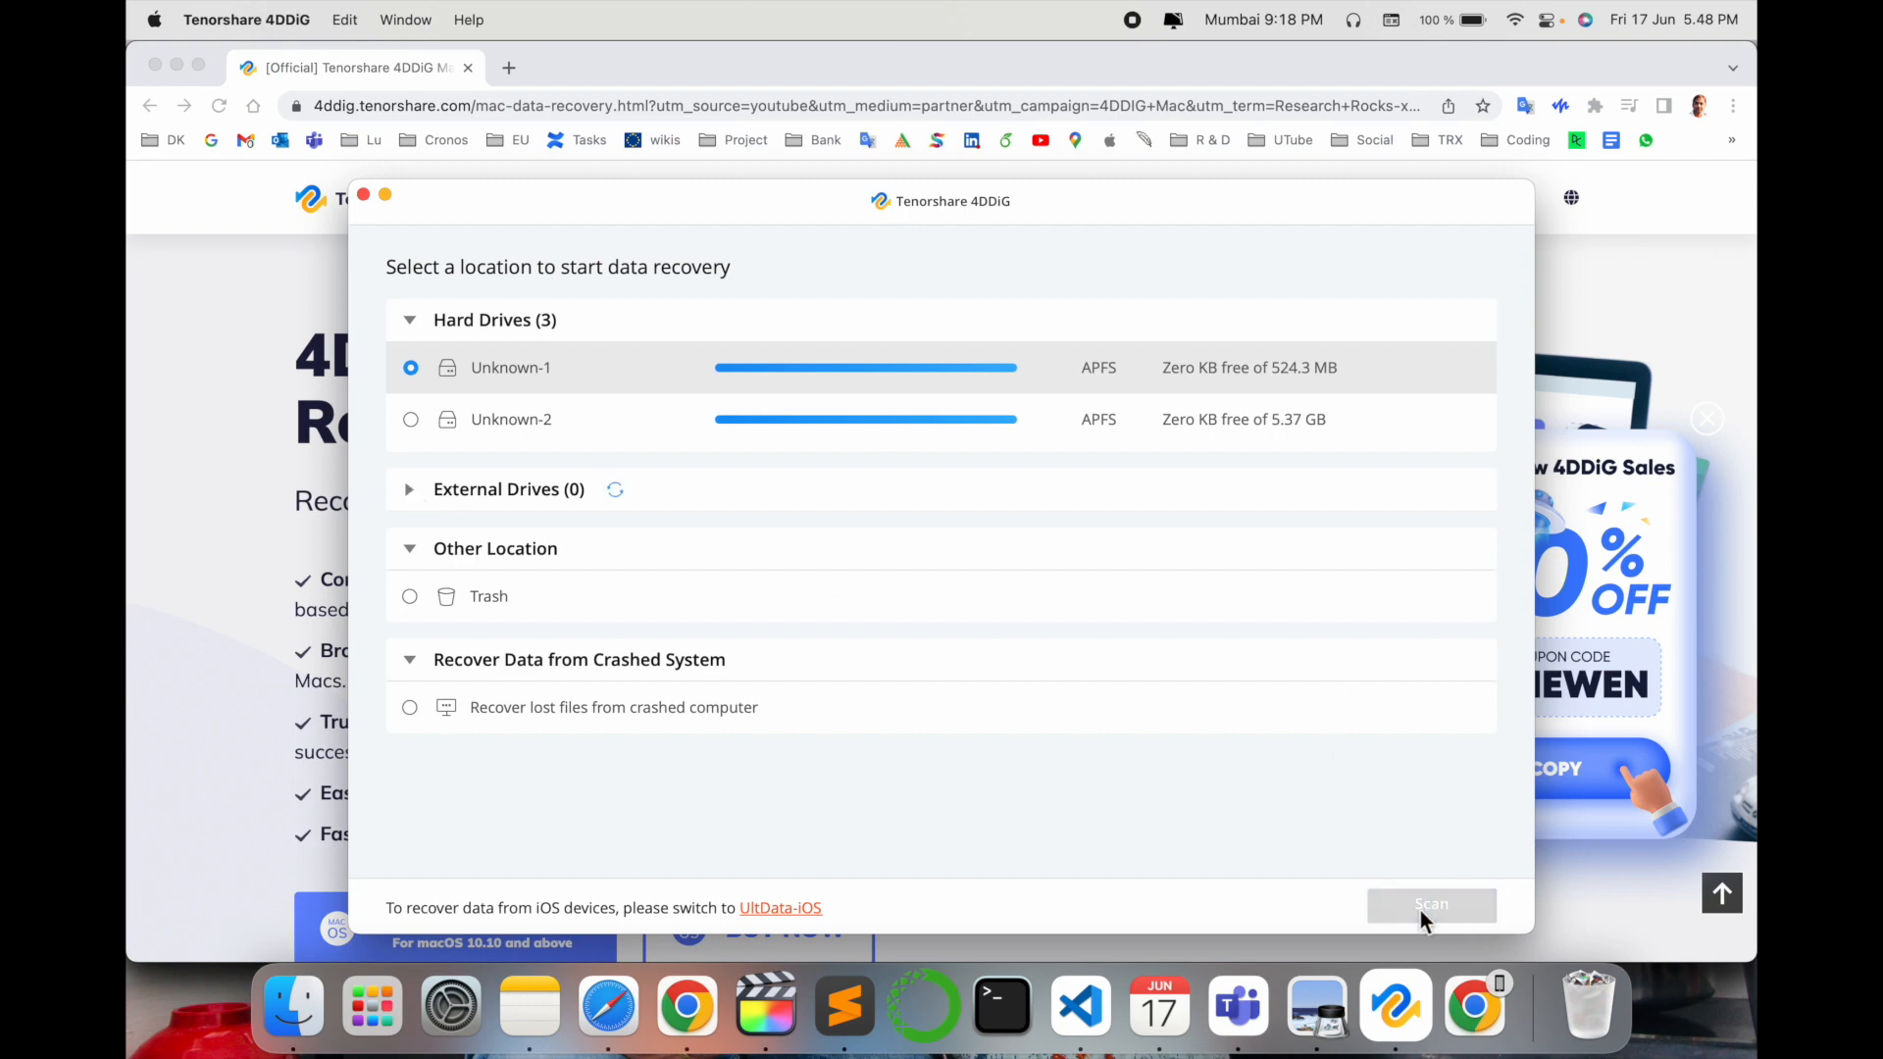
{"action": "mouse_move", "coordinate": [1136, 339]}
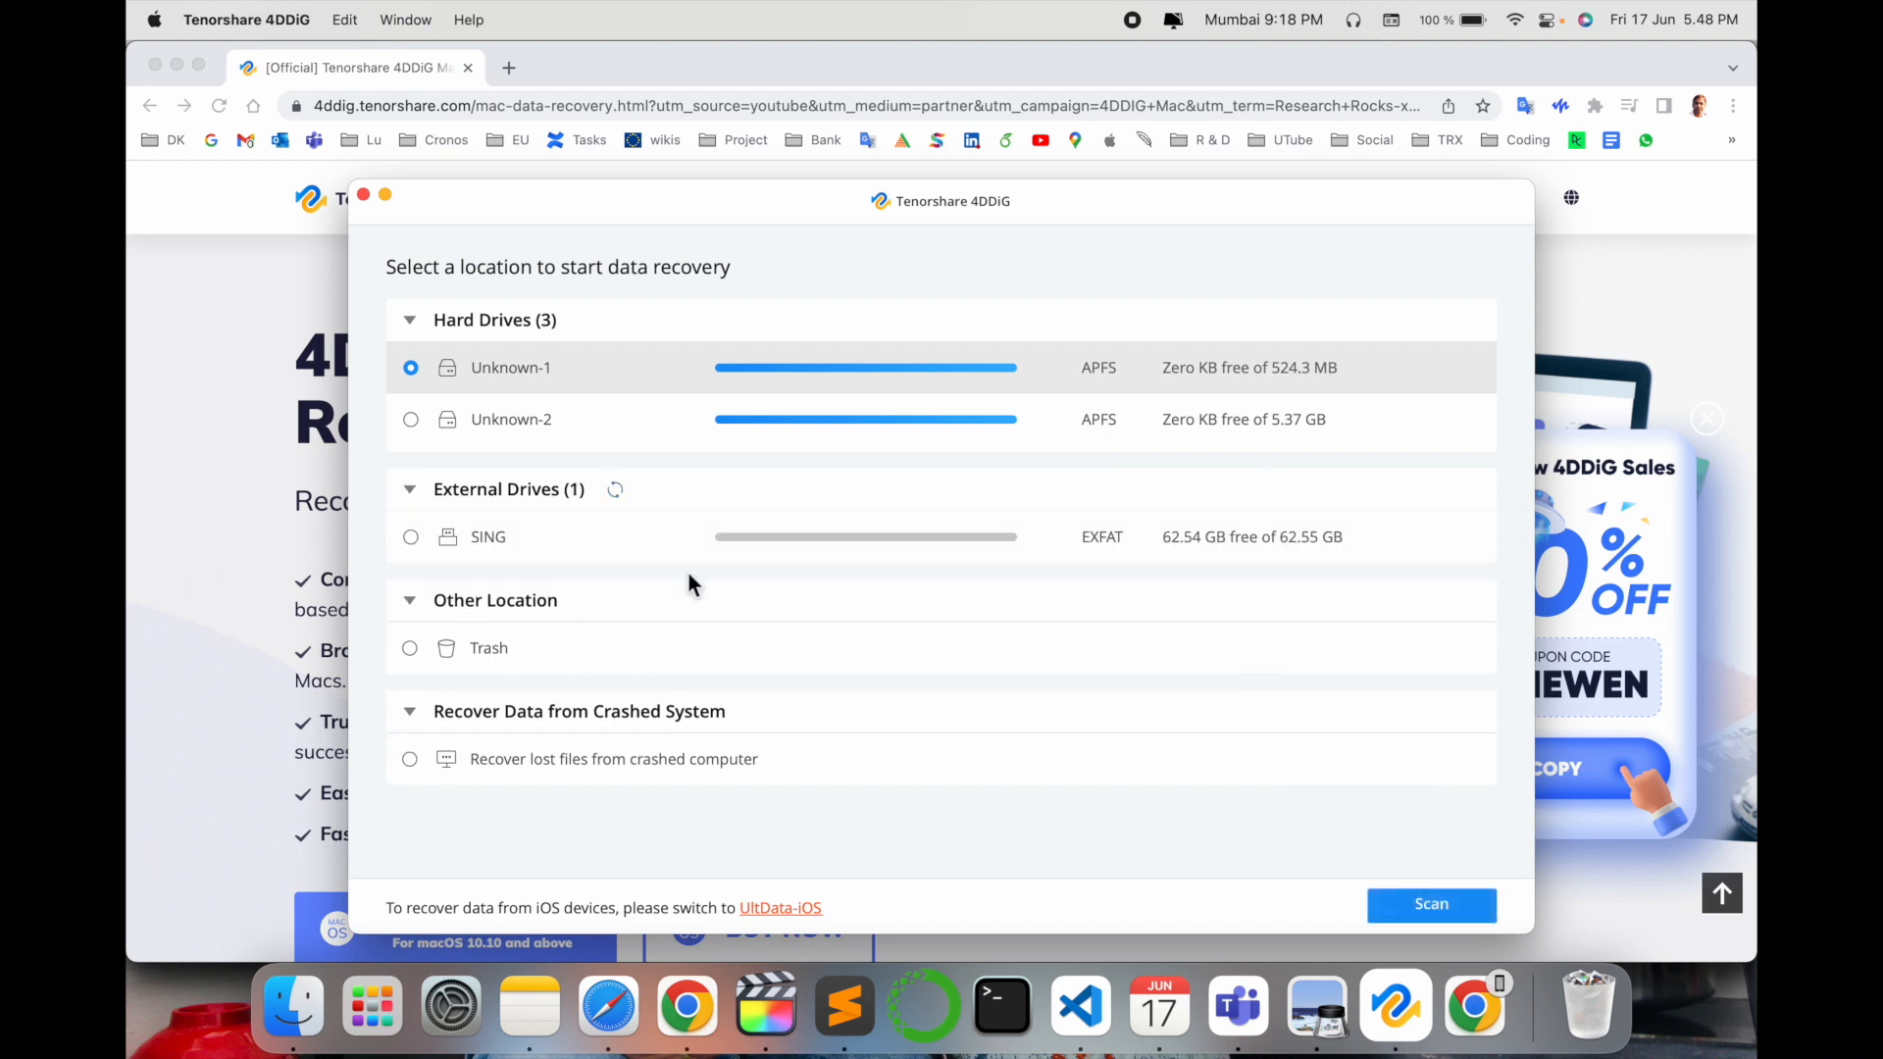
{"action": "mouse_move", "coordinate": [473, 504]}
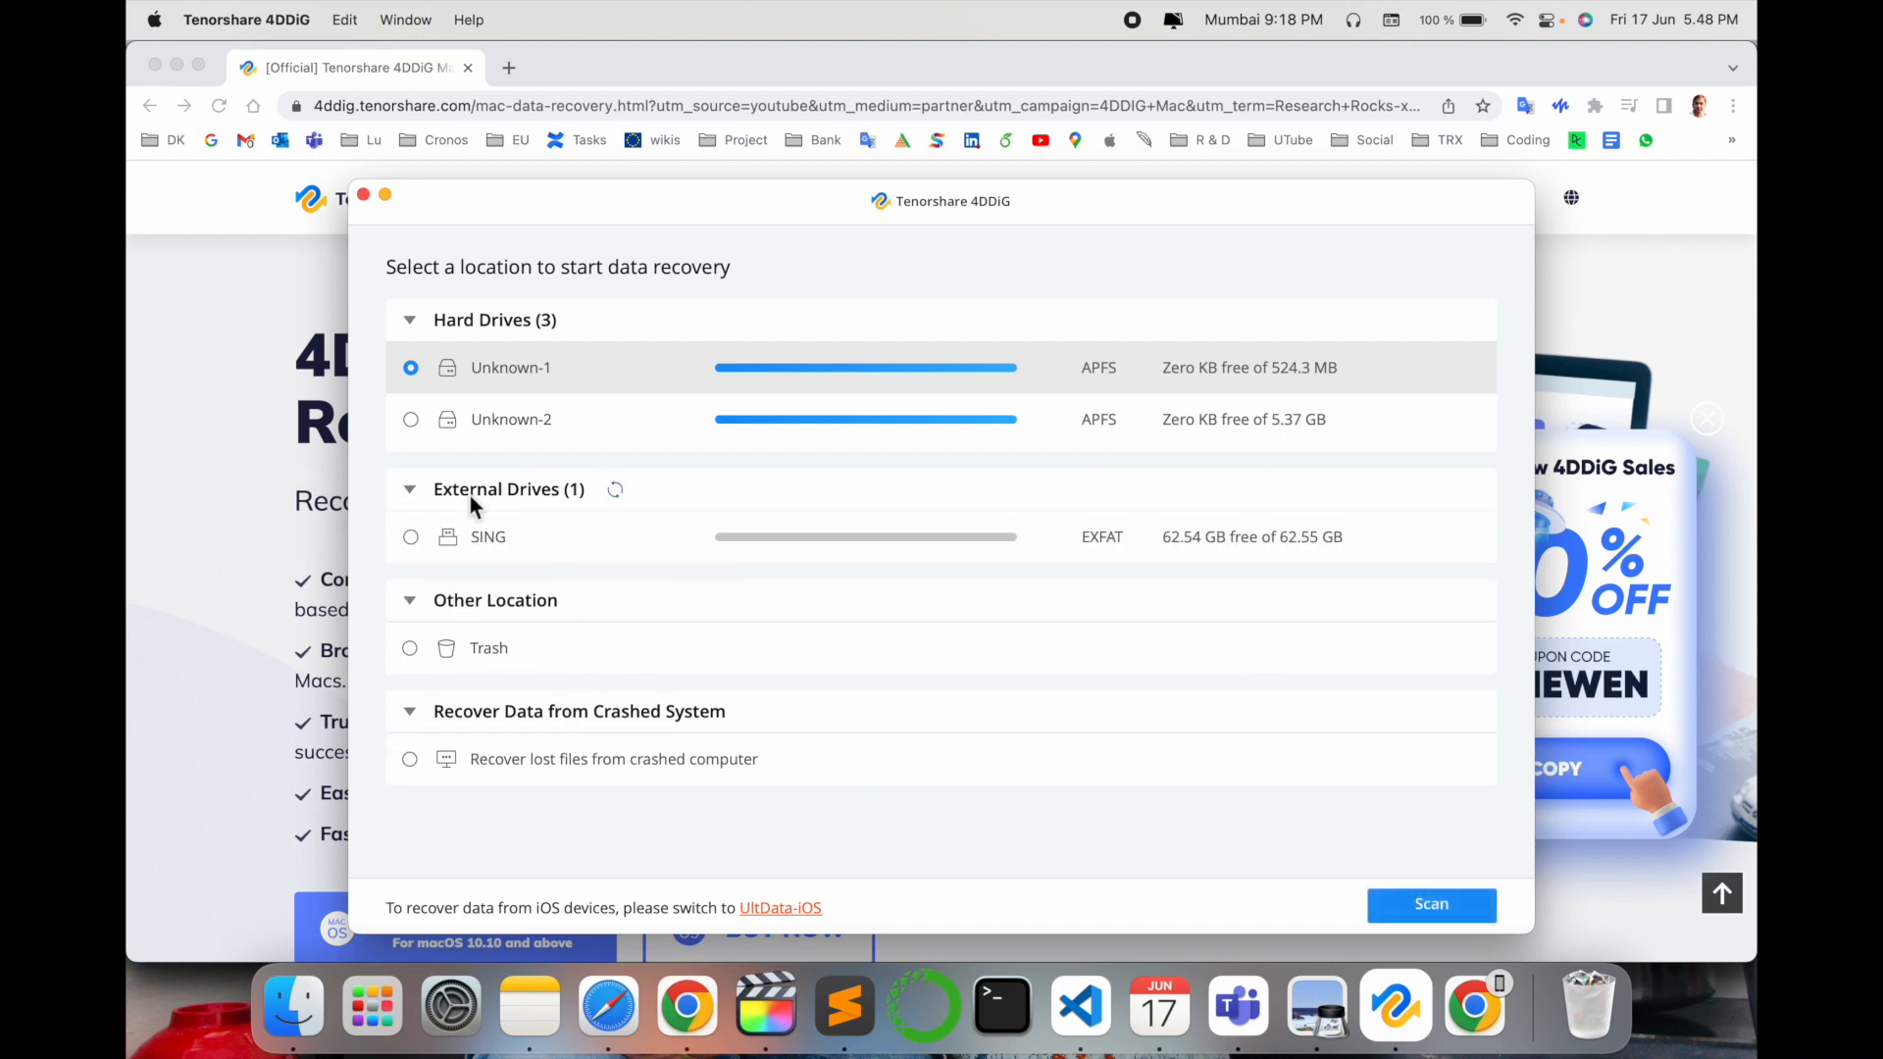
{"action": "left_click", "coordinate": [410, 535]}
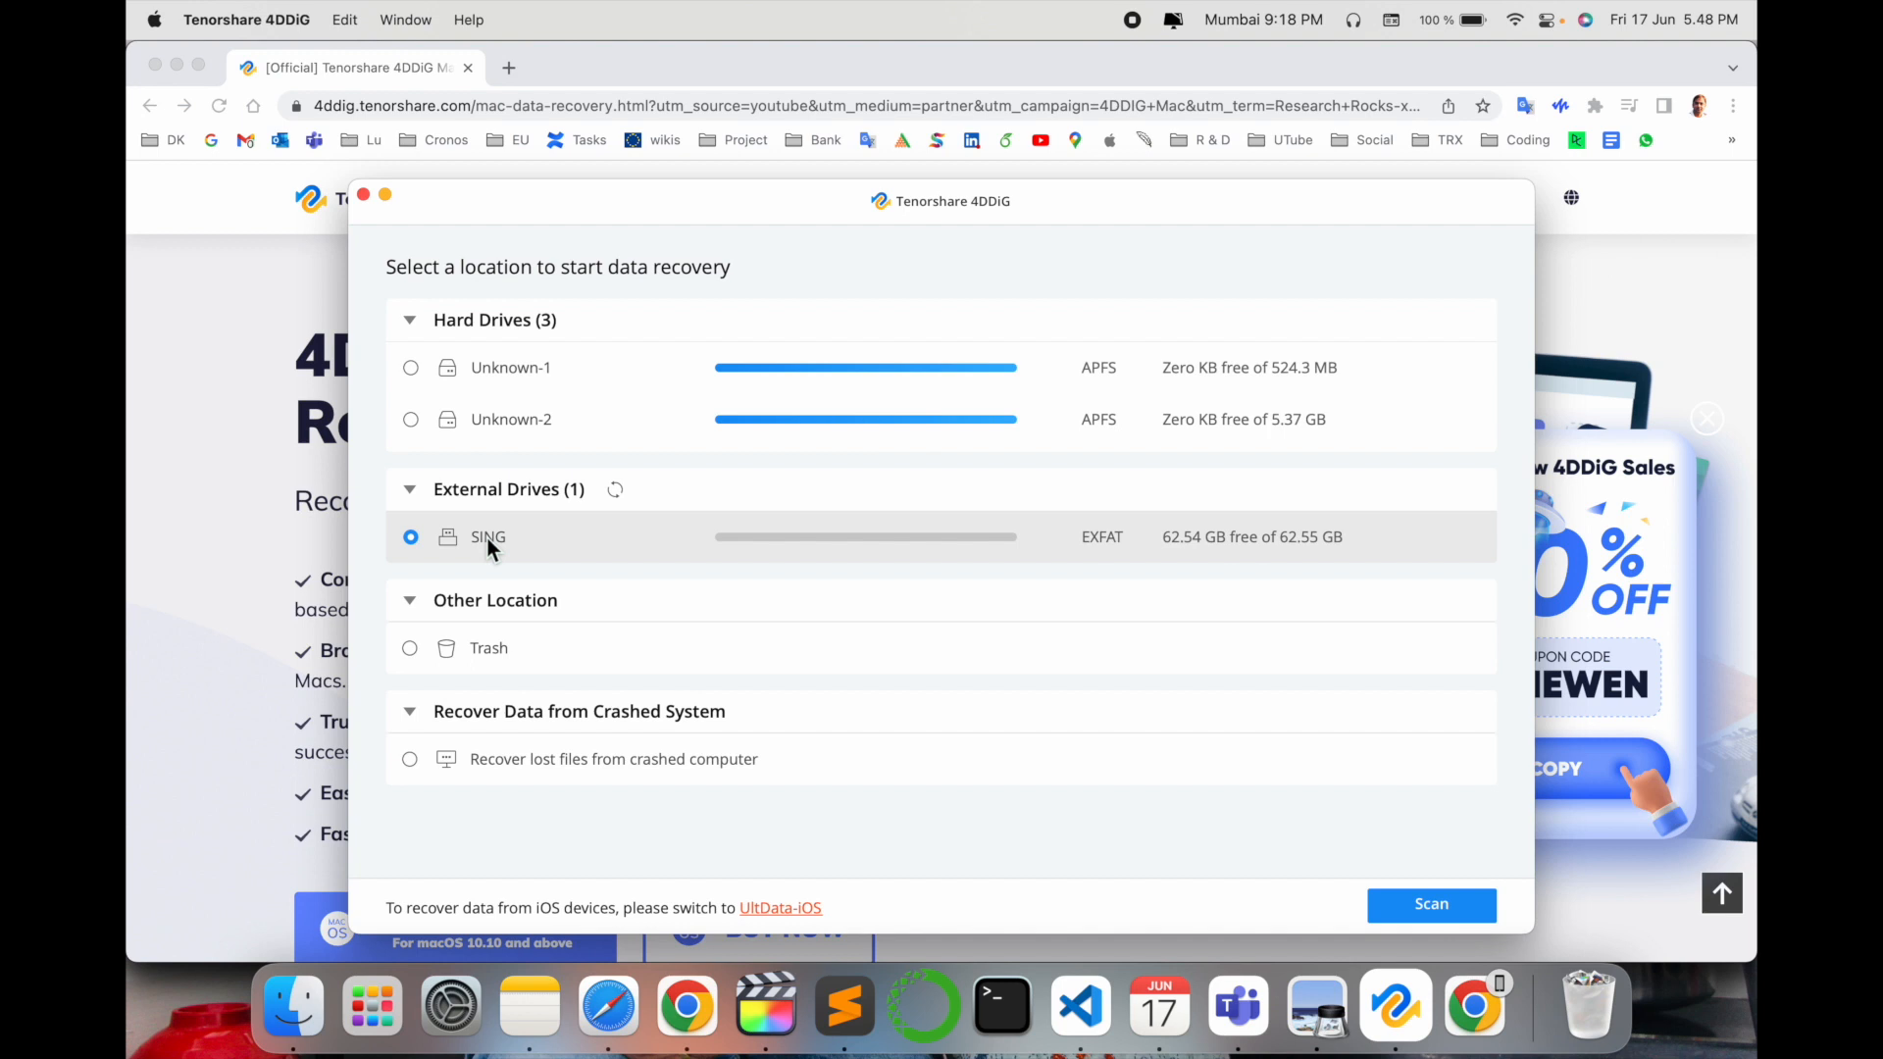
{"action": "mouse_move", "coordinate": [1234, 669]}
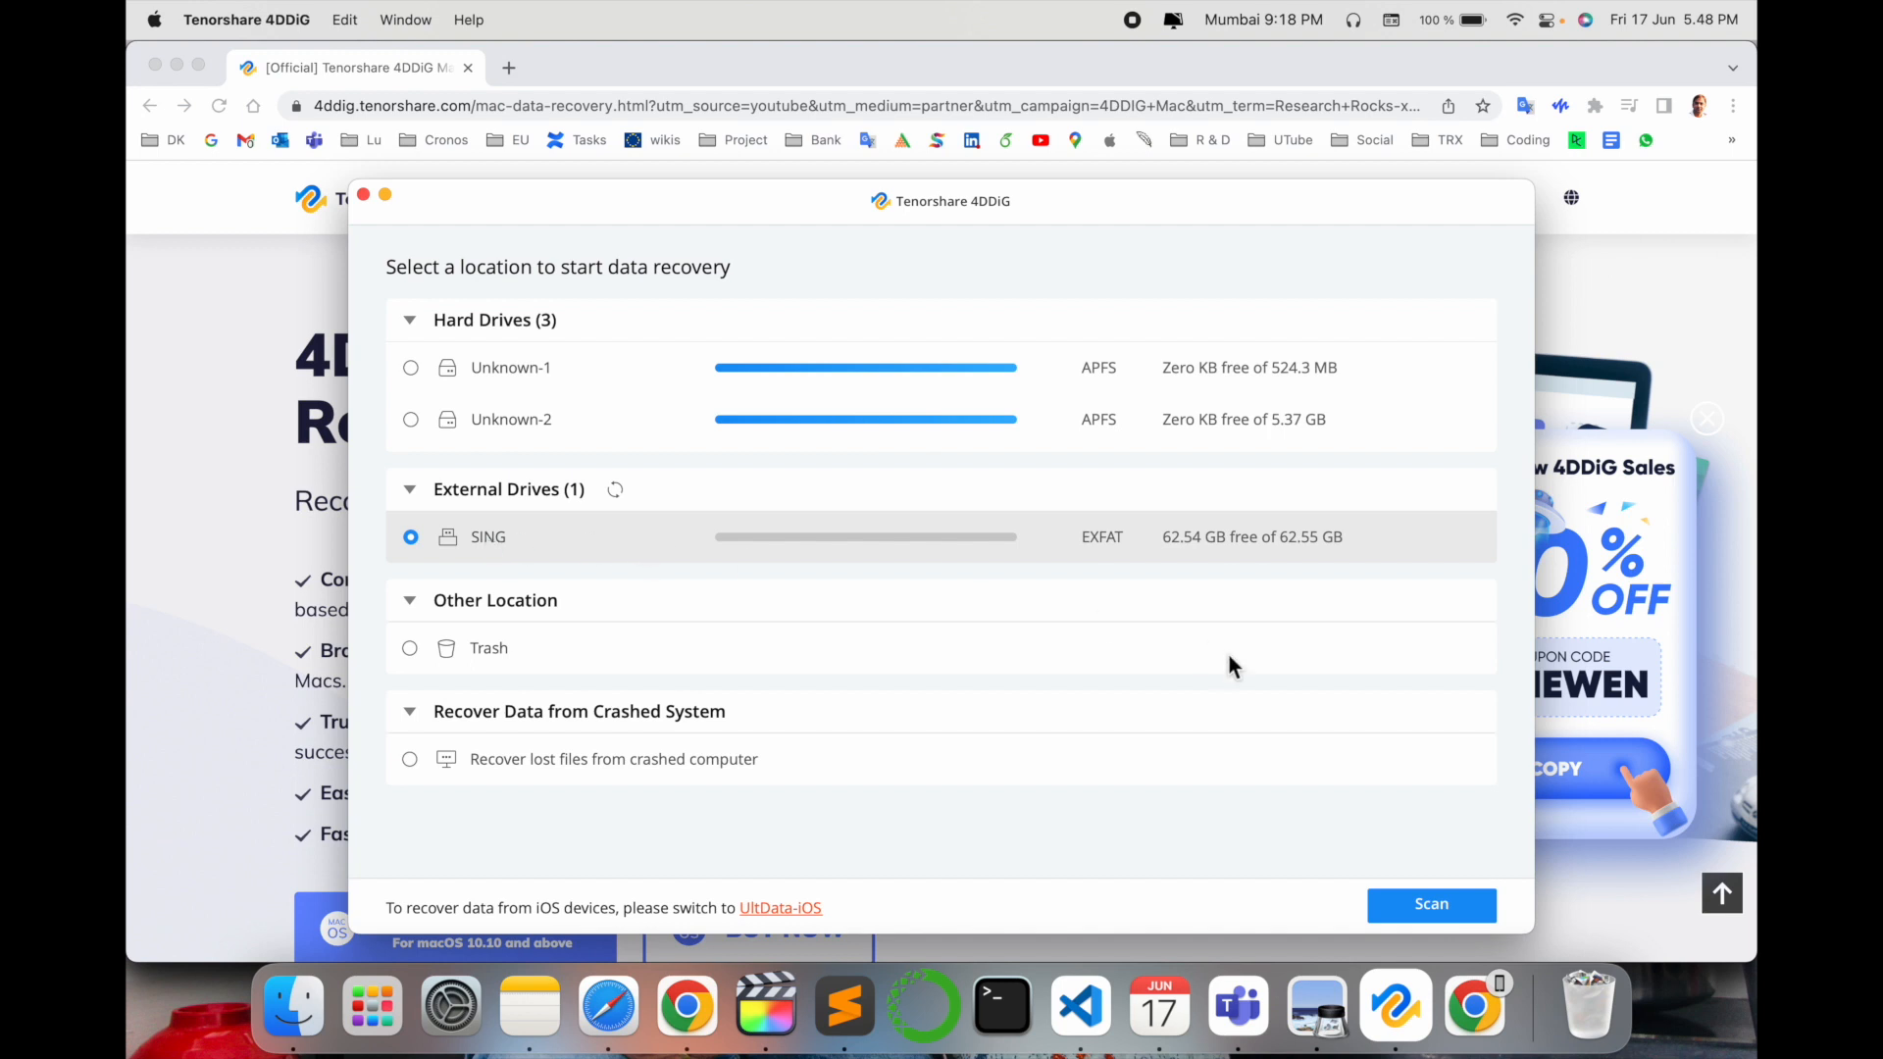
{"action": "left_click", "coordinate": [1430, 904]}
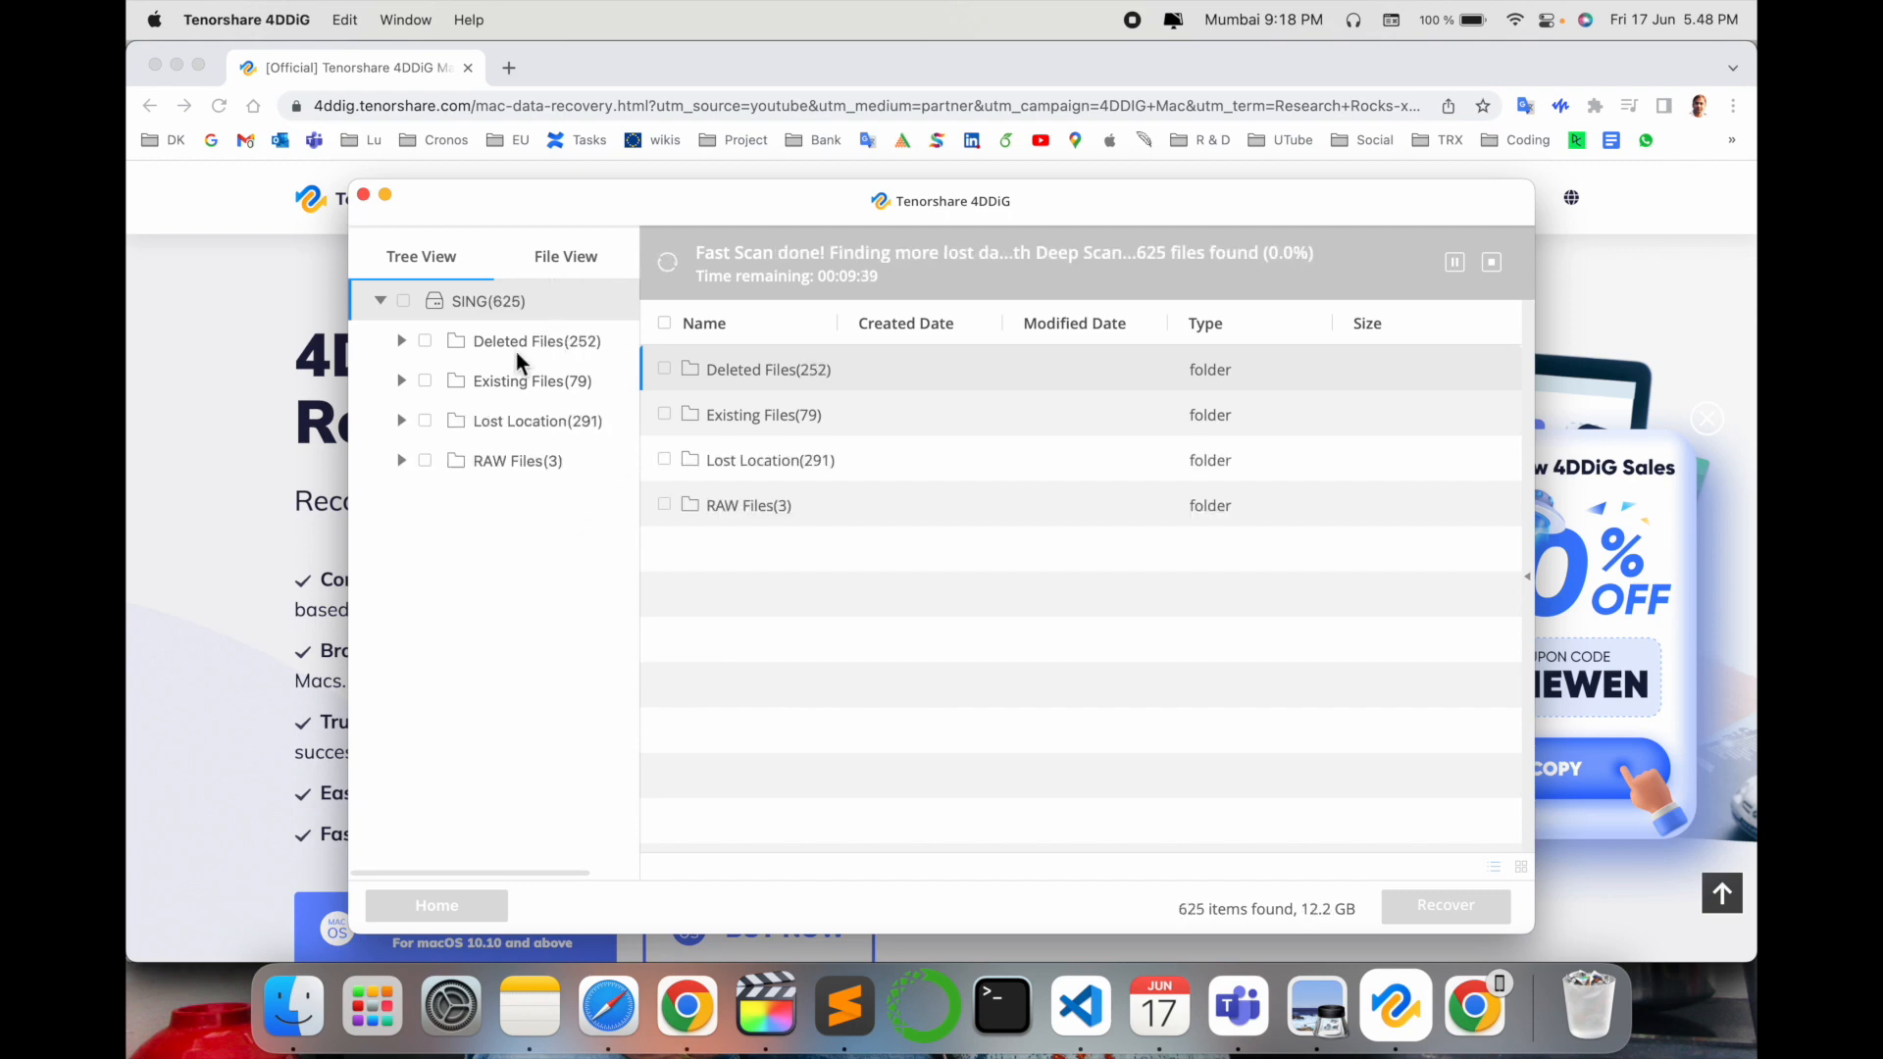
{"action": "mouse_move", "coordinate": [570, 459]}
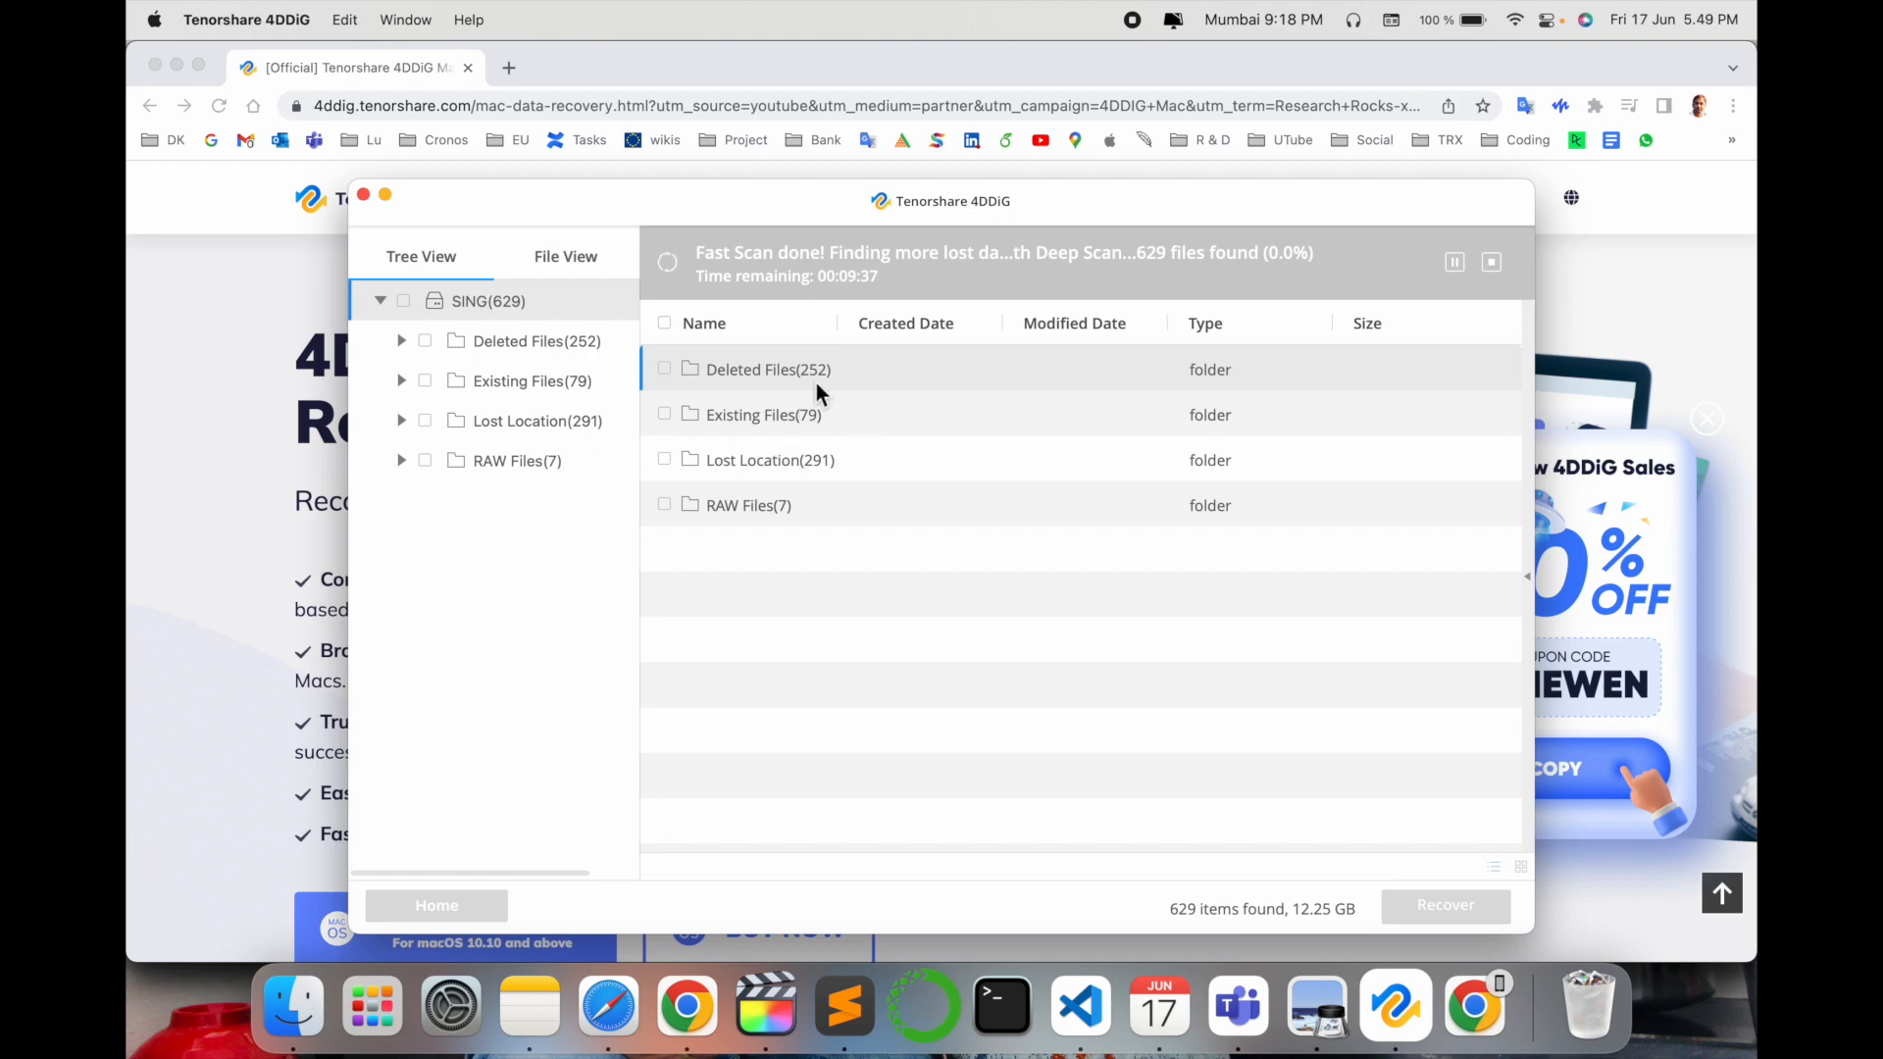
{"action": "mouse_move", "coordinate": [770, 386]}
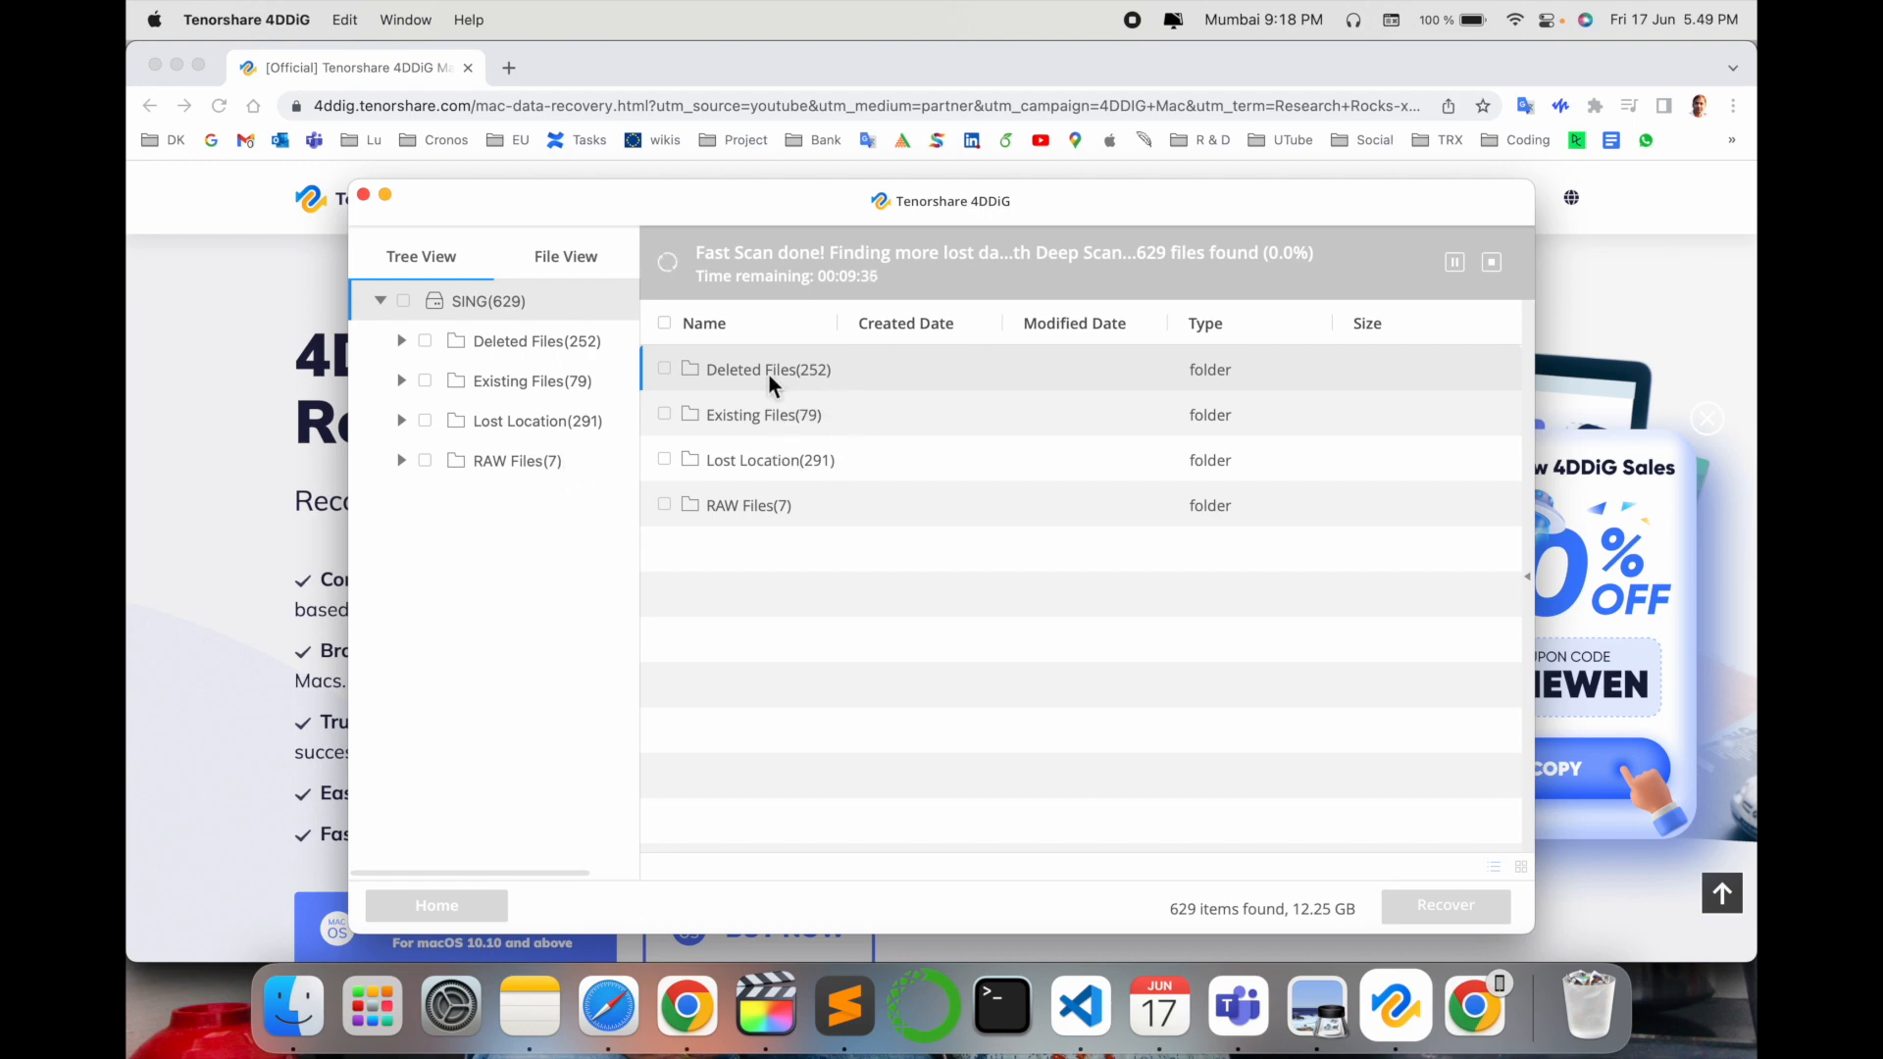
{"action": "mouse_move", "coordinate": [666, 378]}
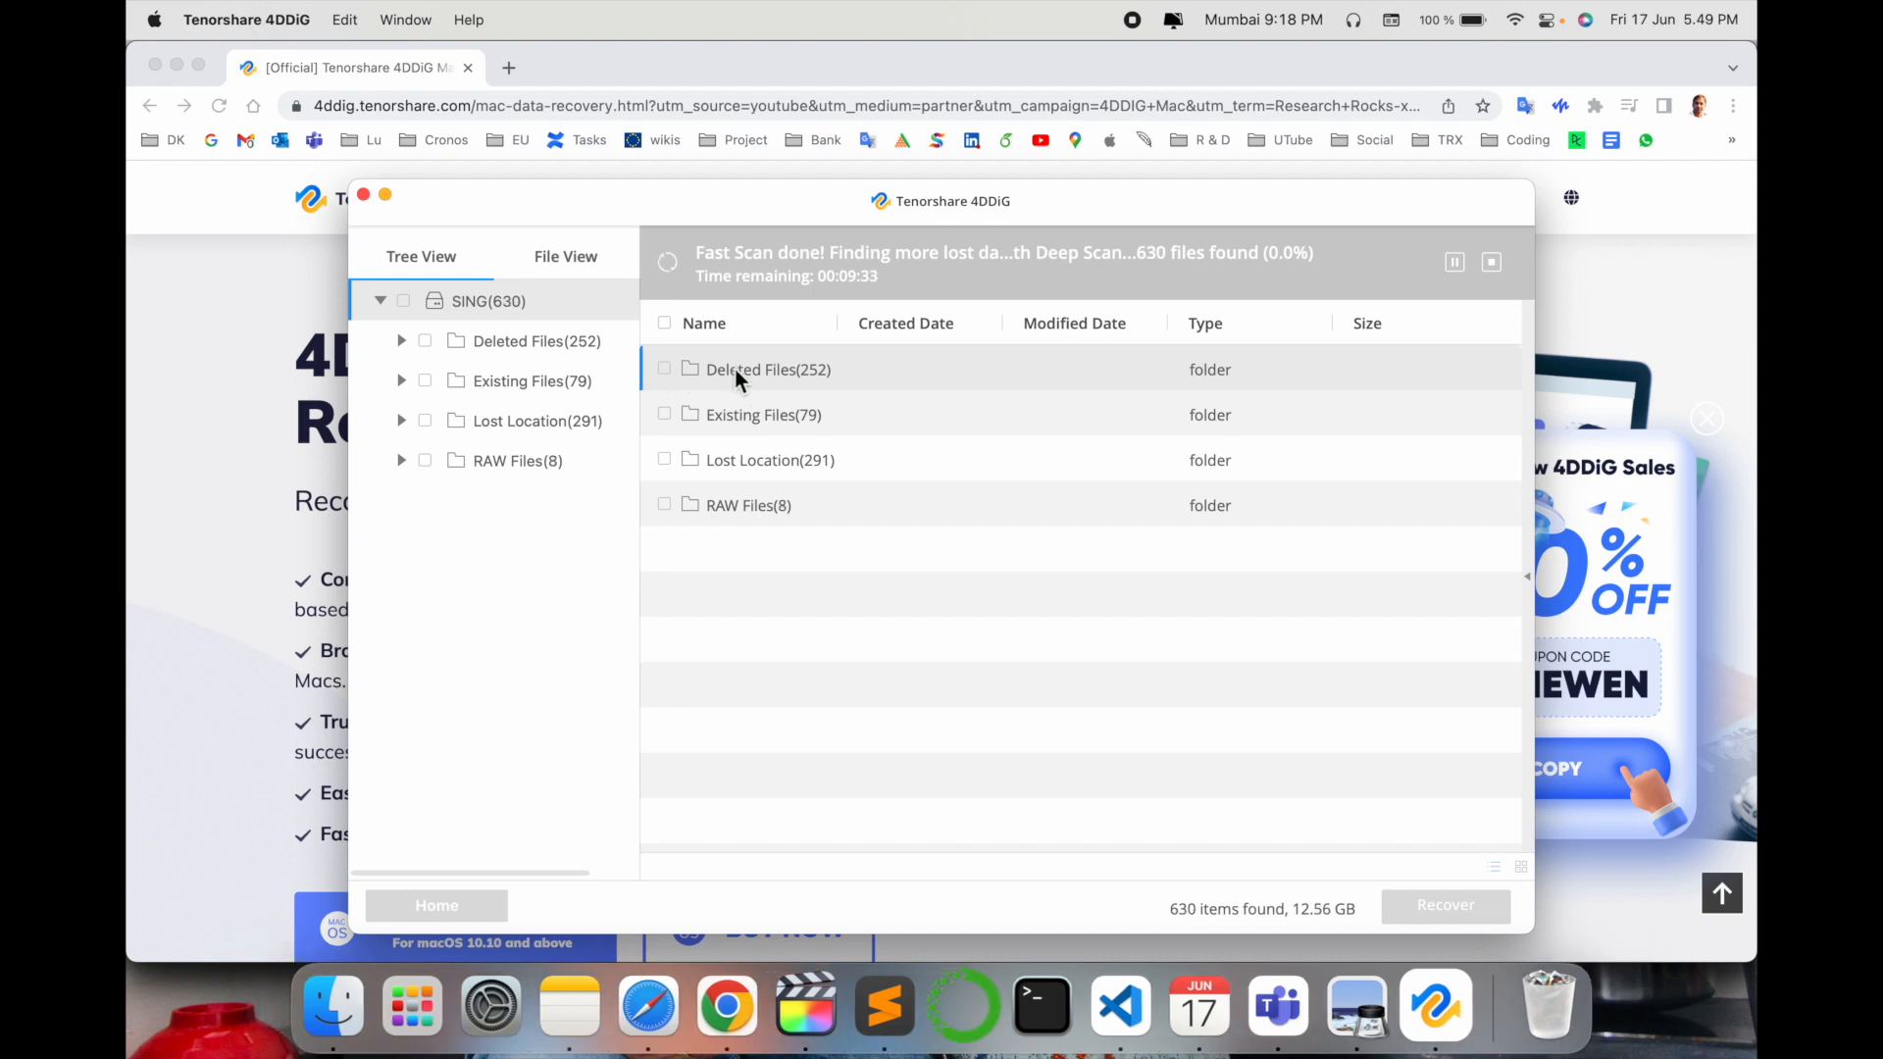
{"action": "mouse_move", "coordinate": [774, 379]}
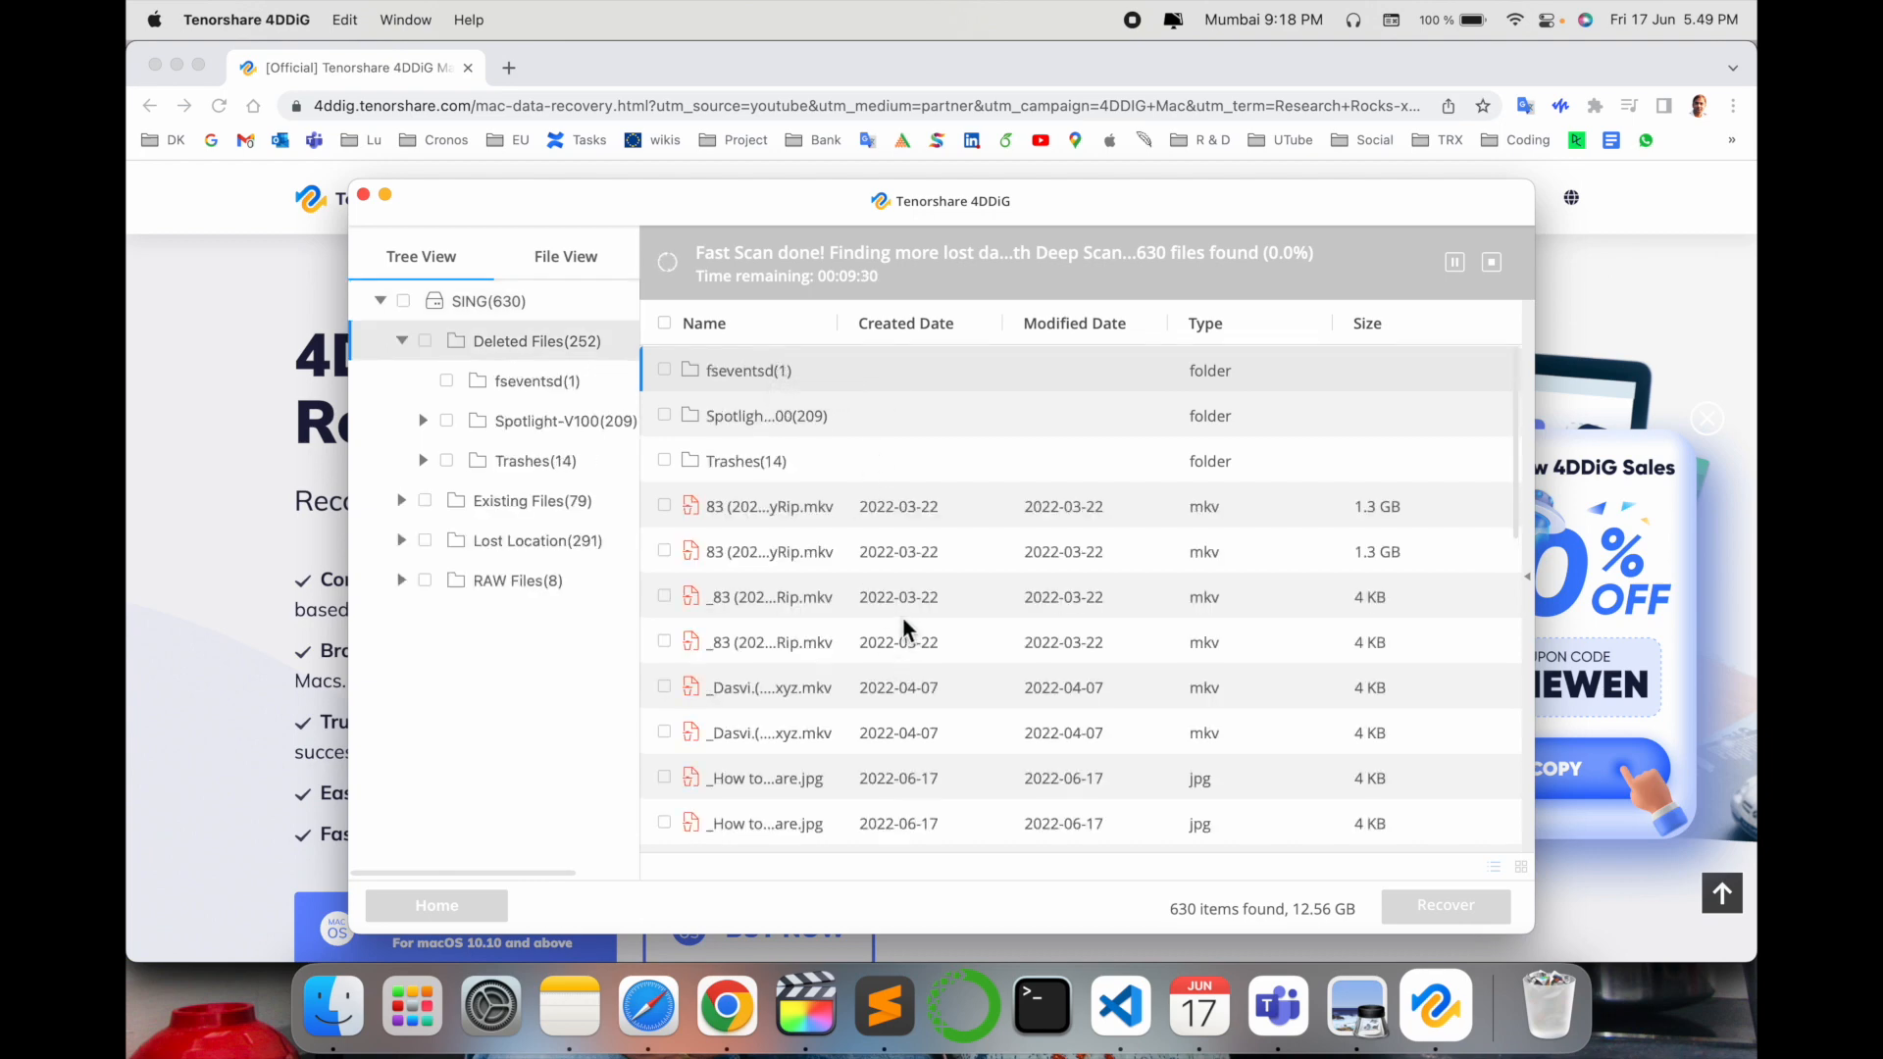
Step: Scroll through the Deleted Files list of recoverable jpg, mkv and mp4 files
{"action": "scroll", "scroll_direction": "down", "scroll_amount": 3}
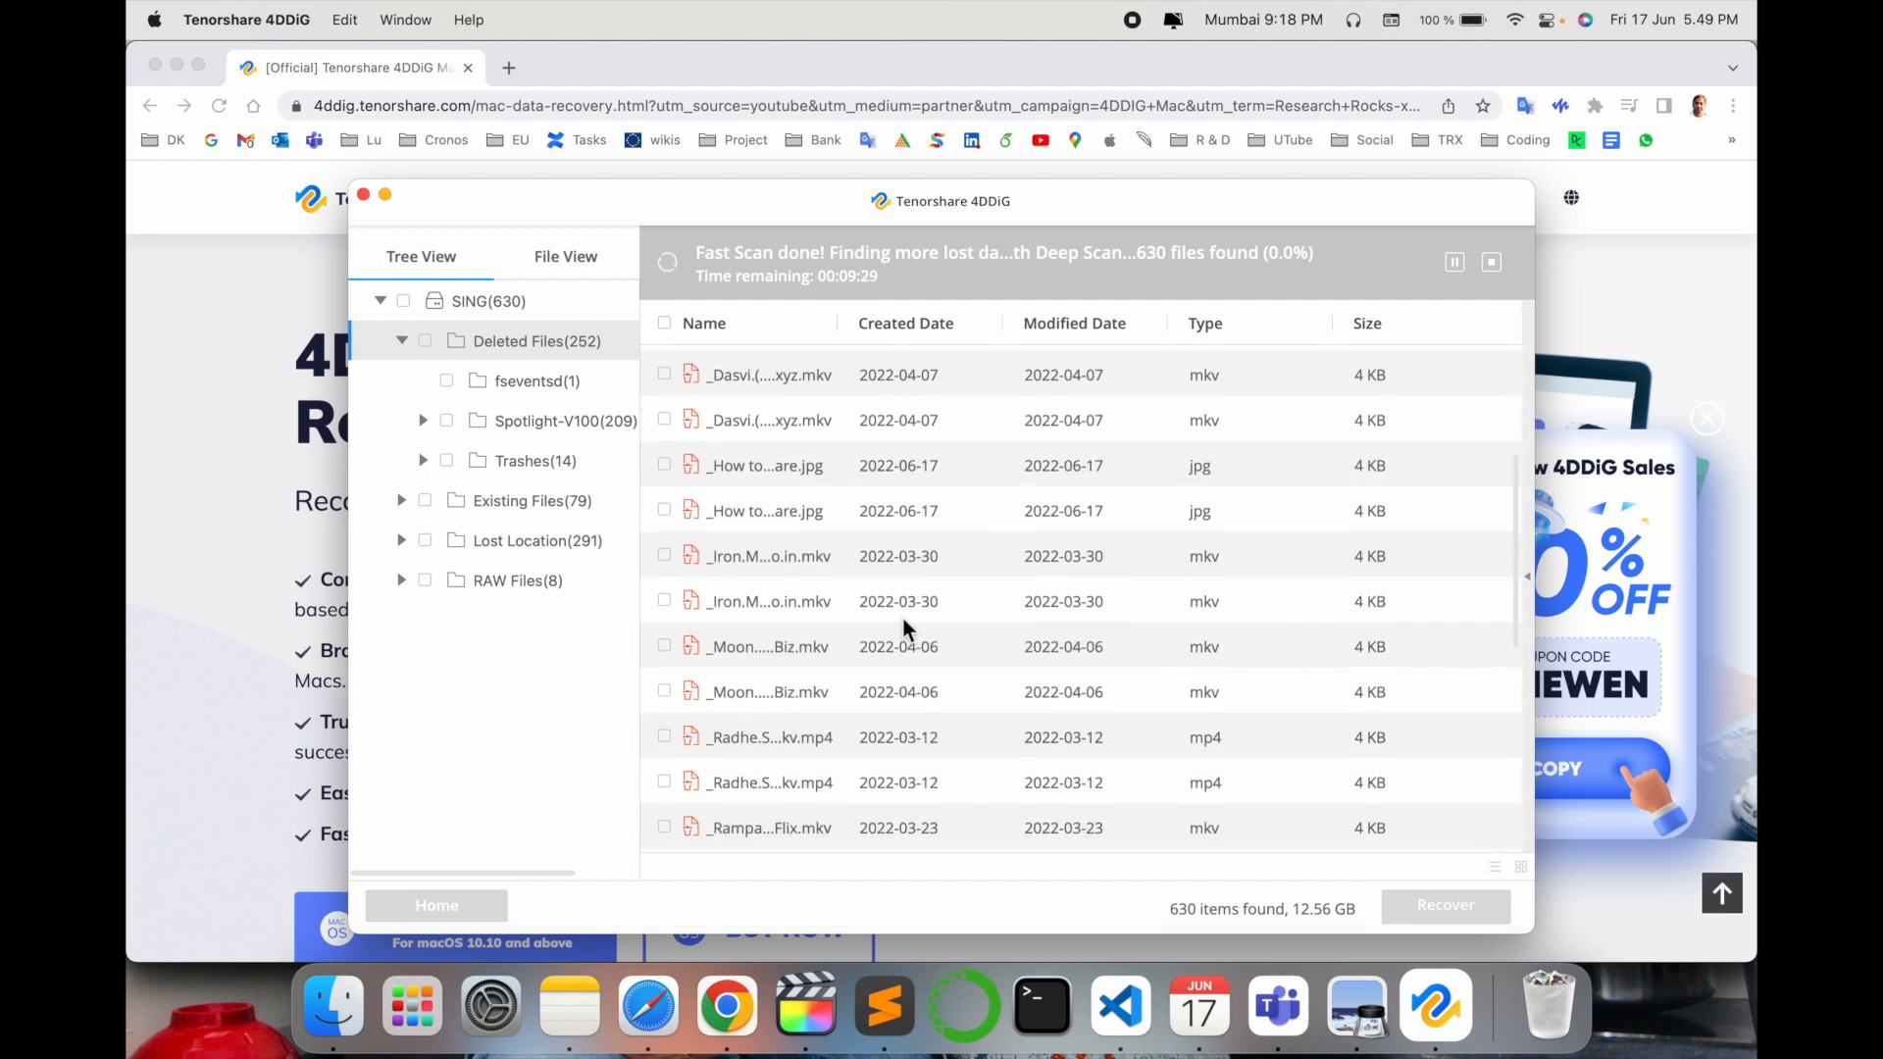
{"action": "scroll", "scroll_direction": "down", "scroll_amount": 3}
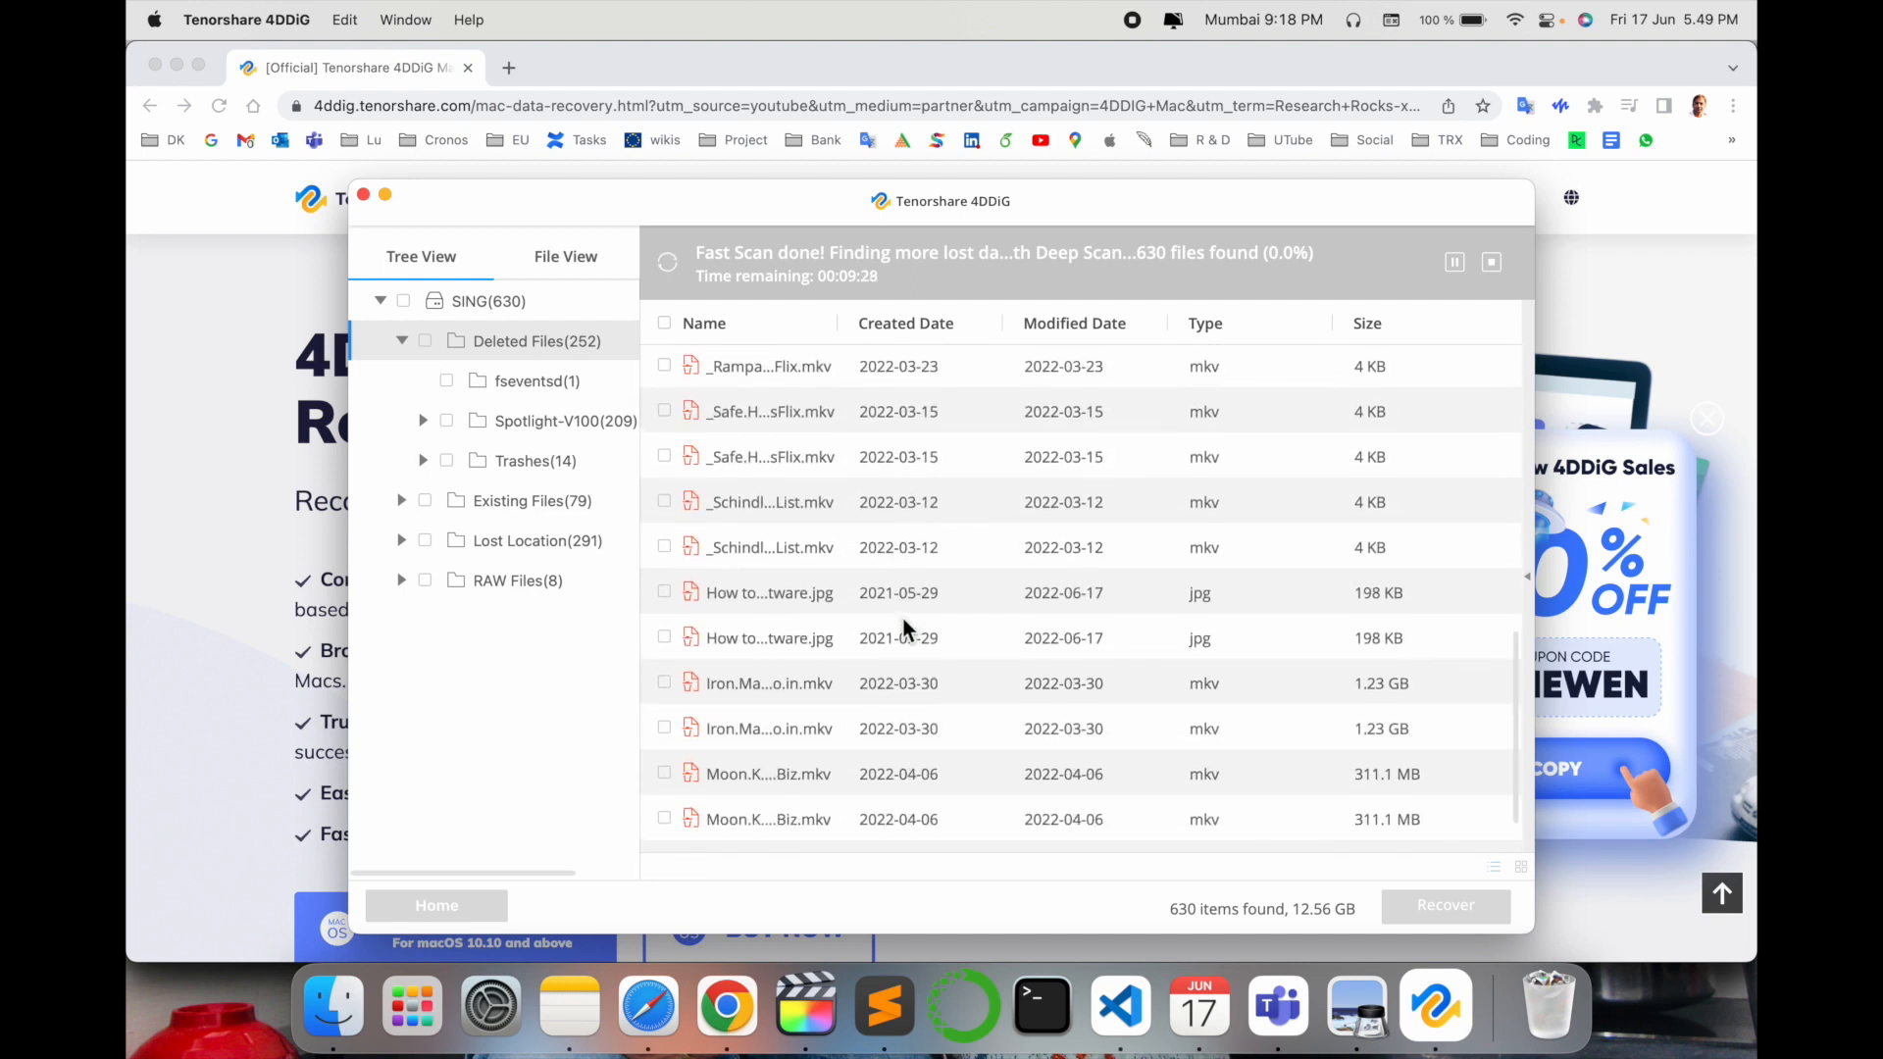
{"action": "scroll", "scroll_direction": "down", "scroll_amount": 3}
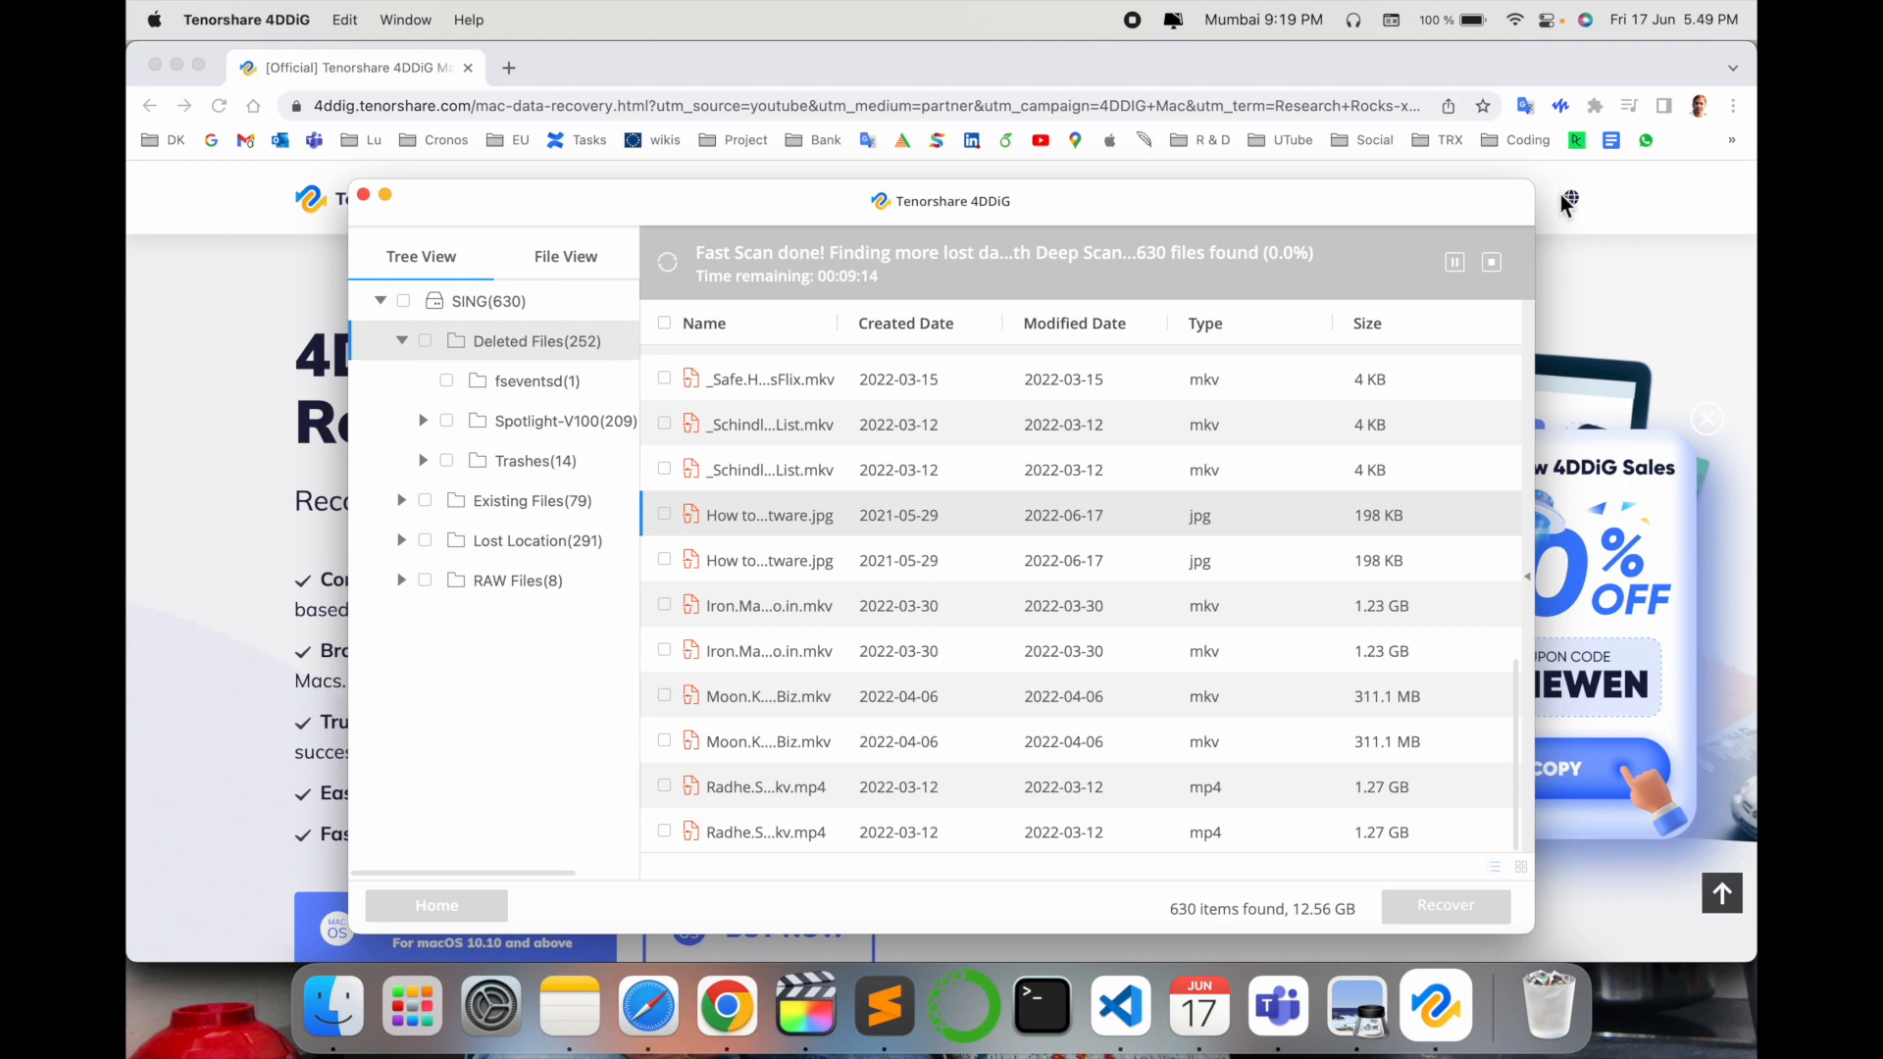
{"action": "mouse_move", "coordinate": [900, 357]}
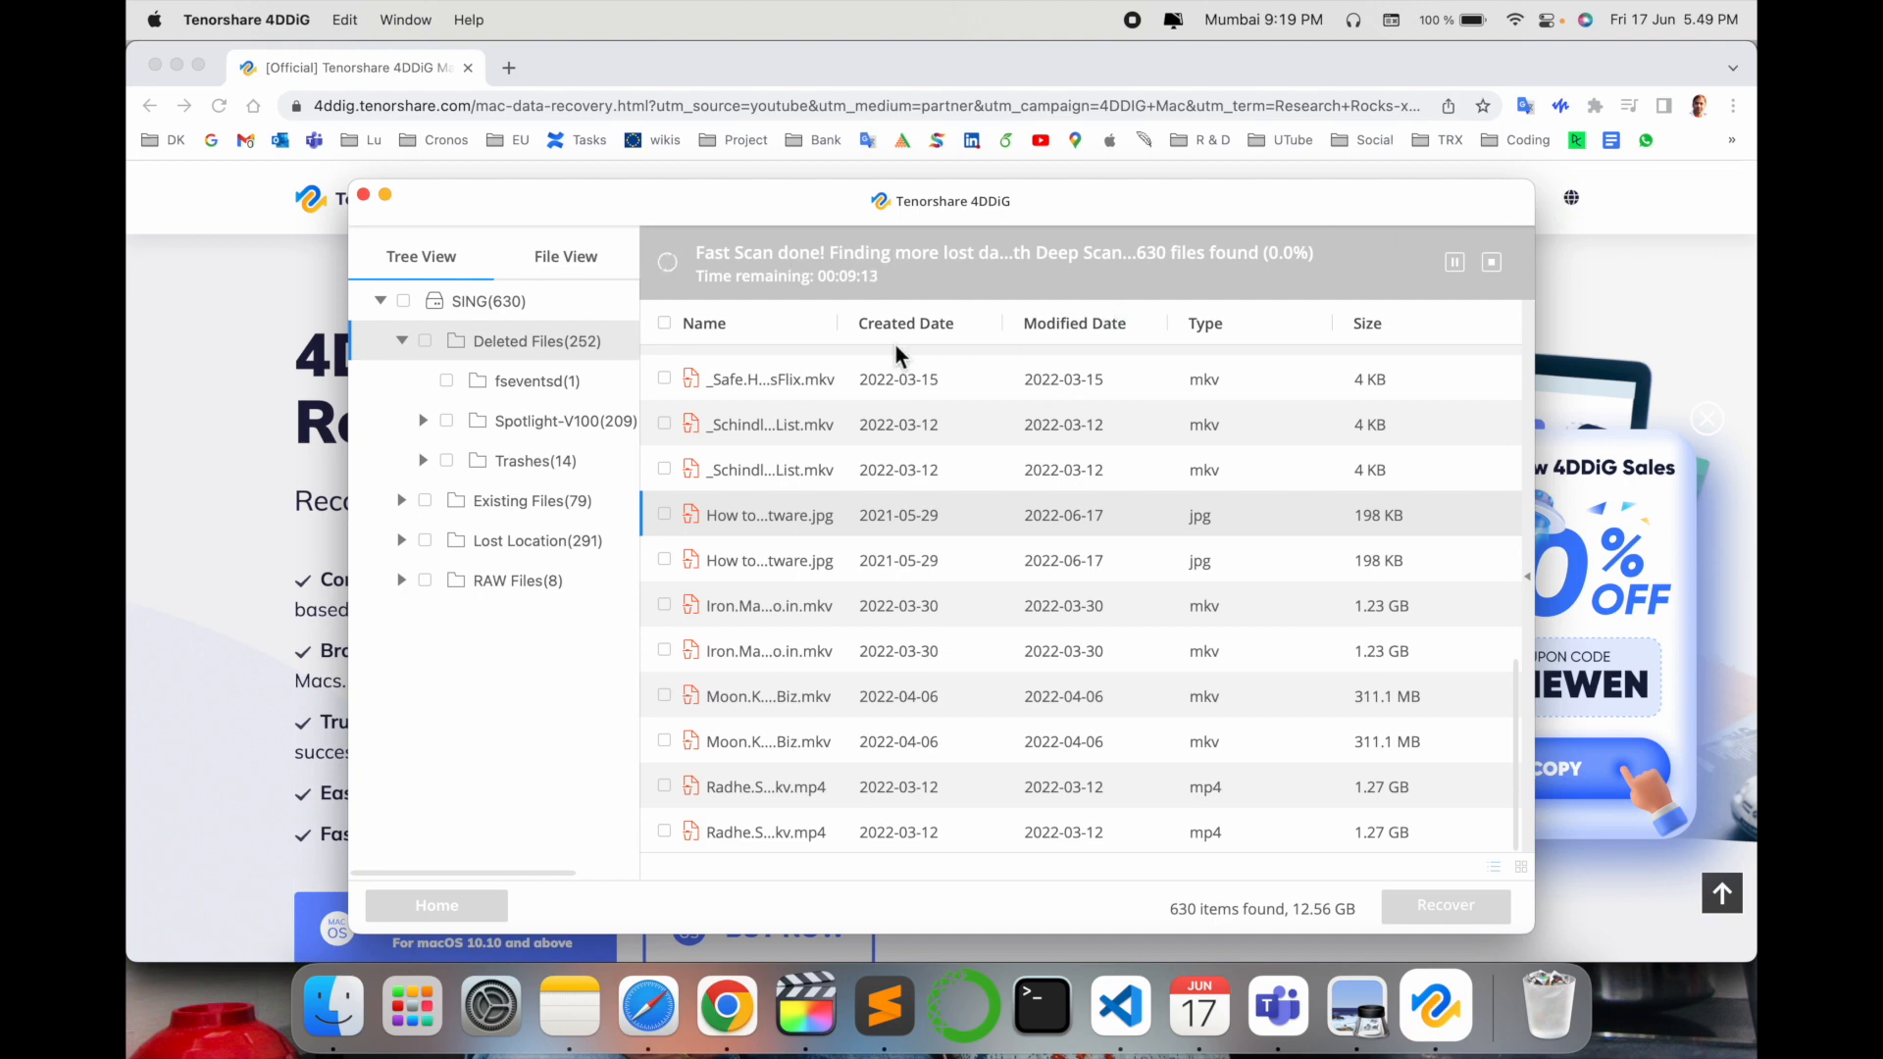
{"action": "scroll", "scroll_direction": "down", "scroll_amount": 3}
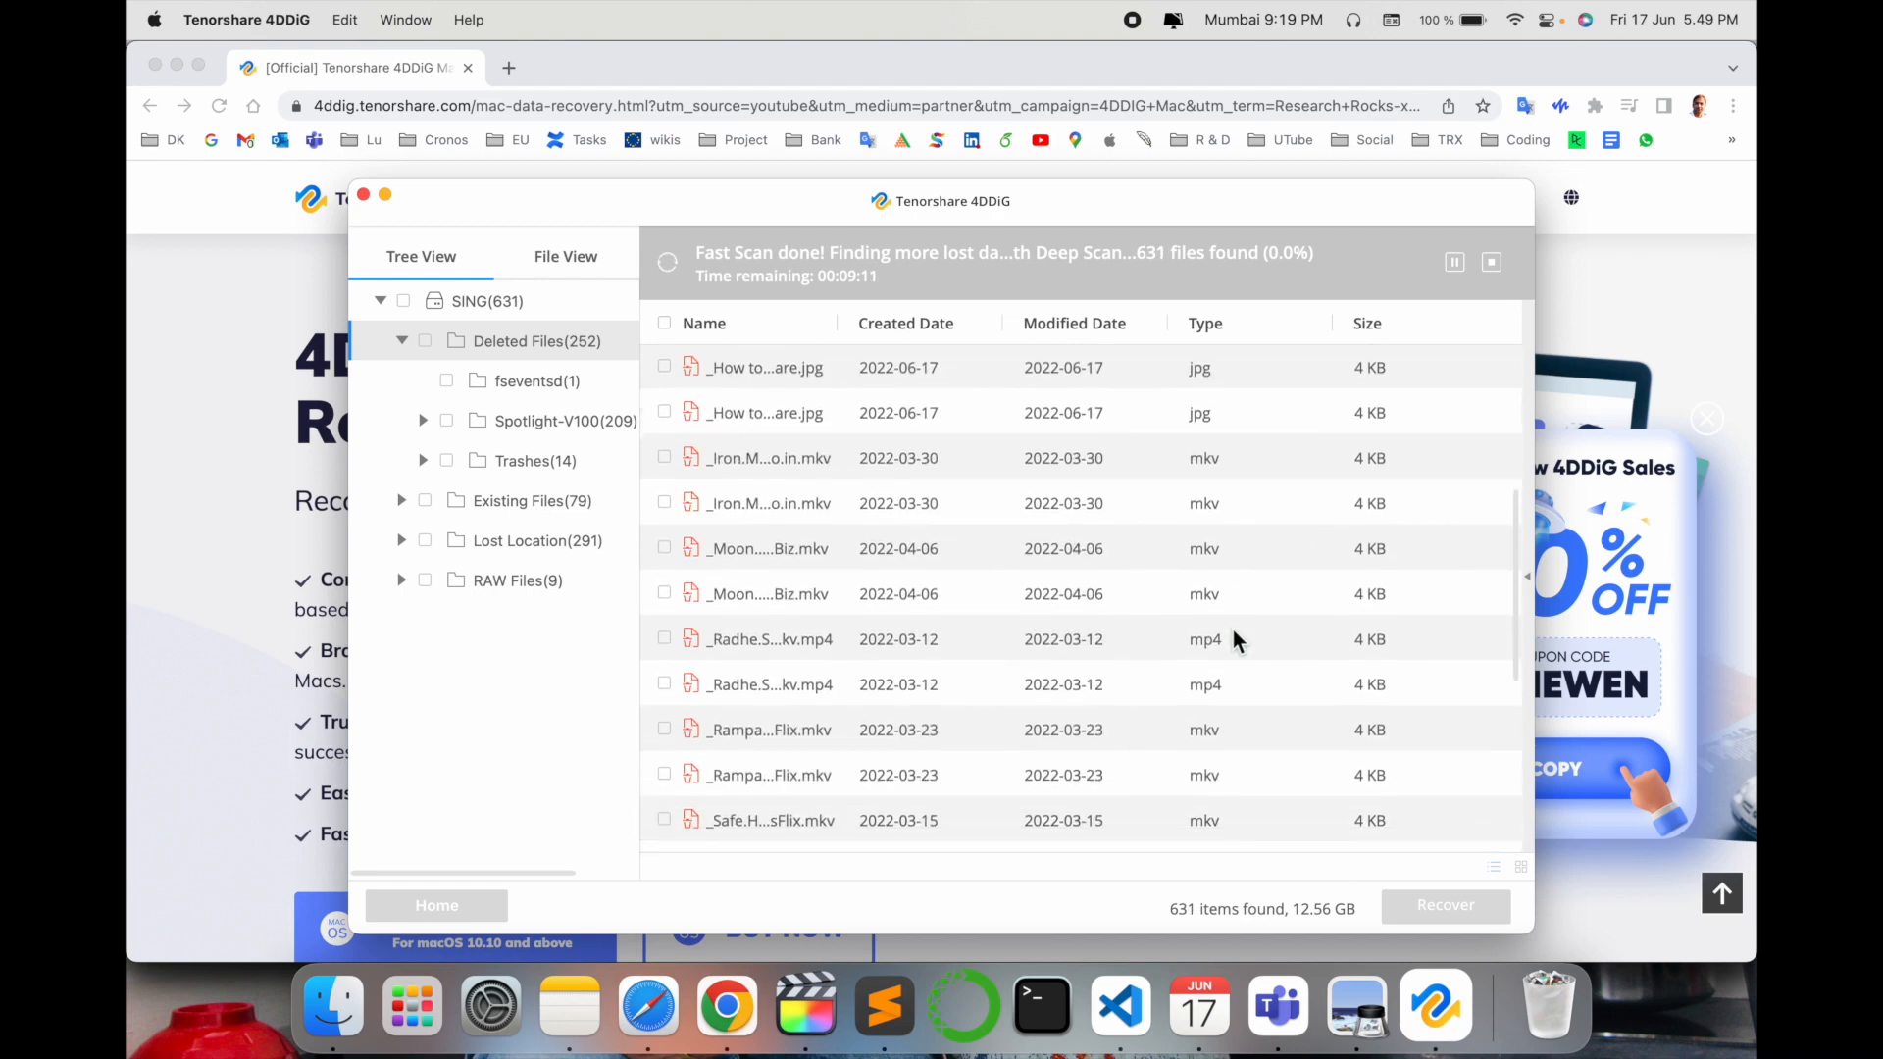
{"action": "scroll", "scroll_direction": "up", "scroll_amount": 3}
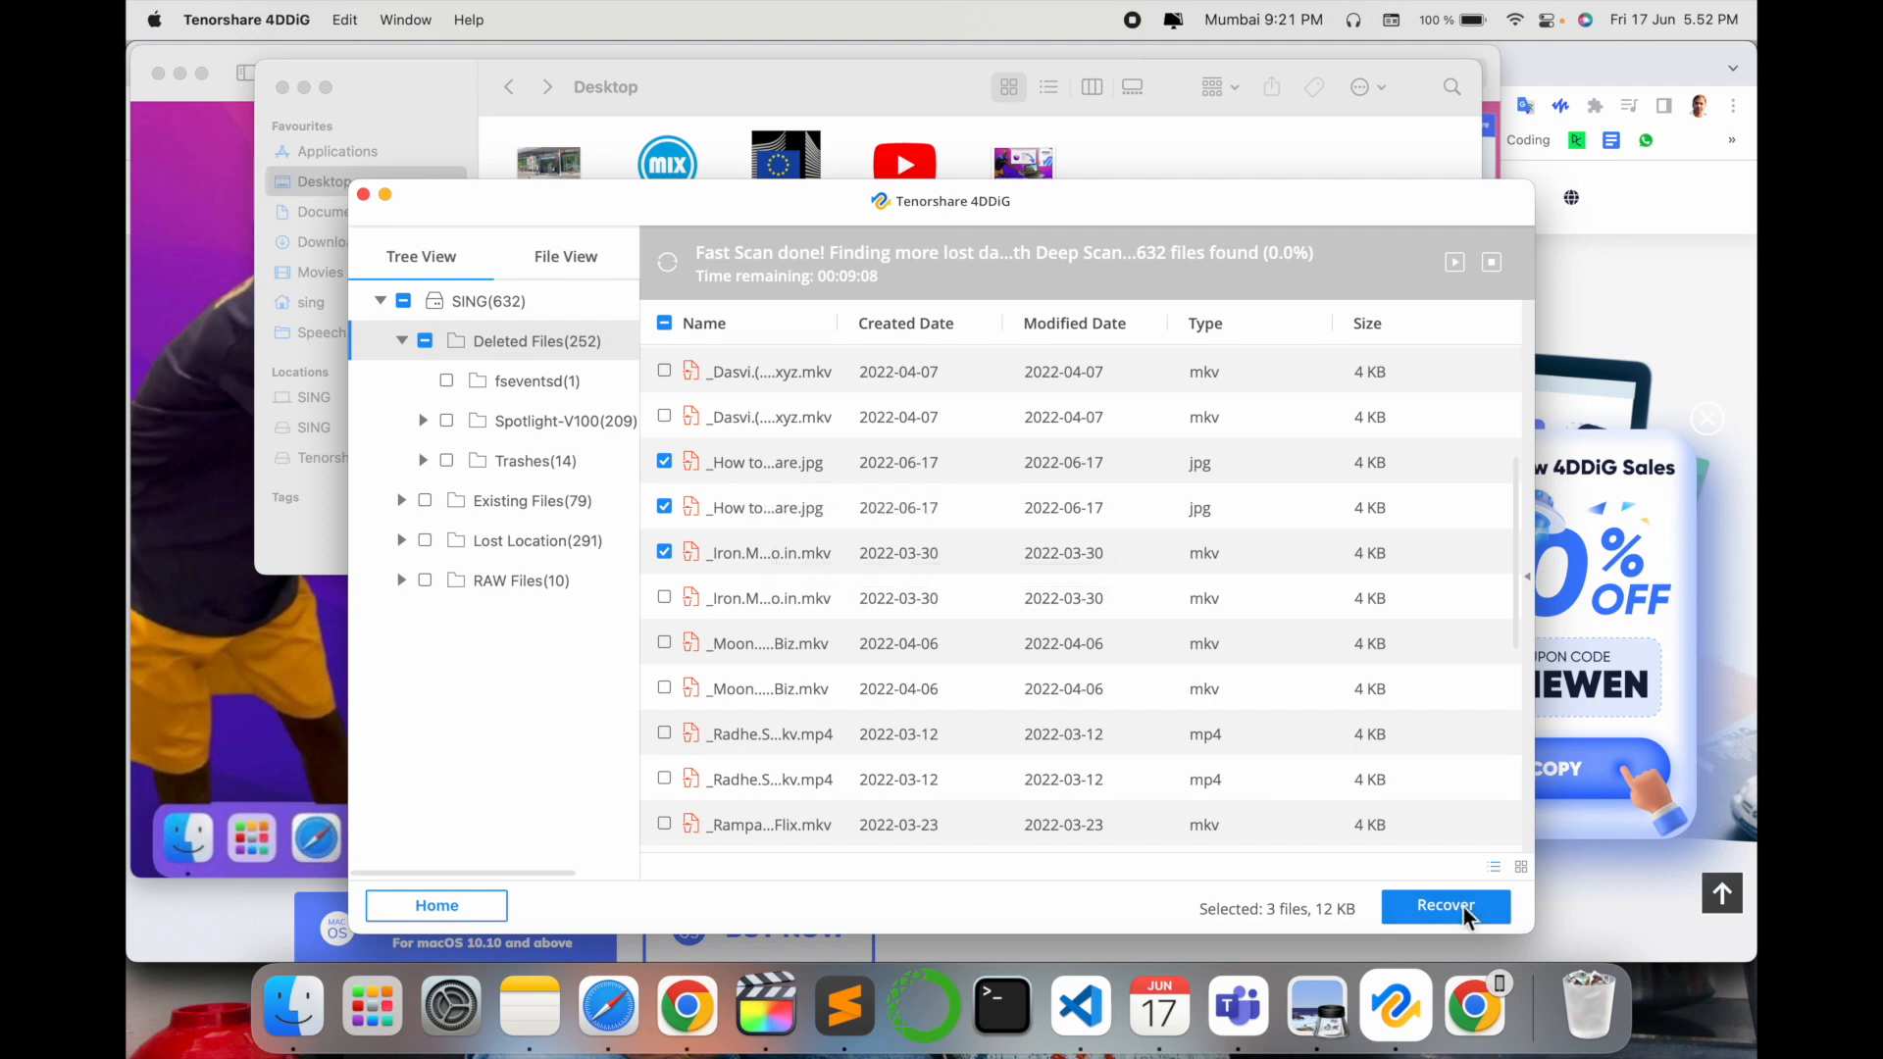
Step: Recover the six checked photos and the Iron Man mkv (1.23 GB) to the Mac
{"action": "left_click", "coordinate": [1445, 906]}
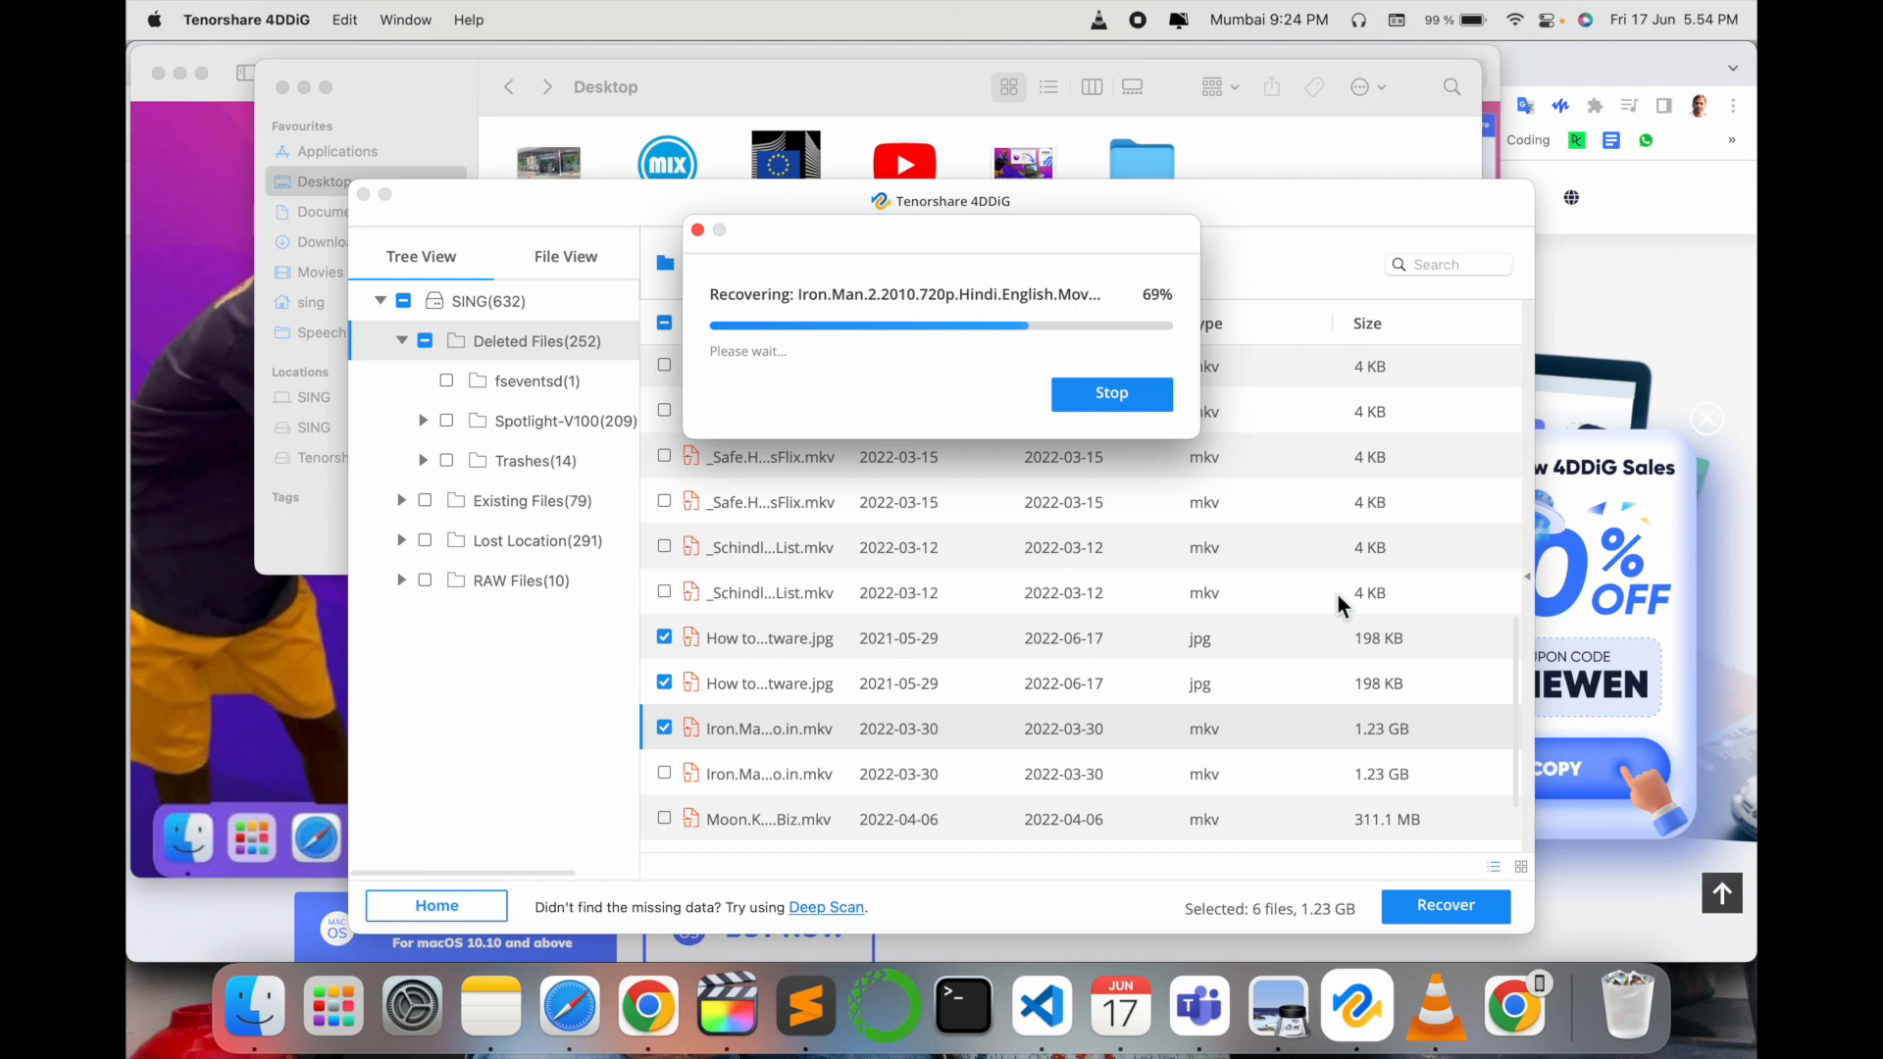
{"action": "mouse_move", "coordinate": [1412, 461]}
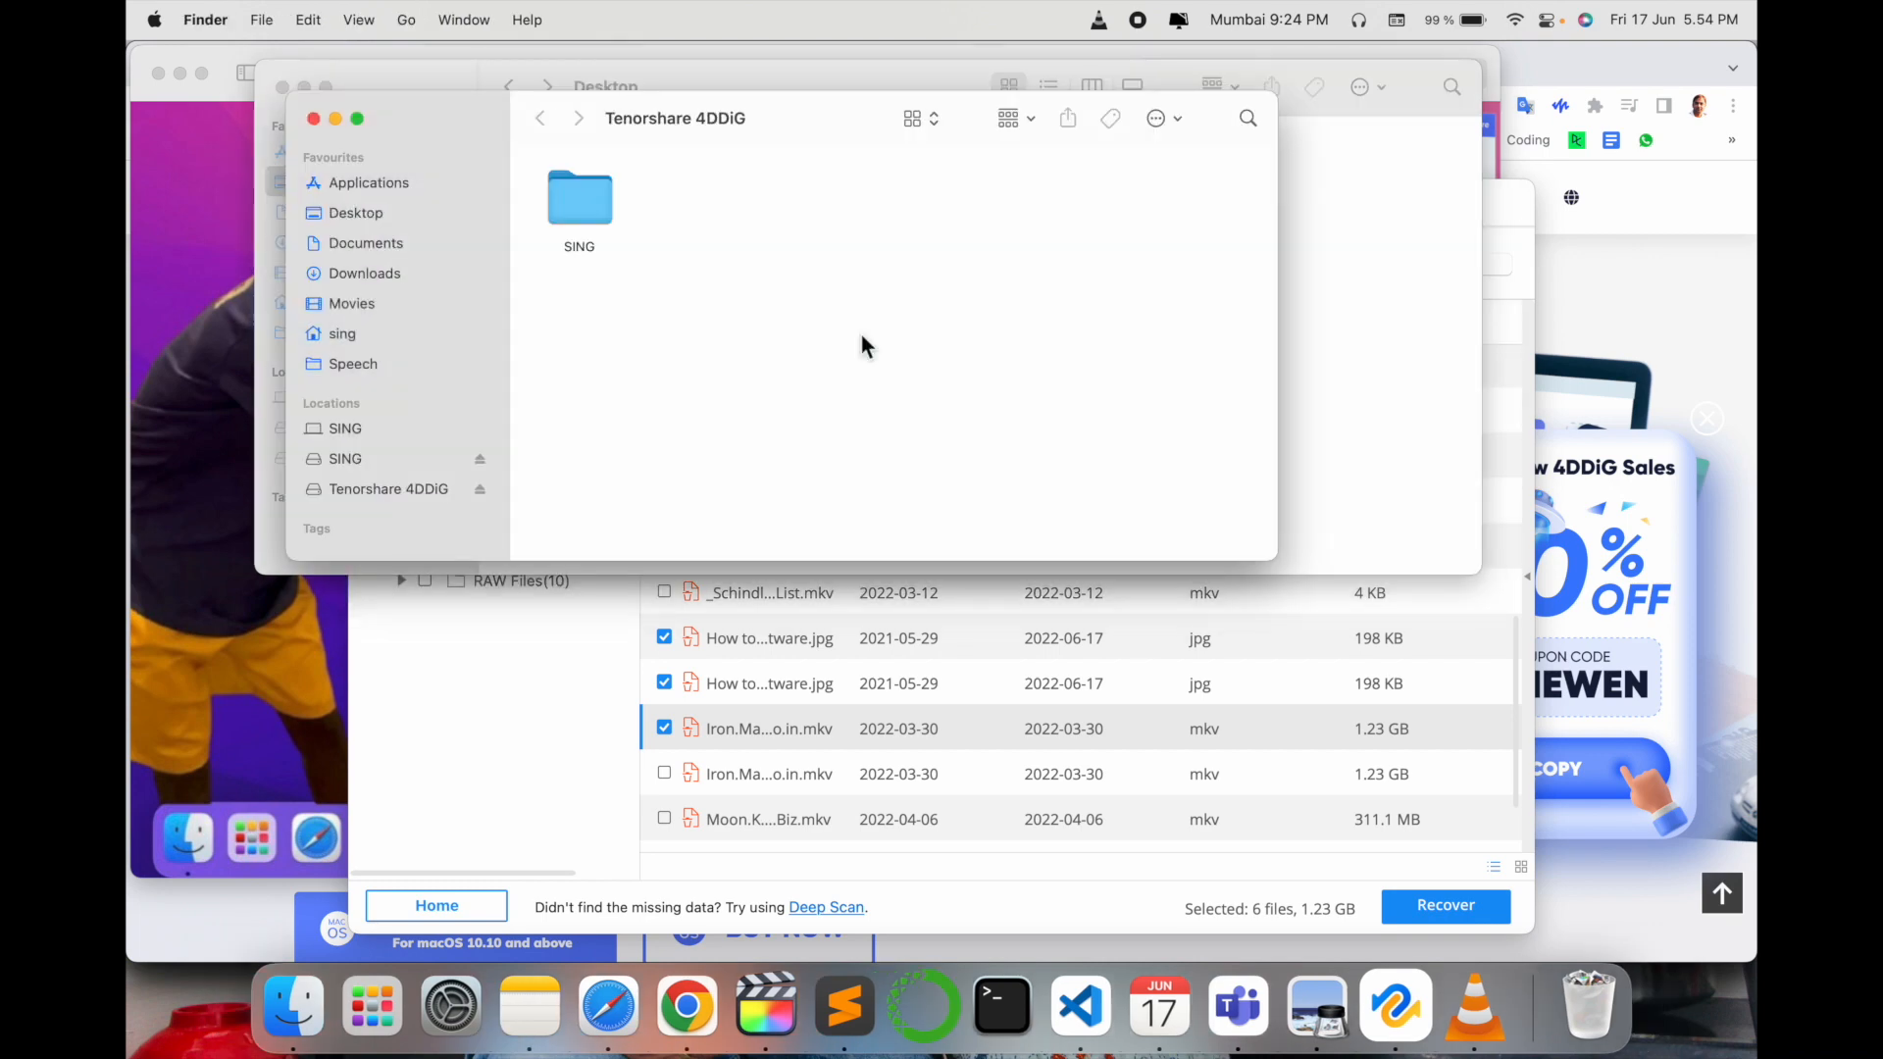
Step: Open the recovered SING folder in Finder and view one recovered jpg photo
{"action": "left_click", "coordinate": [579, 196]}
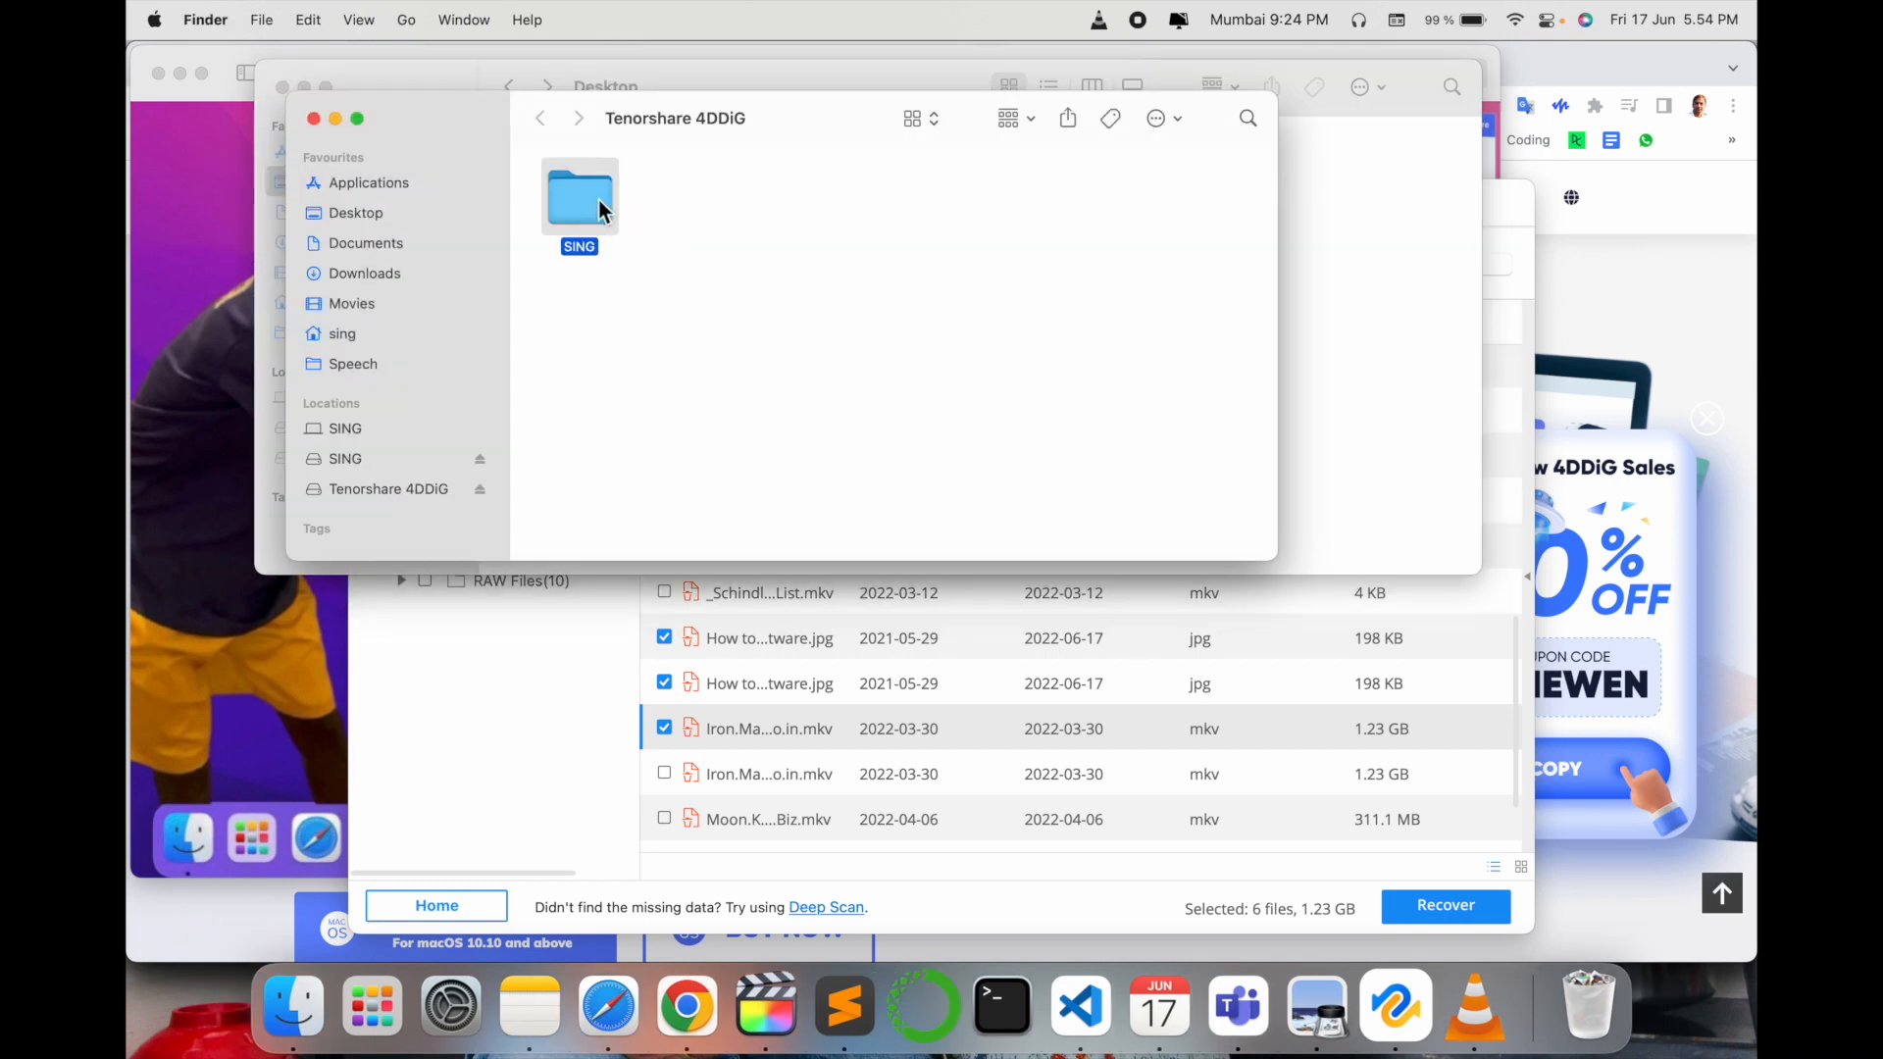
{"action": "double_click", "coordinate": [579, 199]}
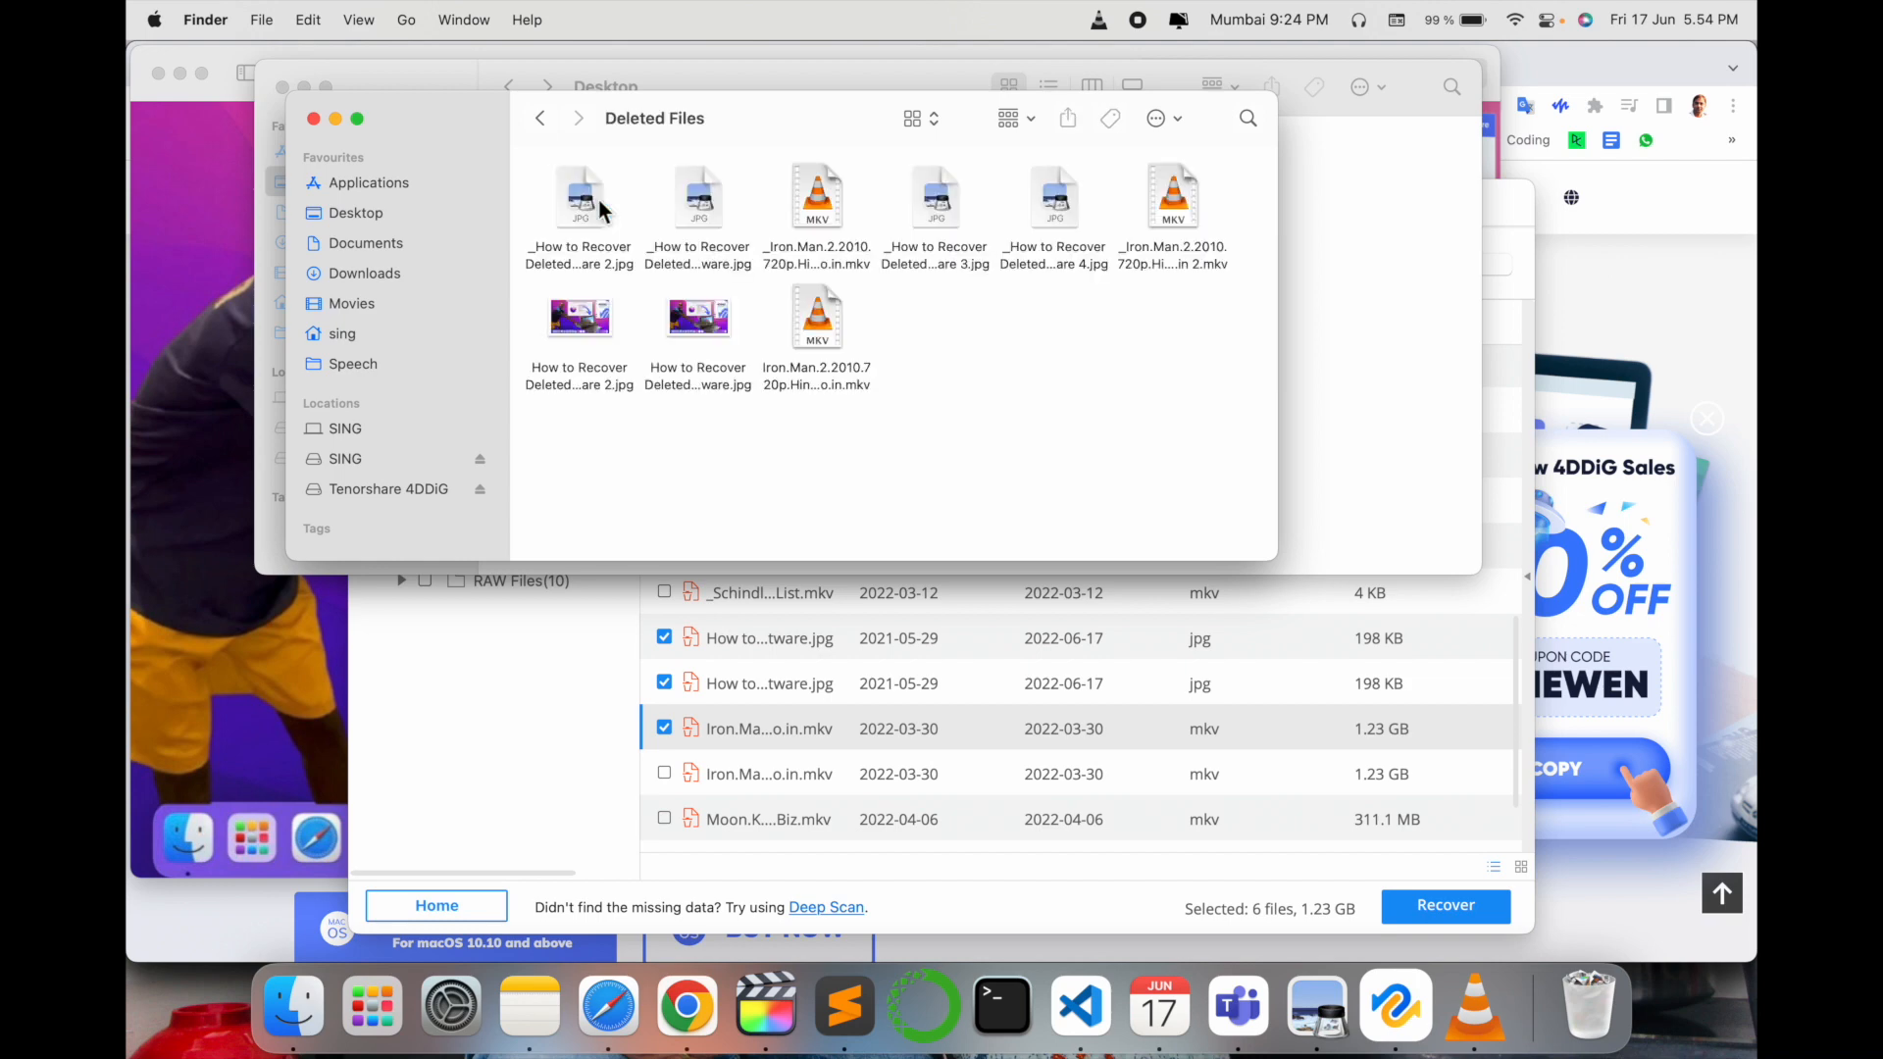
{"action": "mouse_move", "coordinate": [575, 339]}
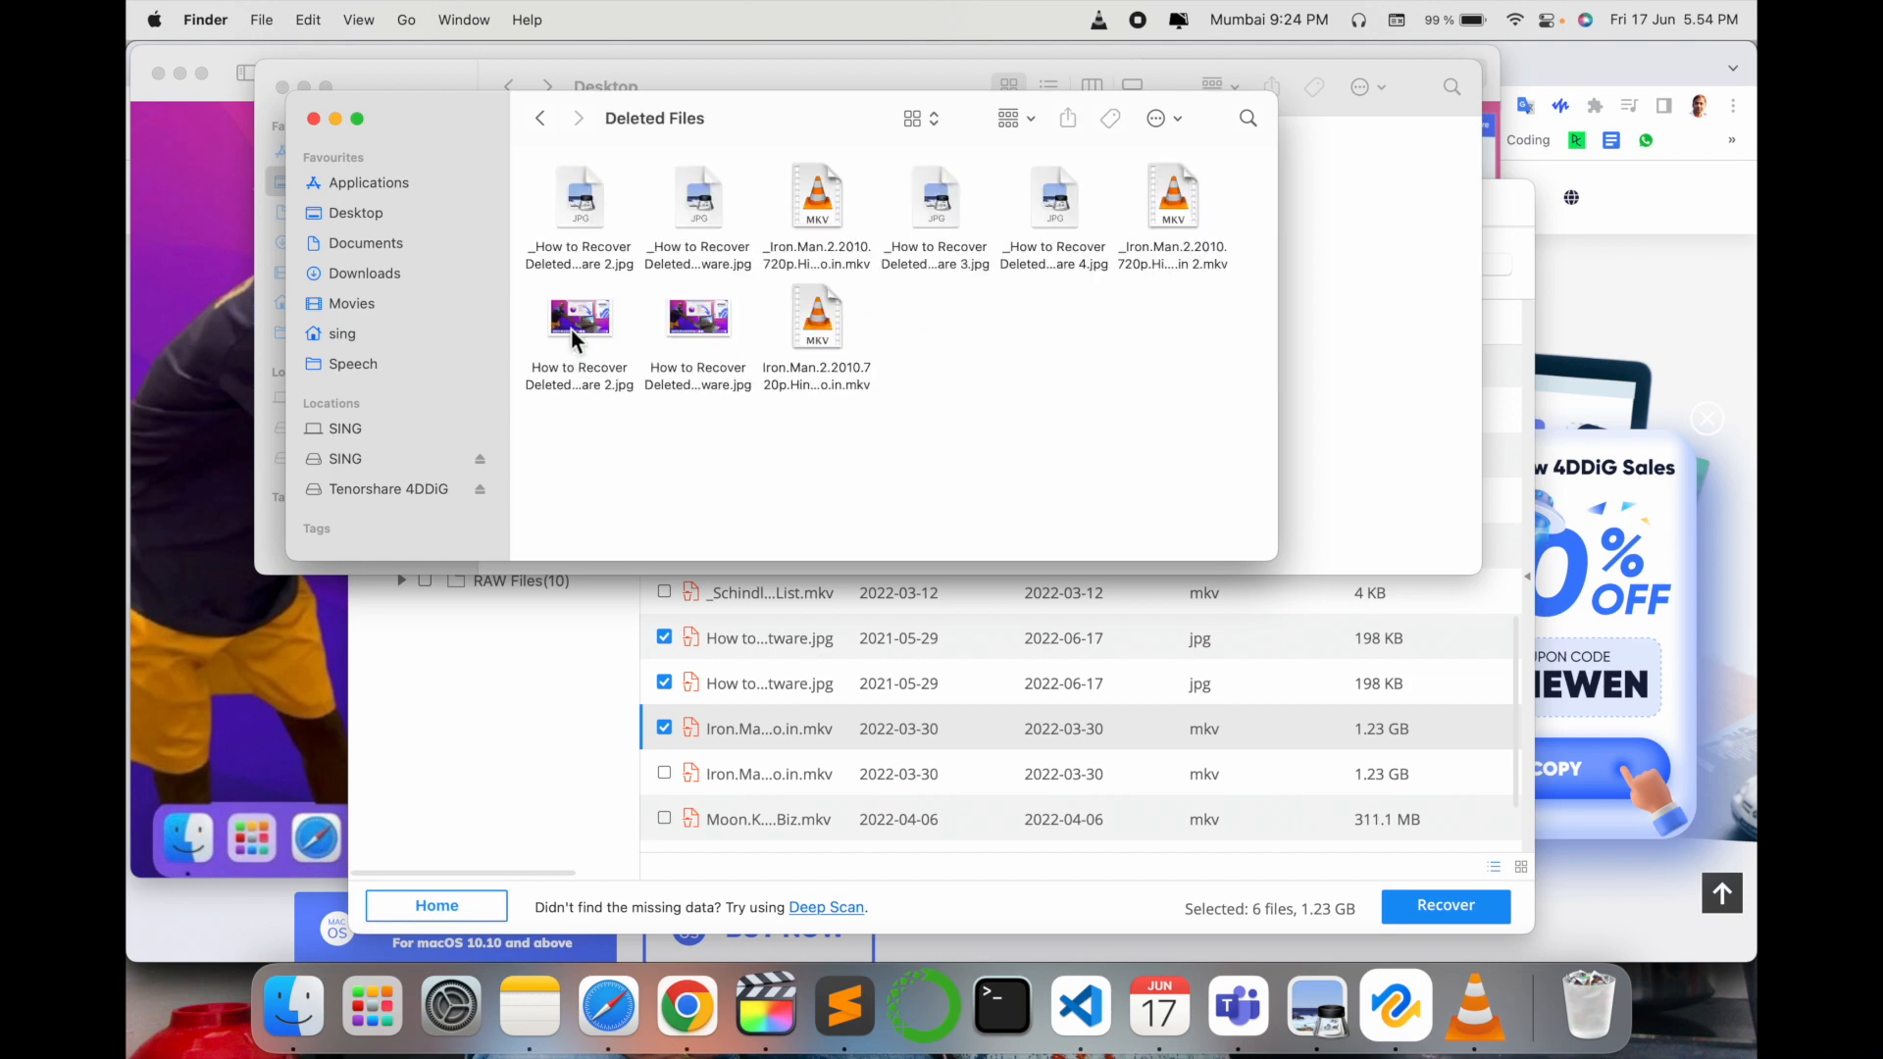
{"action": "left_click", "coordinate": [578, 320]}
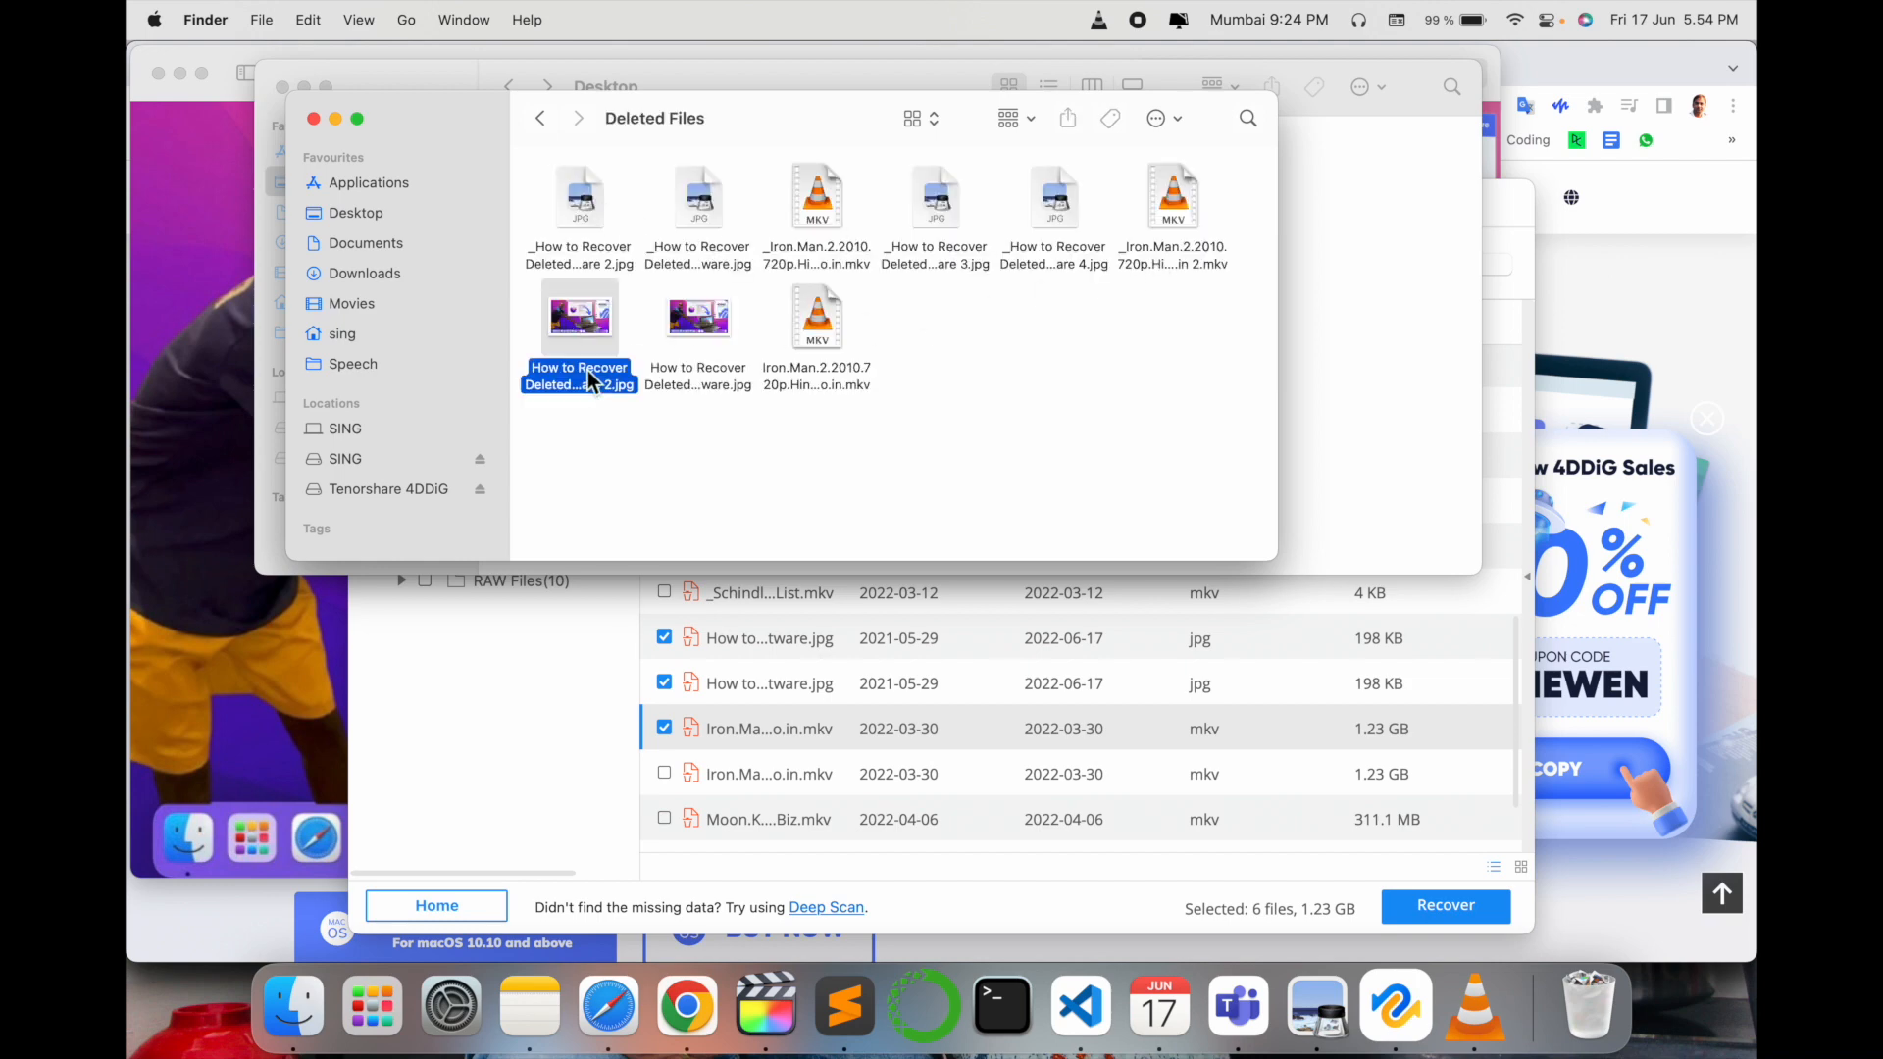
{"action": "double_click", "coordinate": [578, 316]}
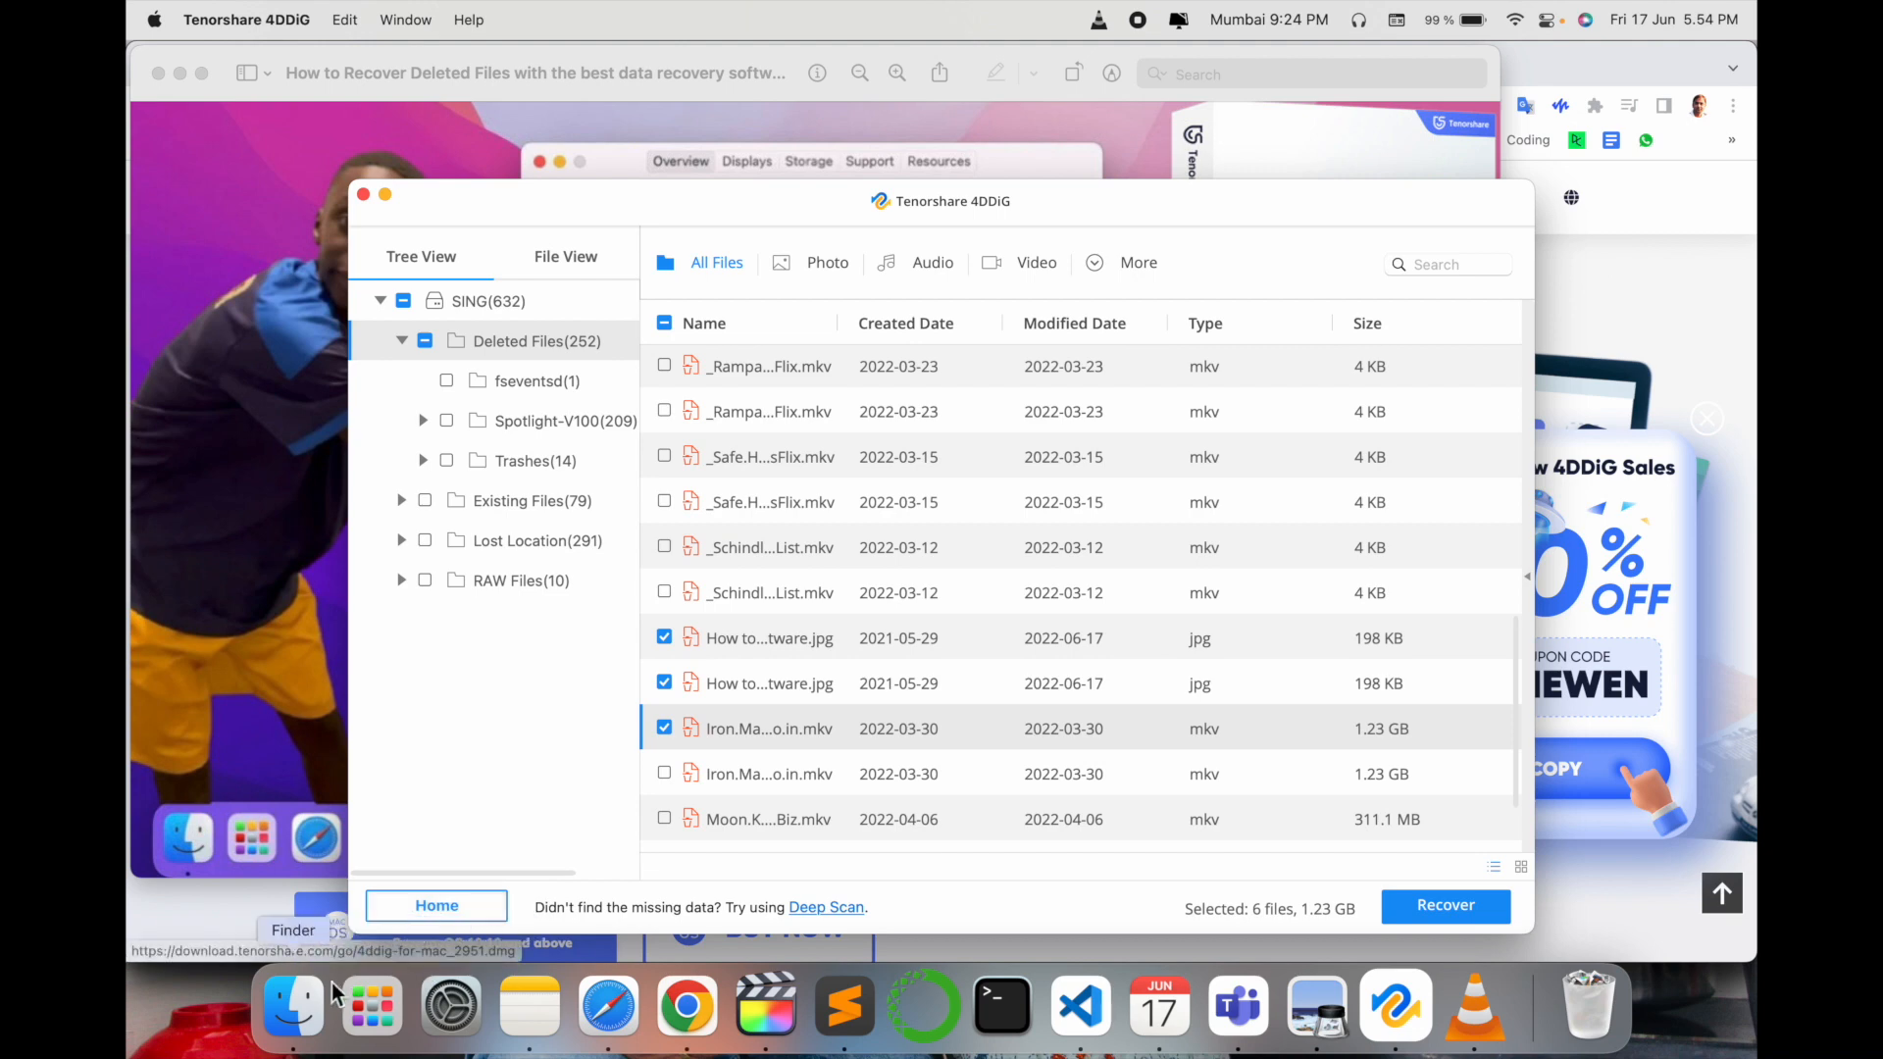
Step: Return to the recovered folder and play the recovered Iron Man mkv movie
{"action": "left_click", "coordinate": [292, 1006]}
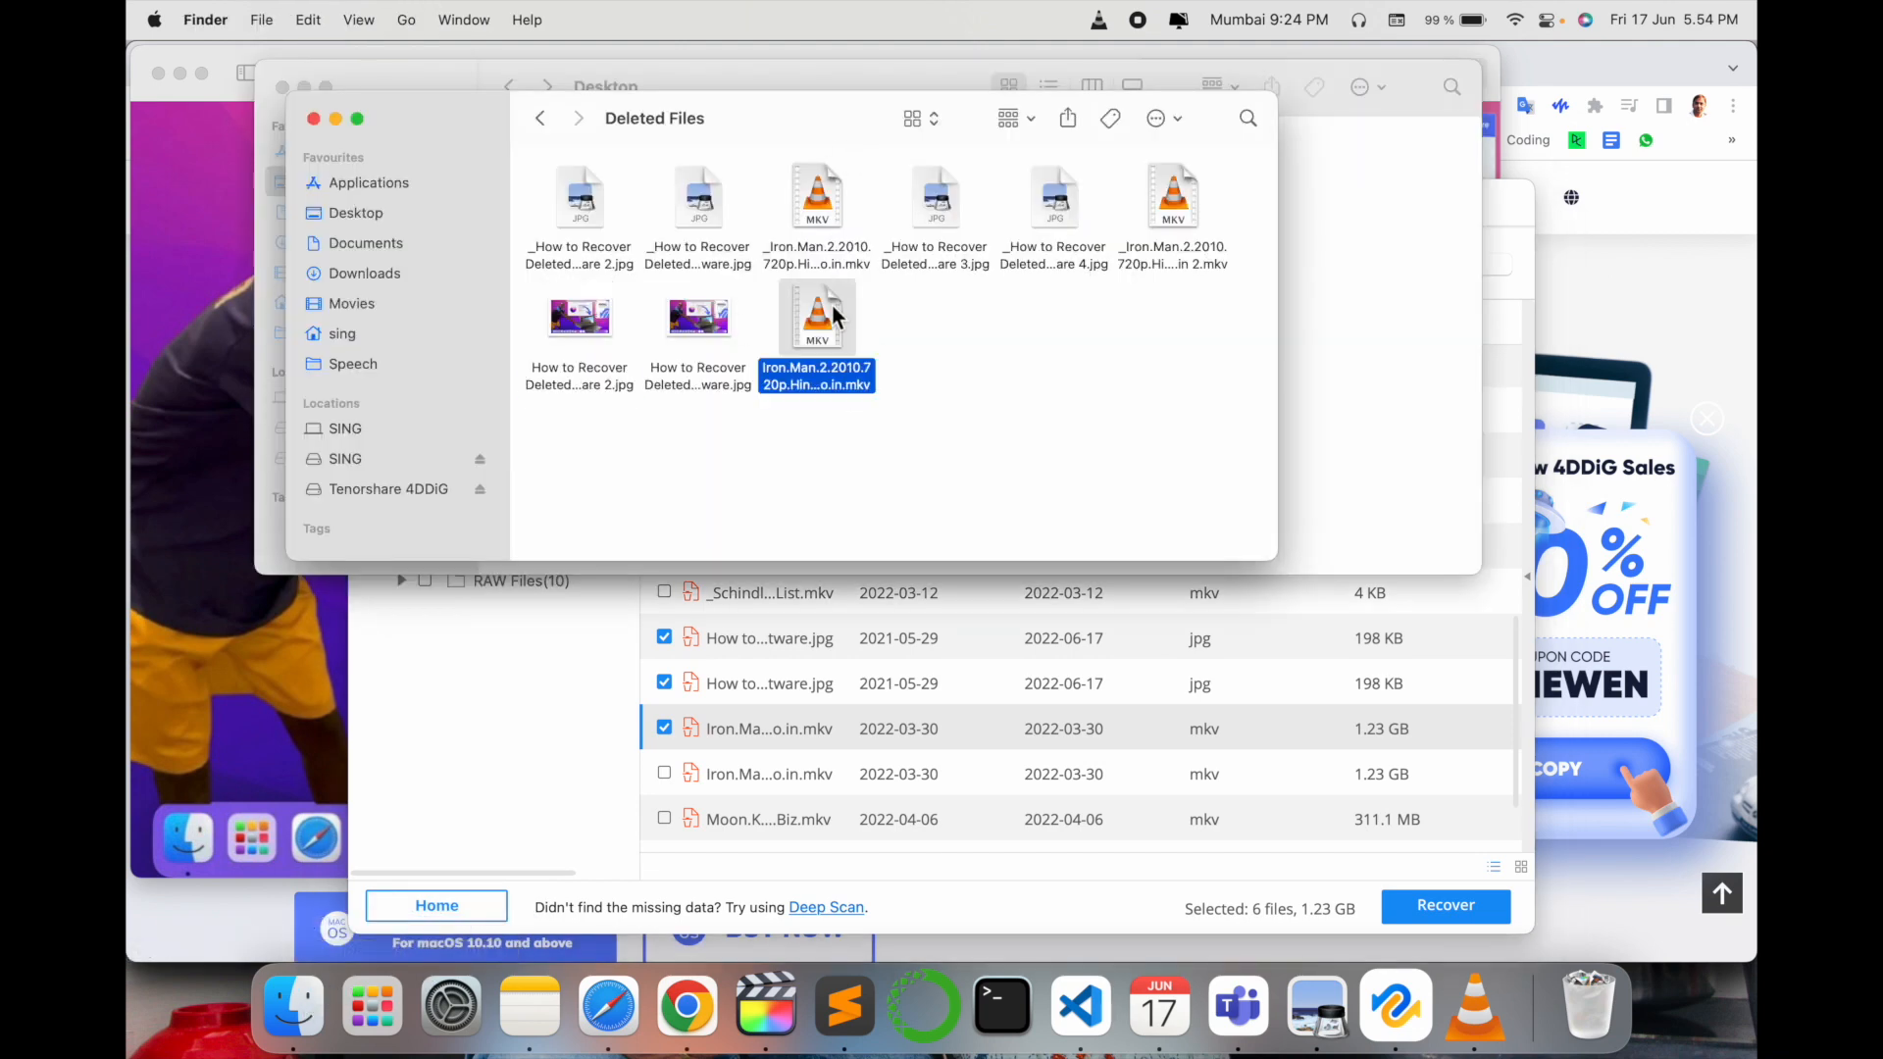
{"action": "double_click", "coordinate": [818, 315]}
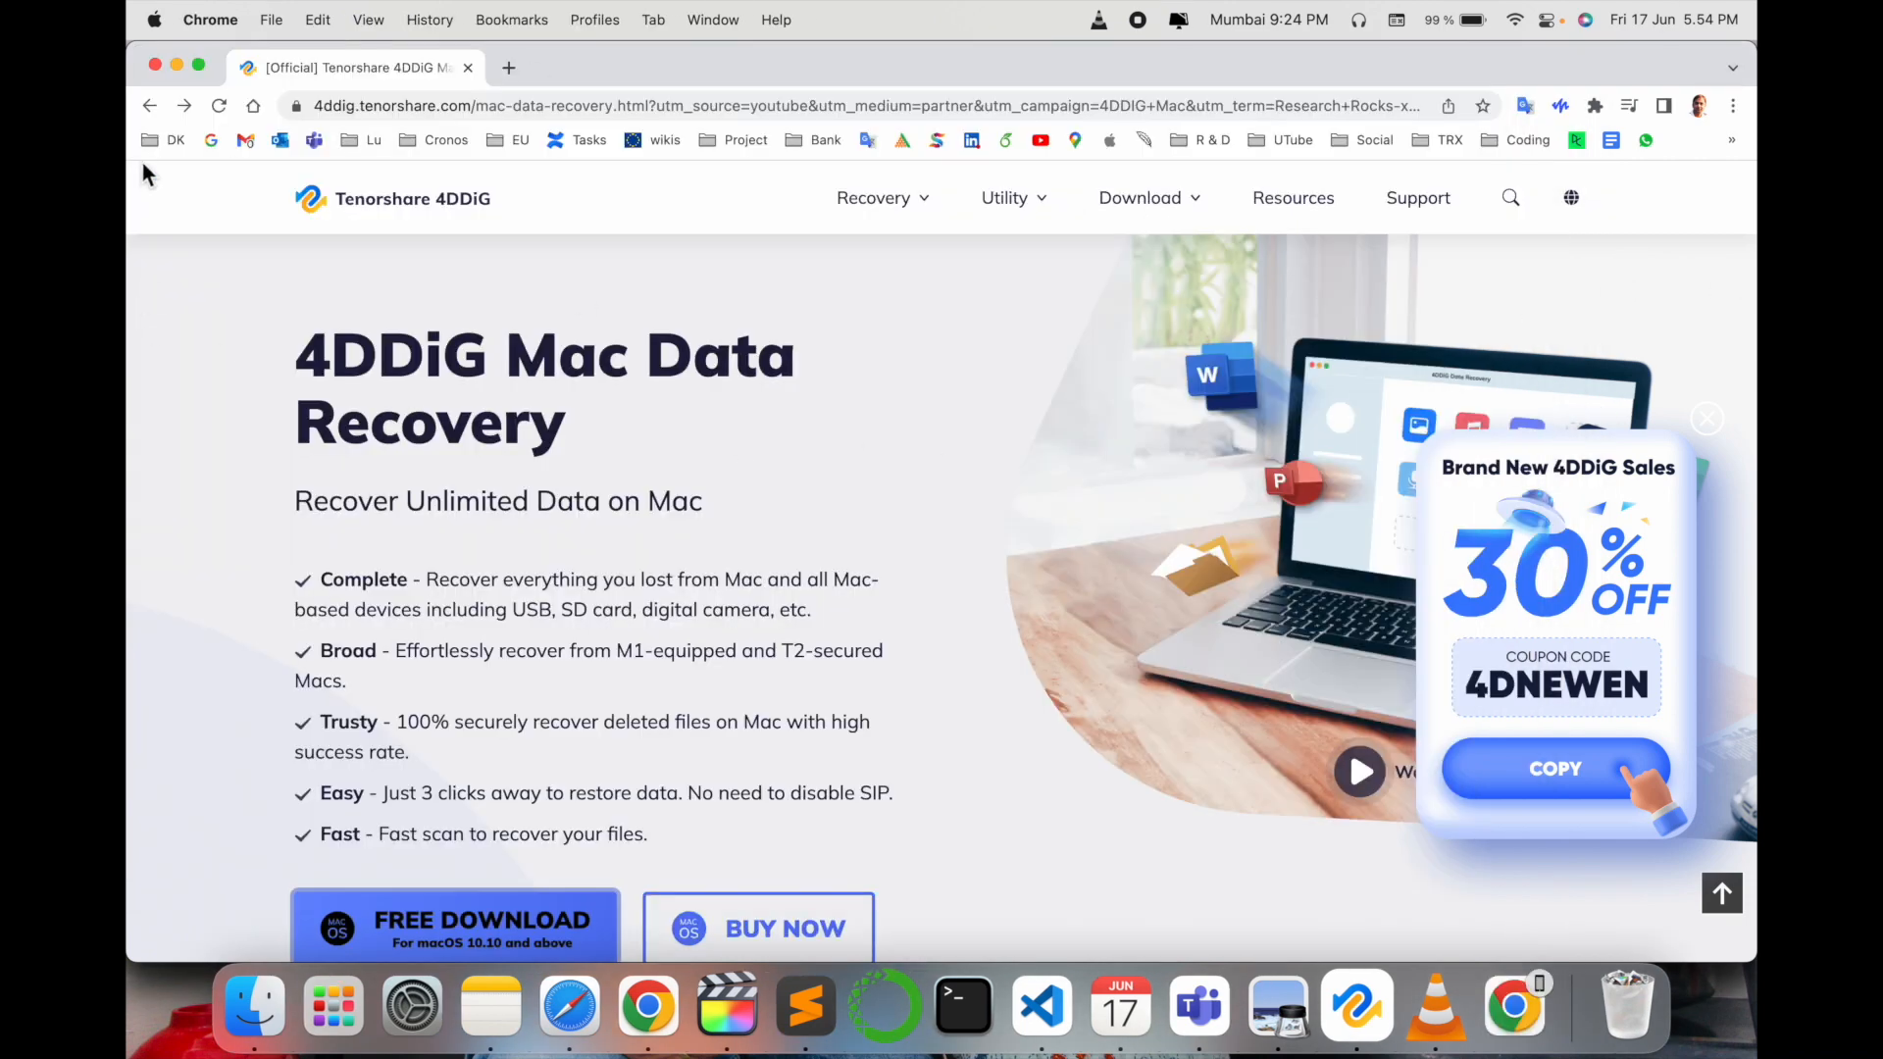
{"action": "mouse_move", "coordinate": [906, 811]}
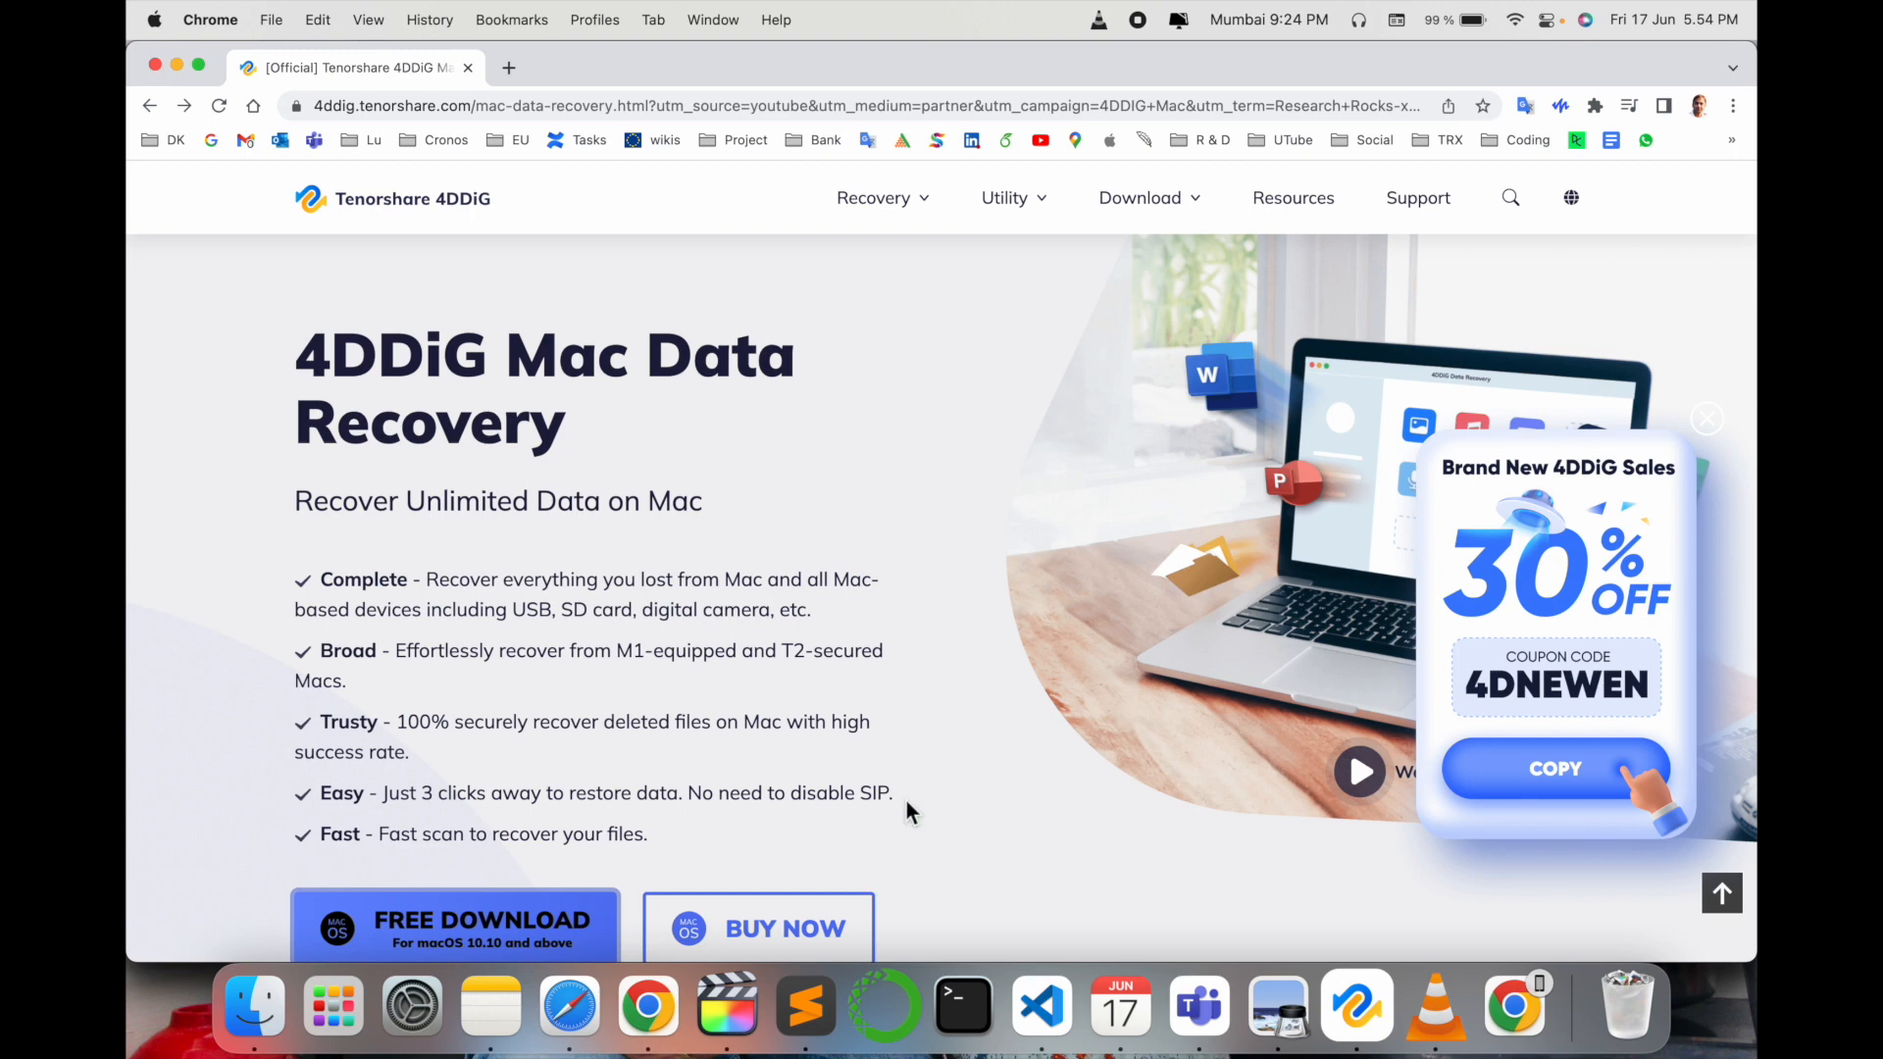
{"action": "mouse_move", "coordinate": [806, 396]}
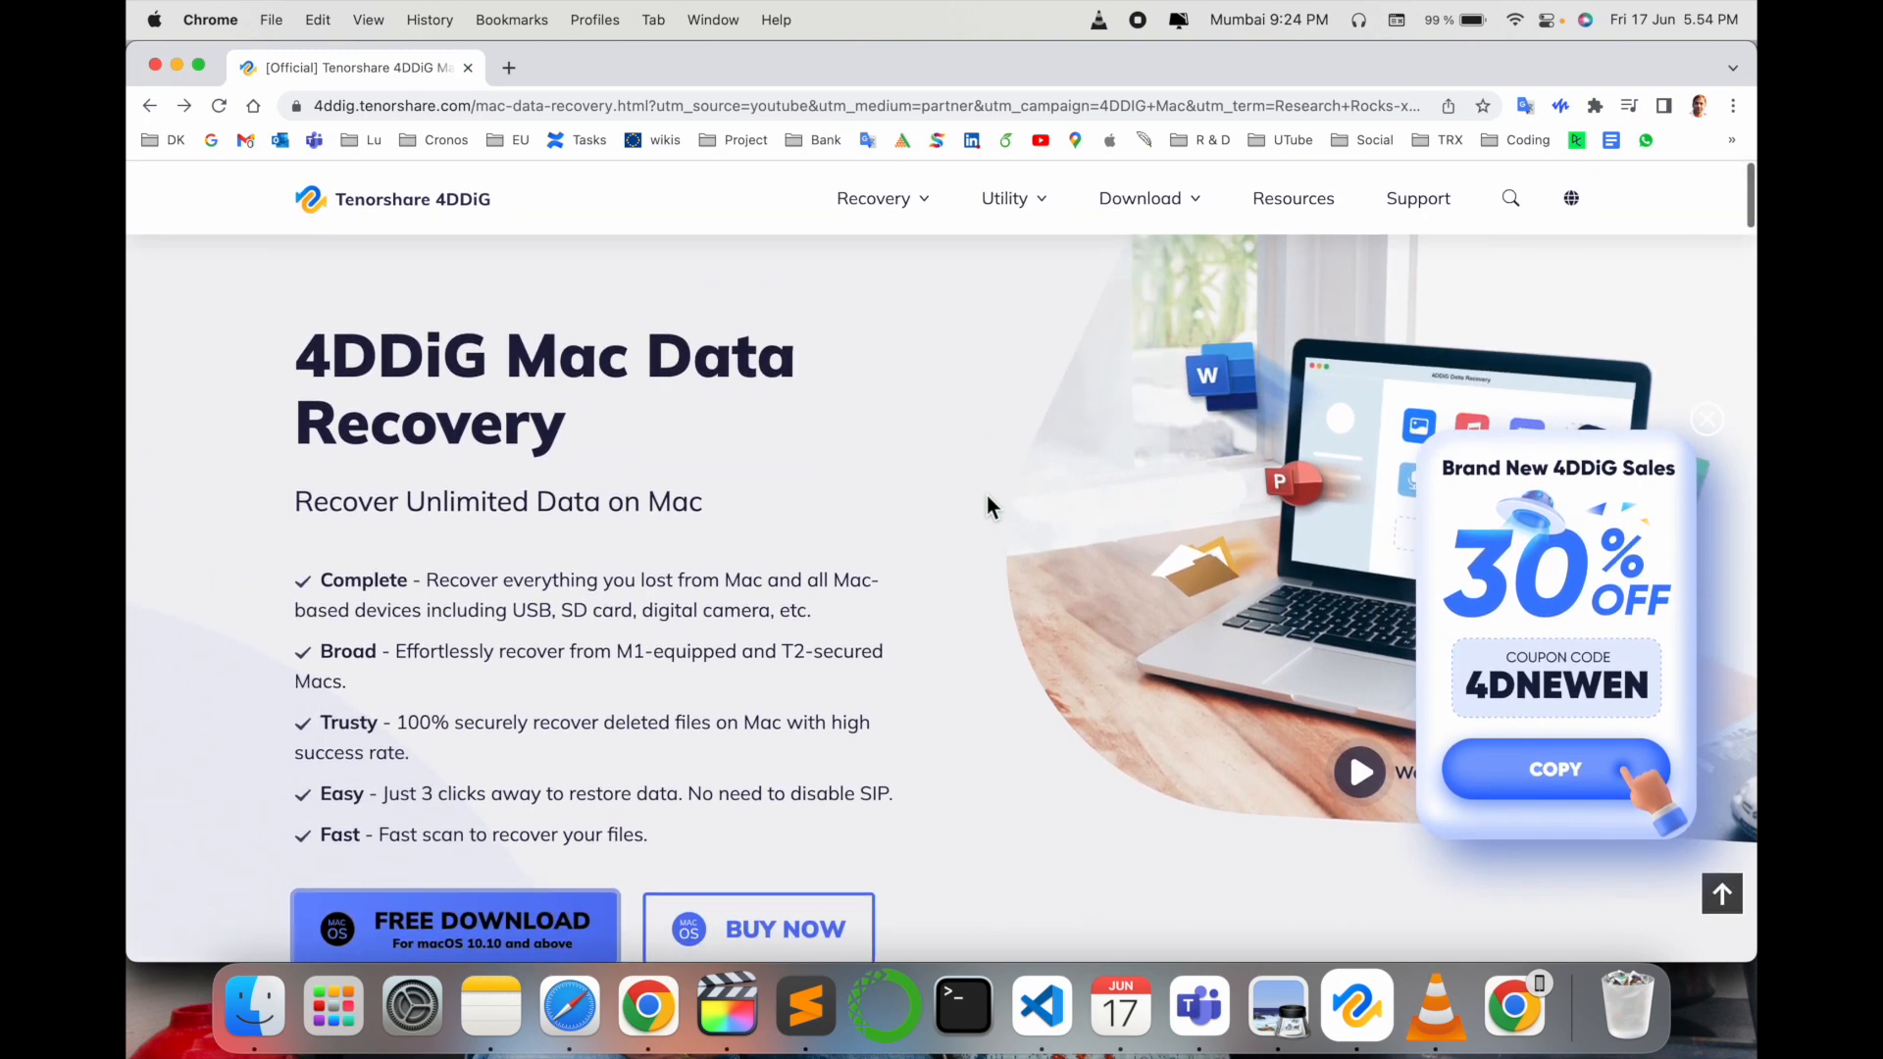
{"action": "mouse_move", "coordinate": [844, 645]}
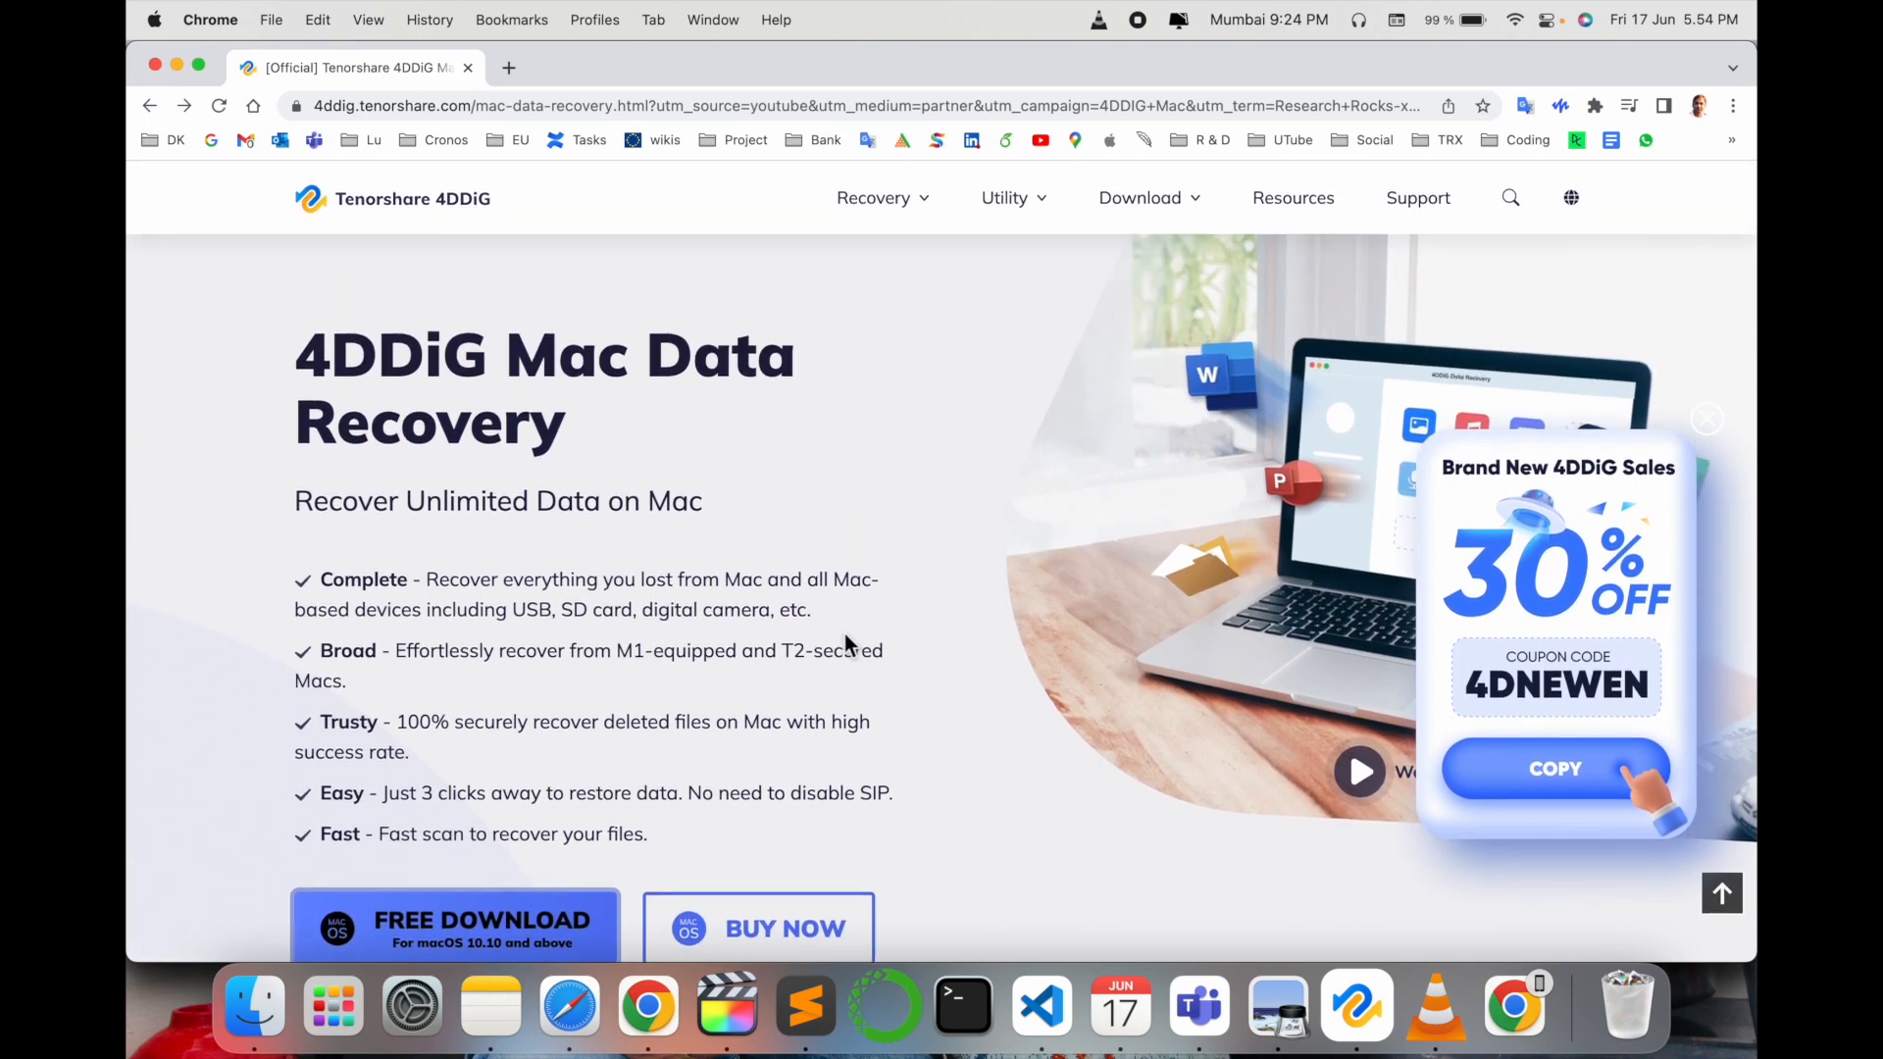
{"action": "mouse_move", "coordinate": [506, 67]}
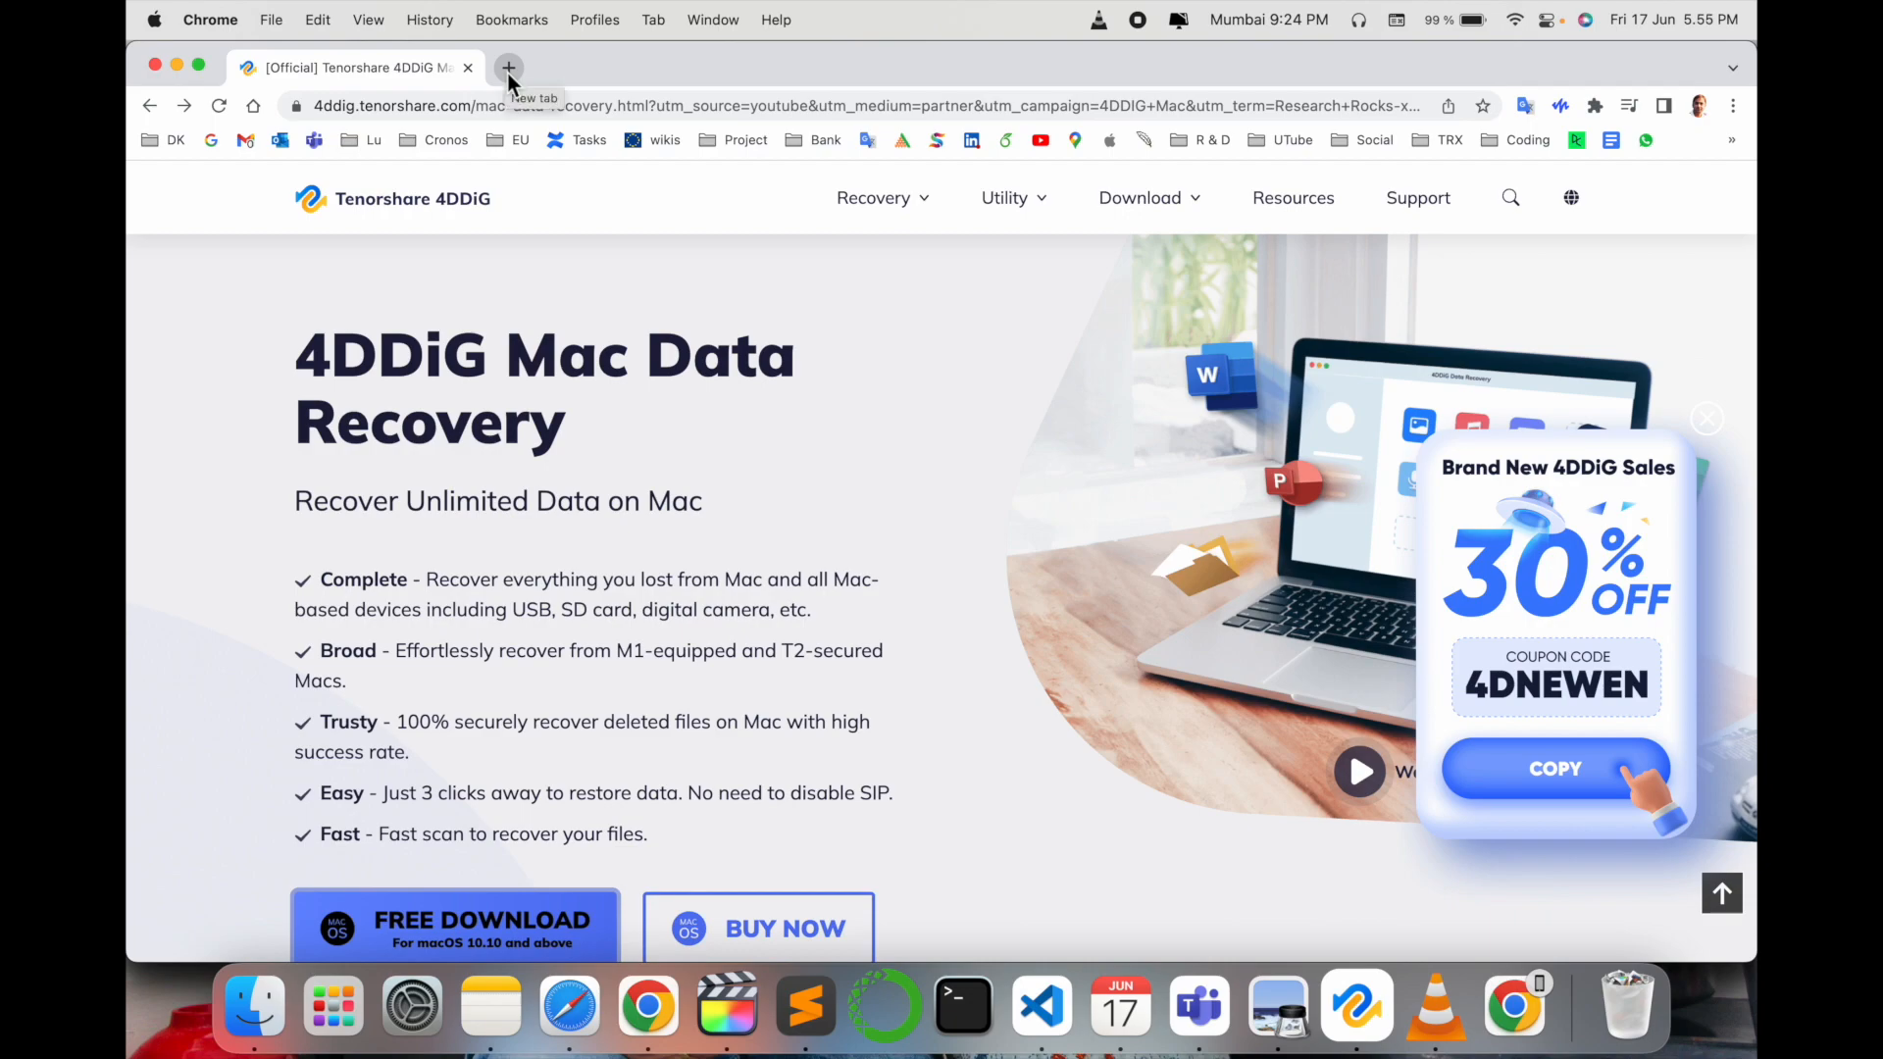